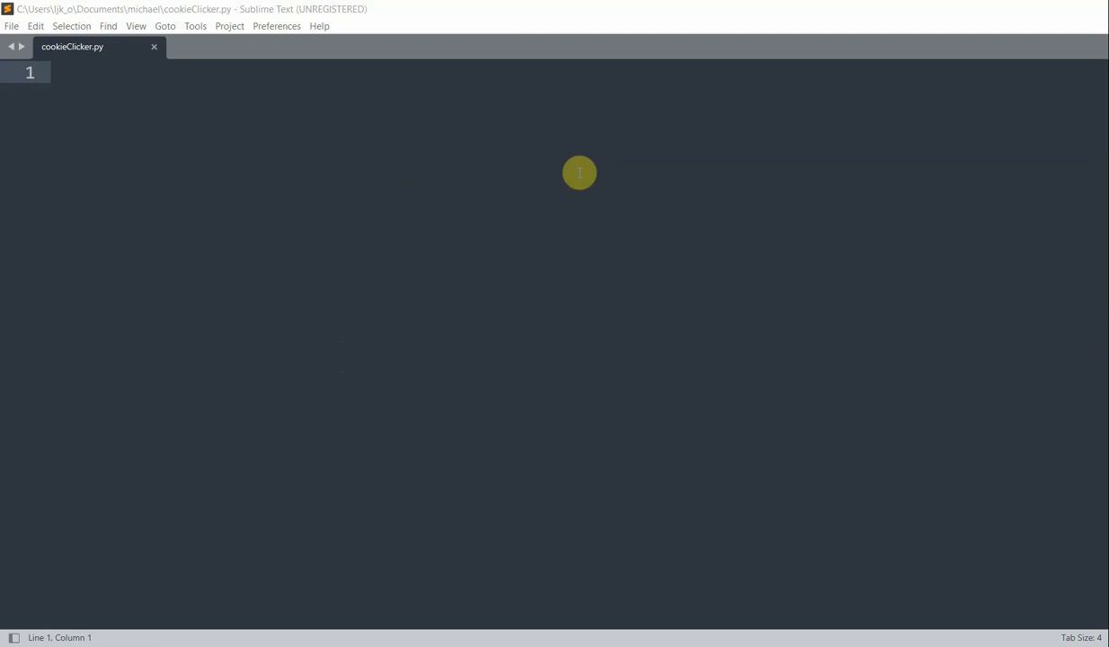
- Write 'from ursina import *', 'app=Ursina()' and 'app.run()', then begin a window.color line
{"action": "type", "text": "from u"}
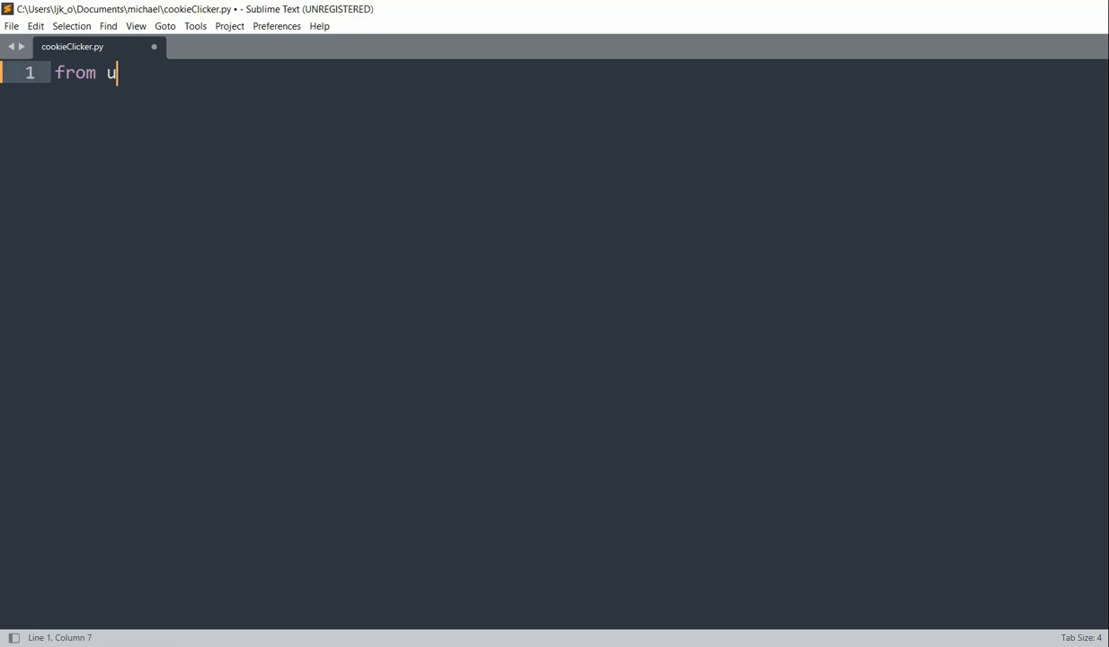
{"action": "type", "text": "rsina import *"}
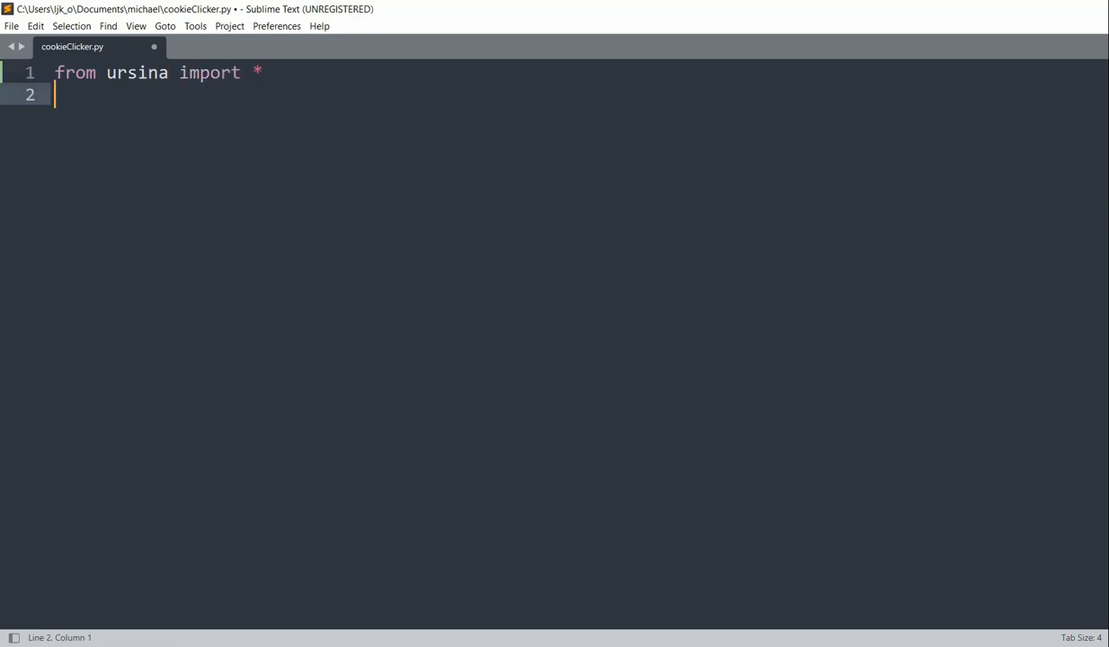
{"action": "type", "text": "app"}
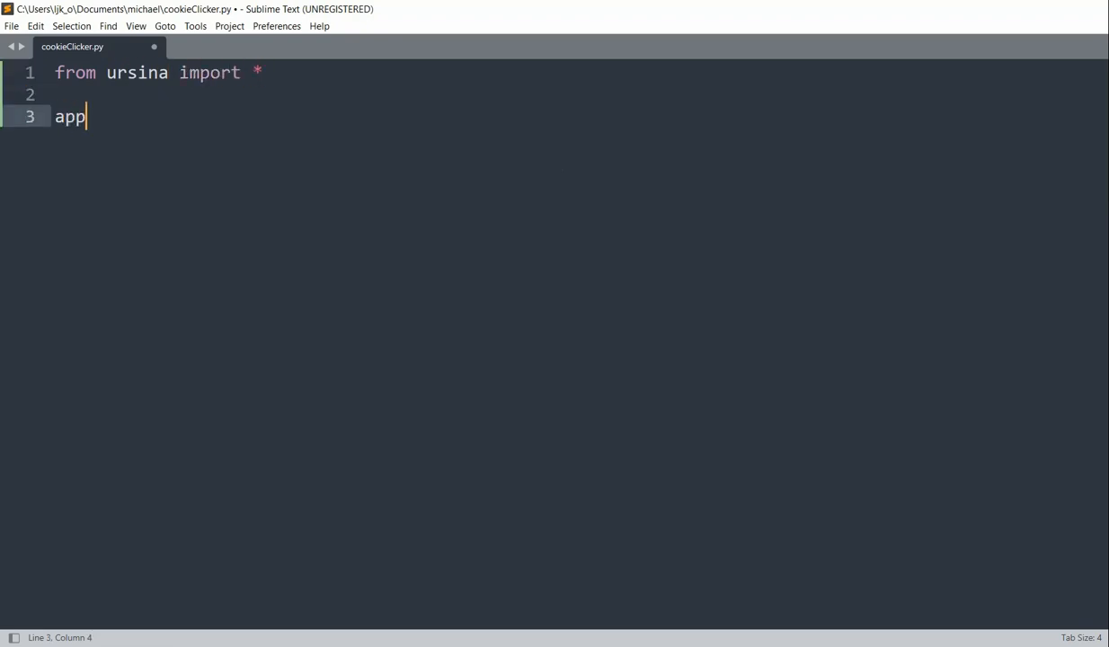
{"action": "type", "text": "=Ursina("}
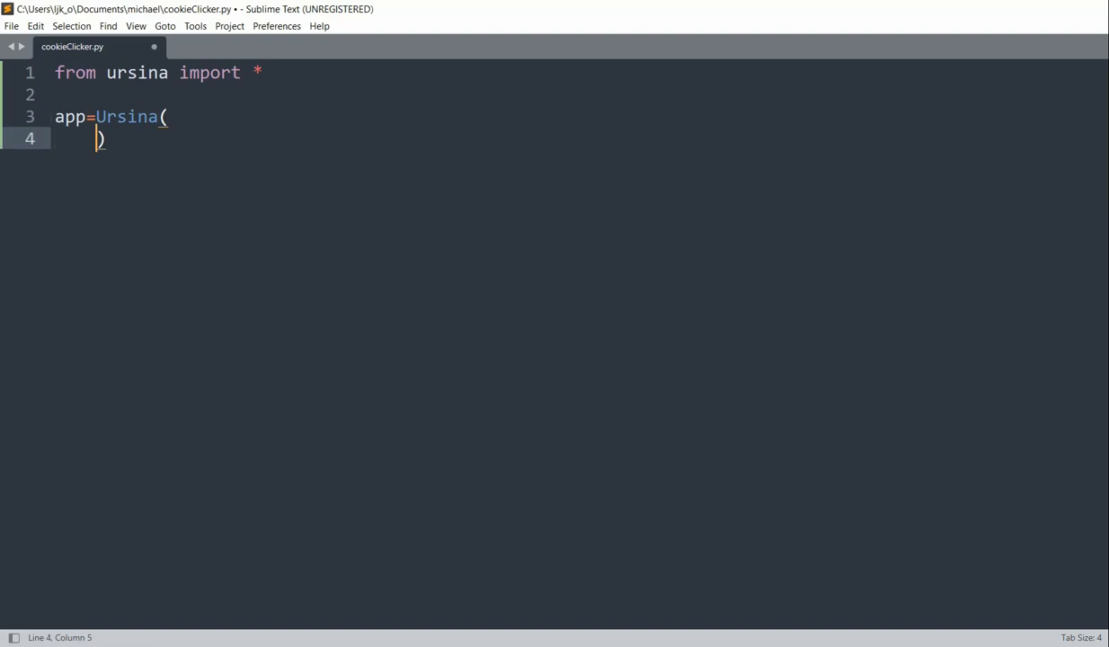
{"action": "type", "text": "a"}
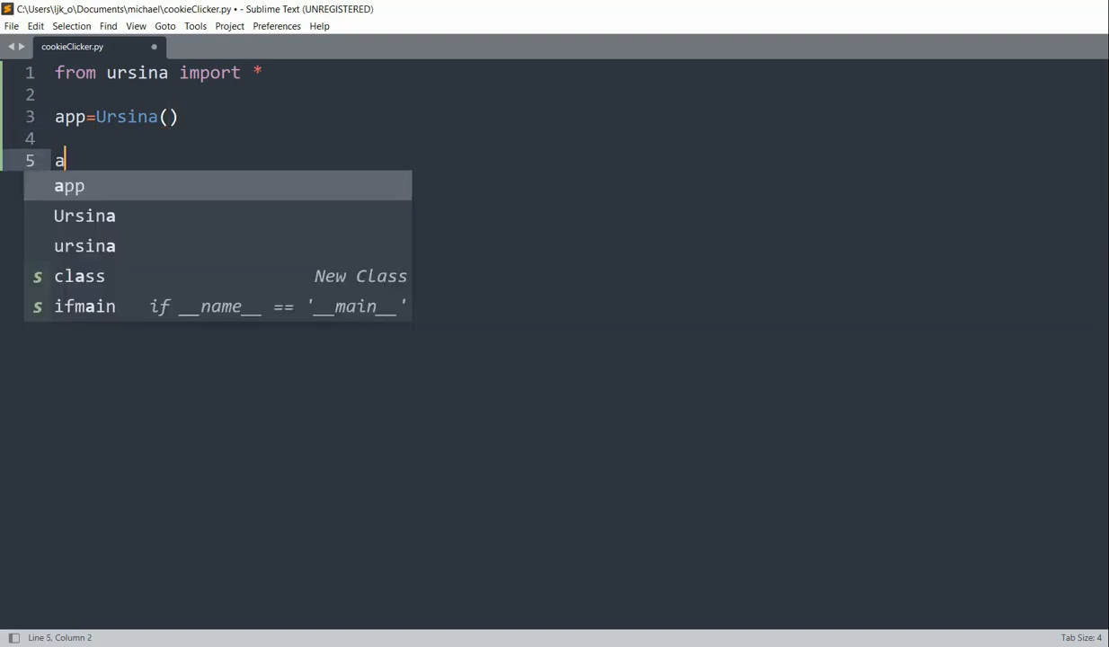
{"action": "type", "text": "pp.run()"}
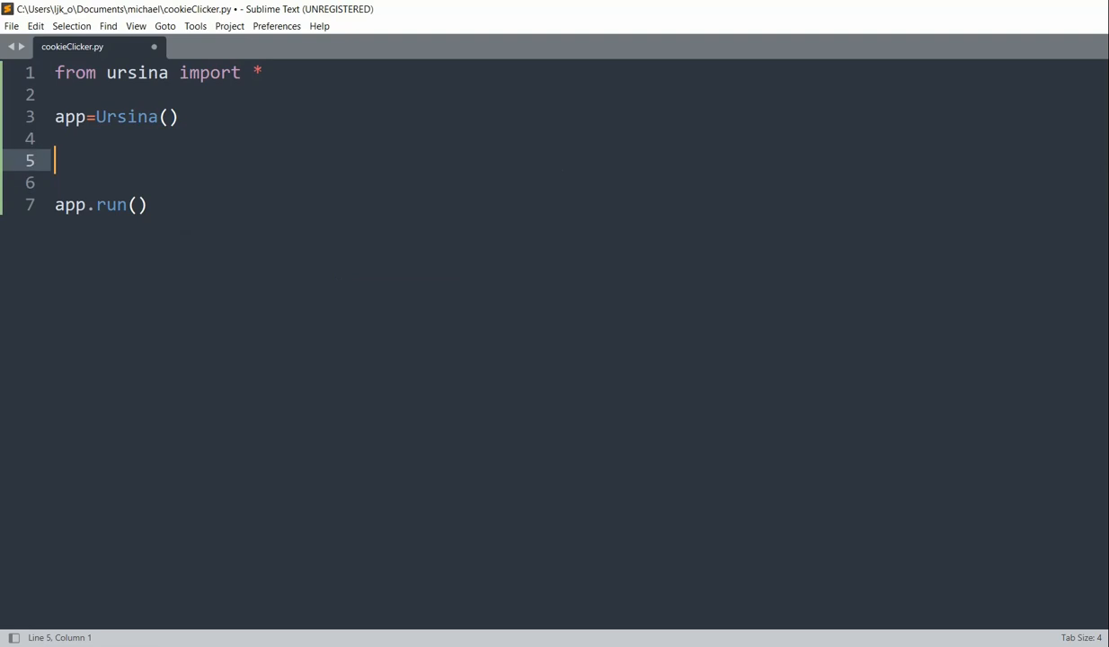
{"action": "type", "text": "window.color"}
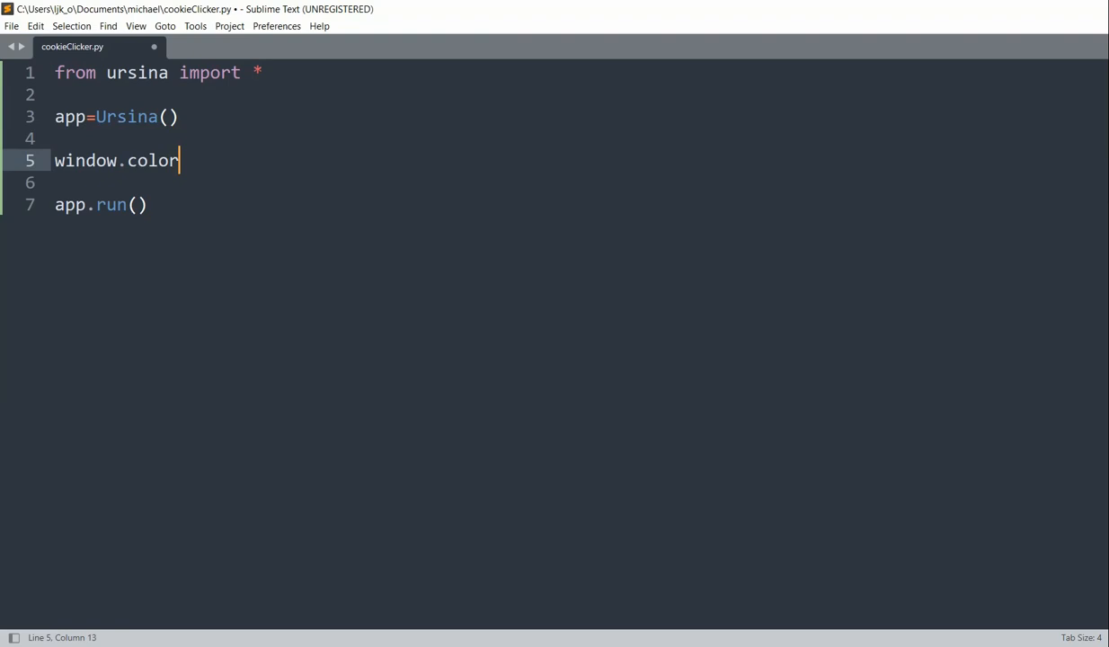
- Complete window.color=color.rgb(128, 255, 128) and begin the B button line
{"action": "type", "text": "=color."}
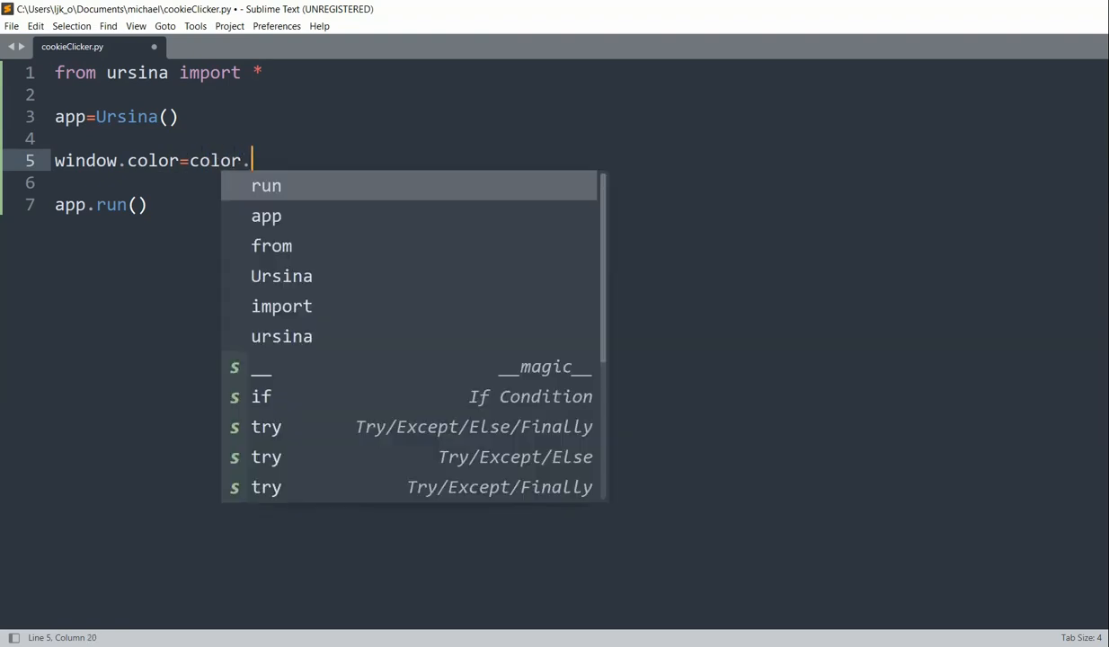
{"action": "type", "text": "rgb("}
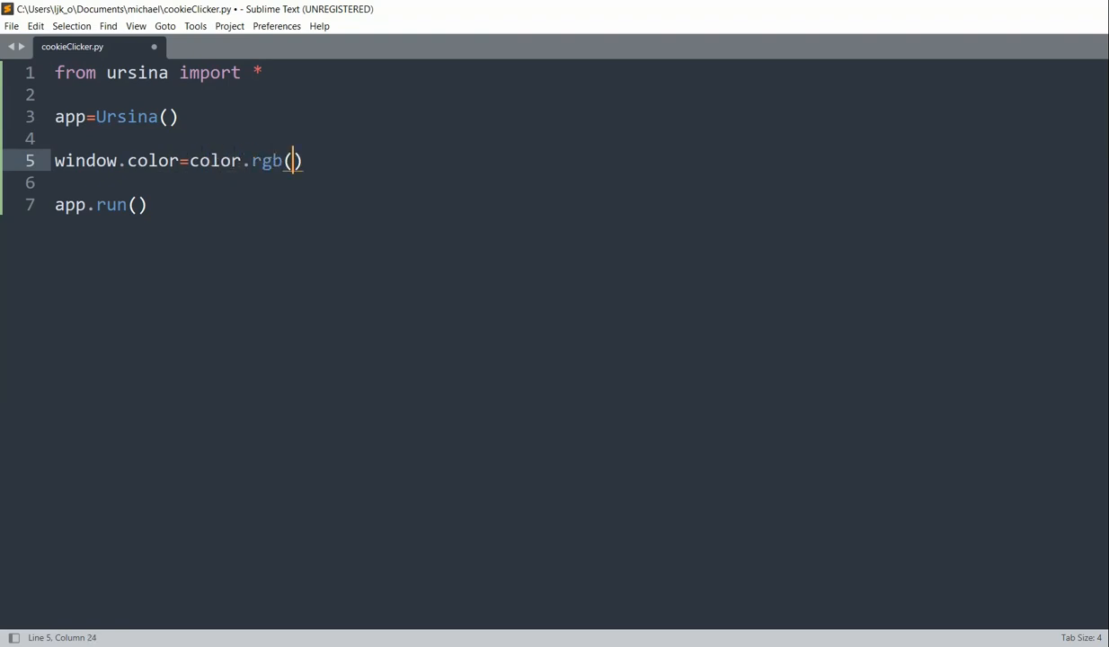
{"action": "type", "text": "128,"}
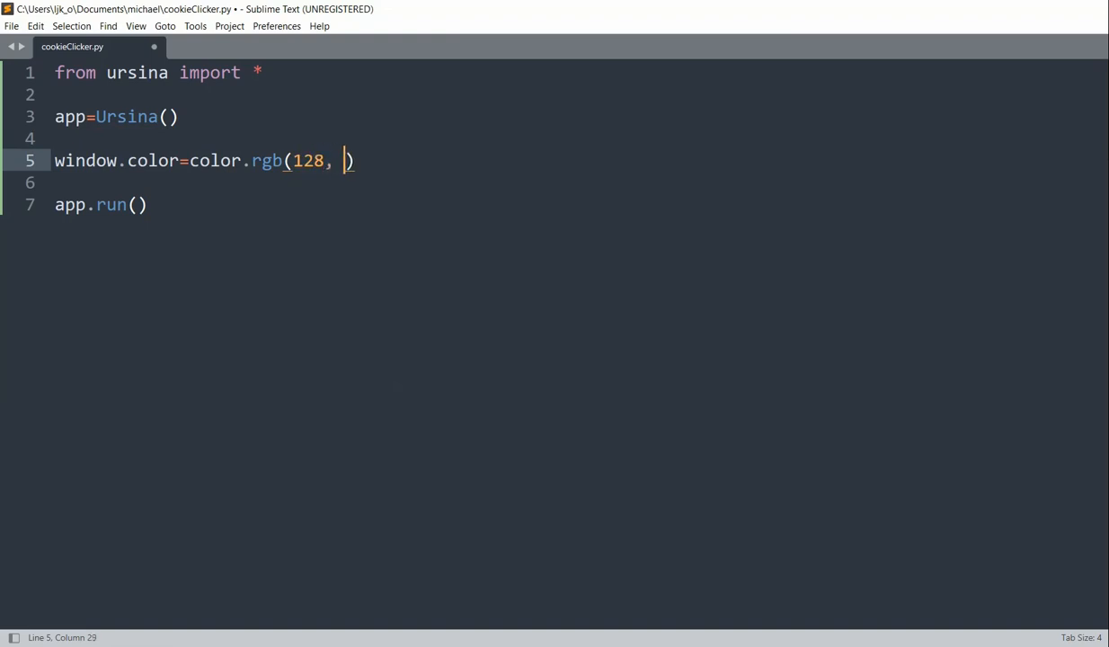
{"action": "type", "text": "255,"}
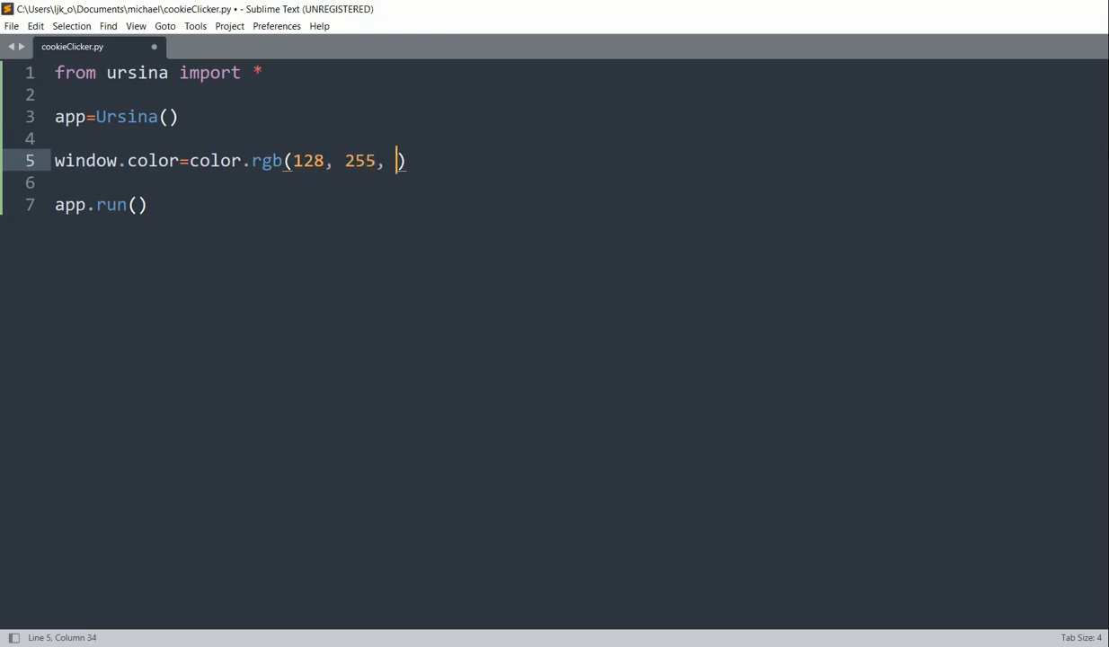
{"action": "type", "text": "128"}
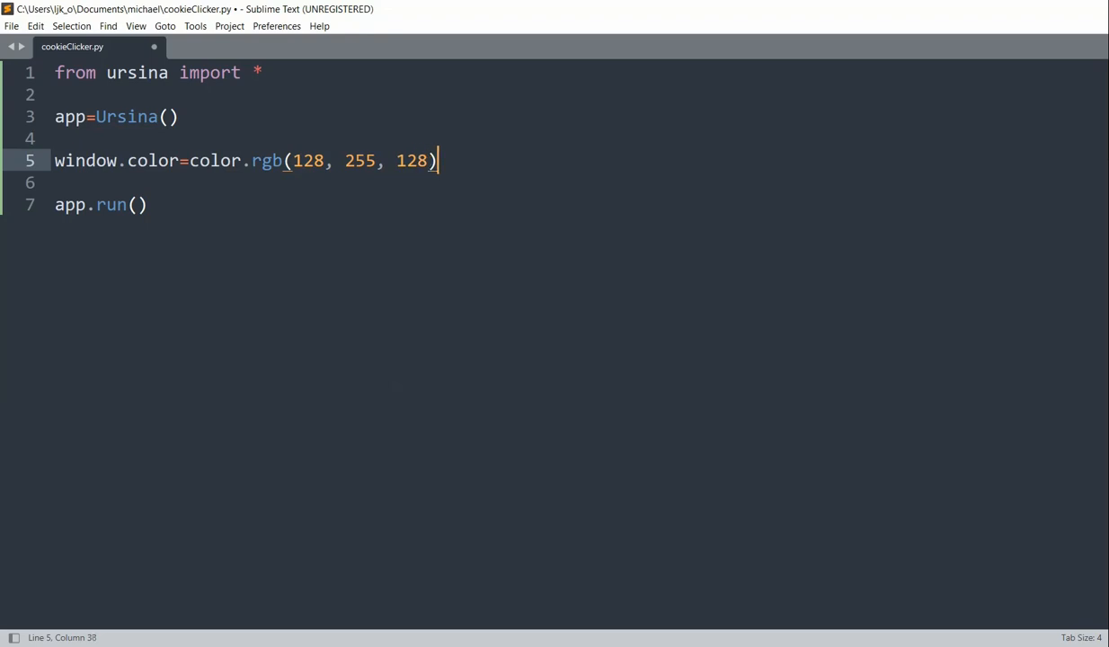
{"action": "type", "text": "B = Button("}
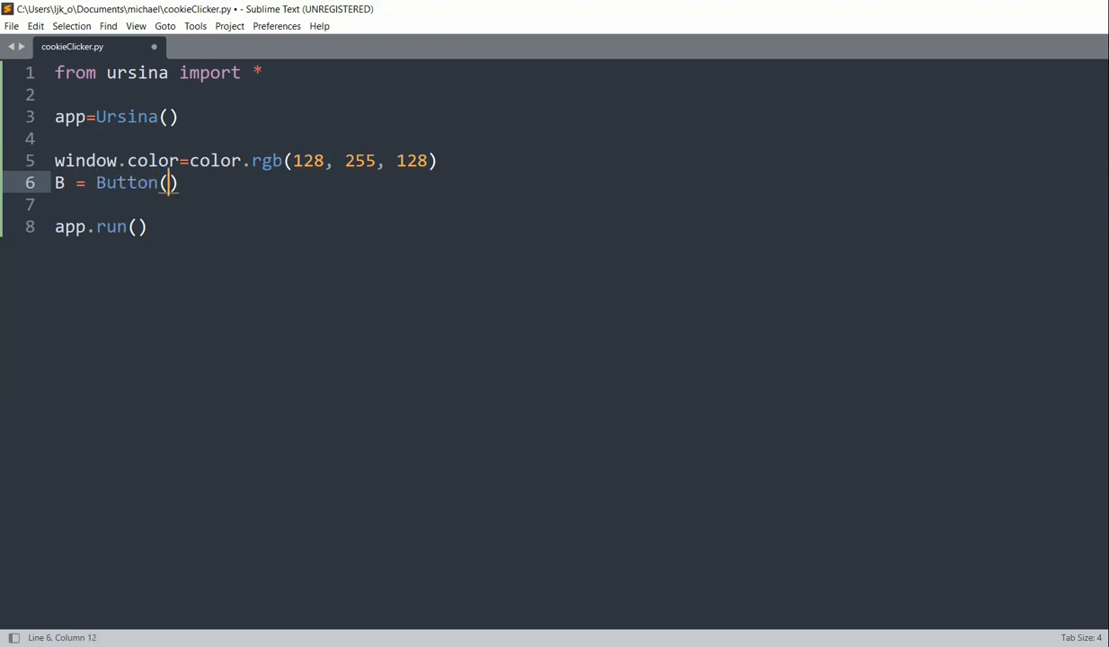
- Define B = Button(text="+", color=color.azure, scale=.125, x=-5) and run the script
{"action": "type", "text": "text="}
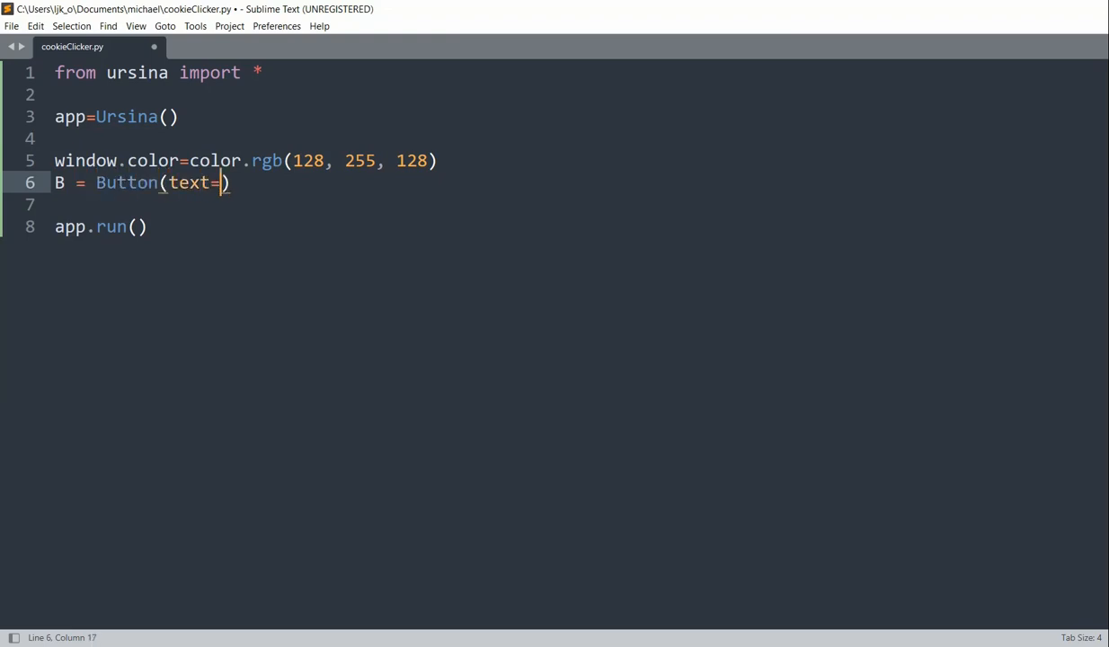
{"action": "type", "text": "\"+\""}
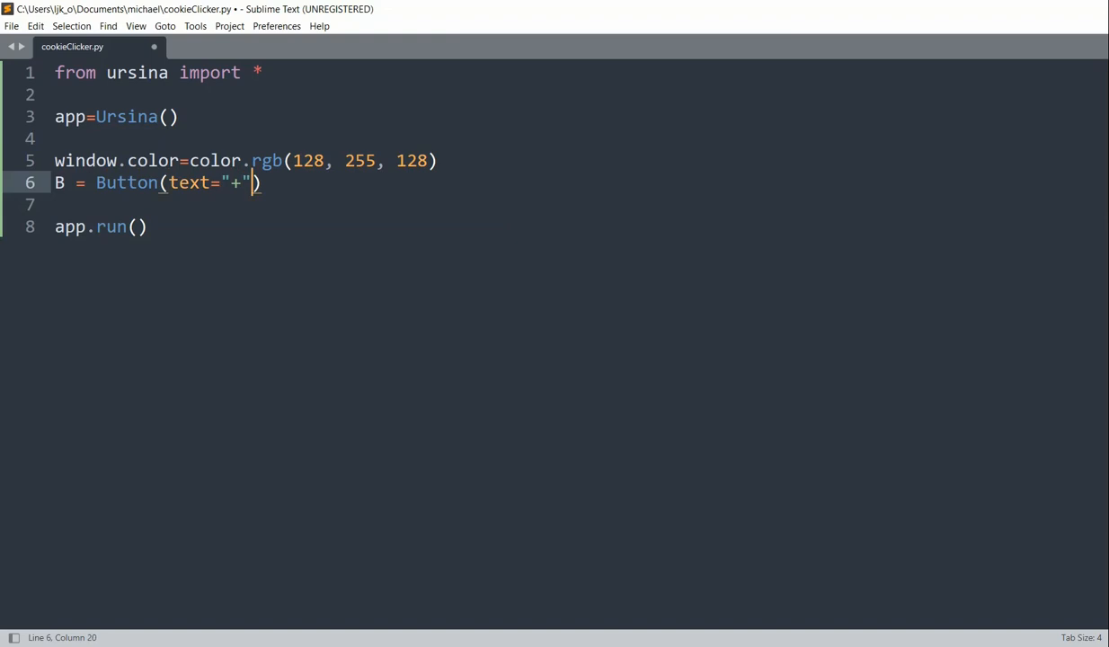
{"action": "type", "text": ", color=color.azure,"}
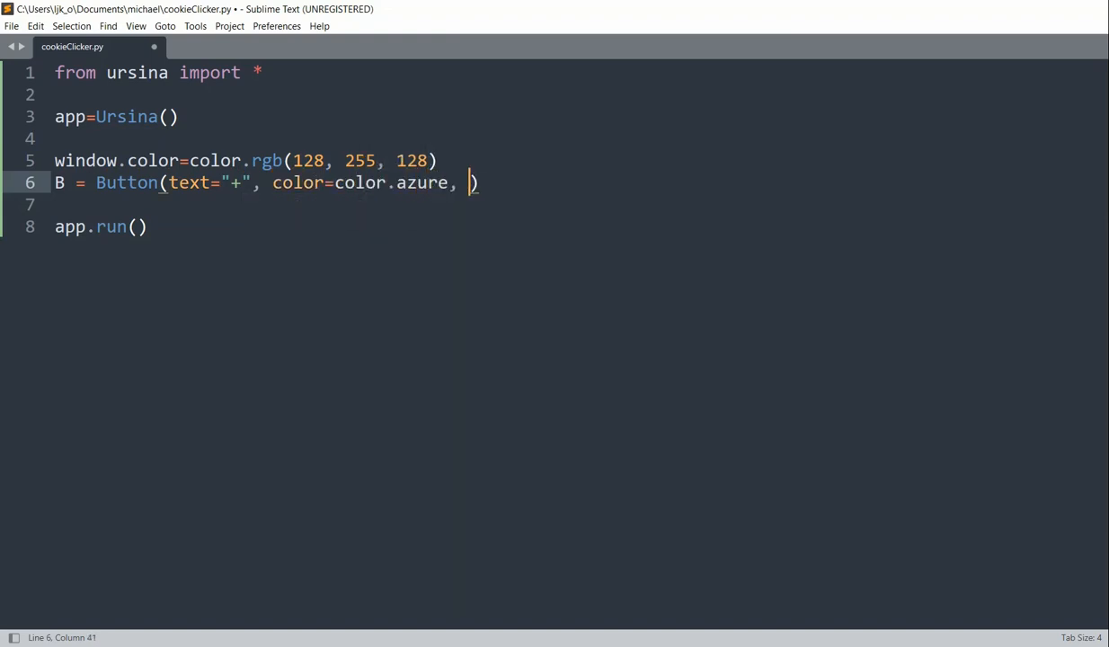
{"action": "type", "text": "scal"}
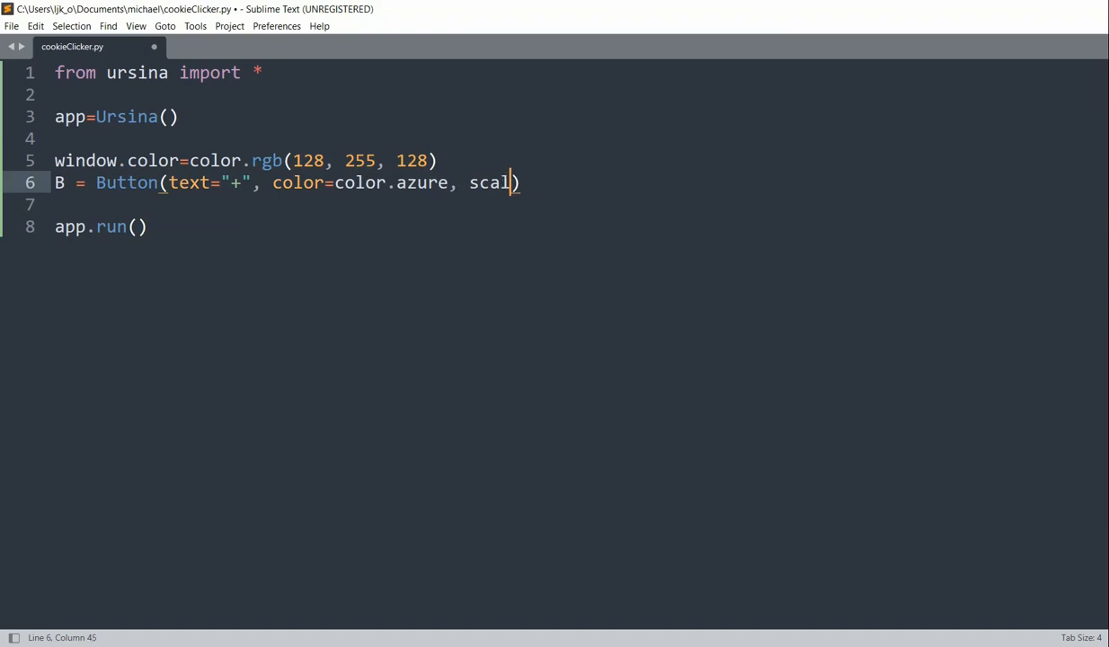
{"action": "type", "text": "e=.125, x=-5"}
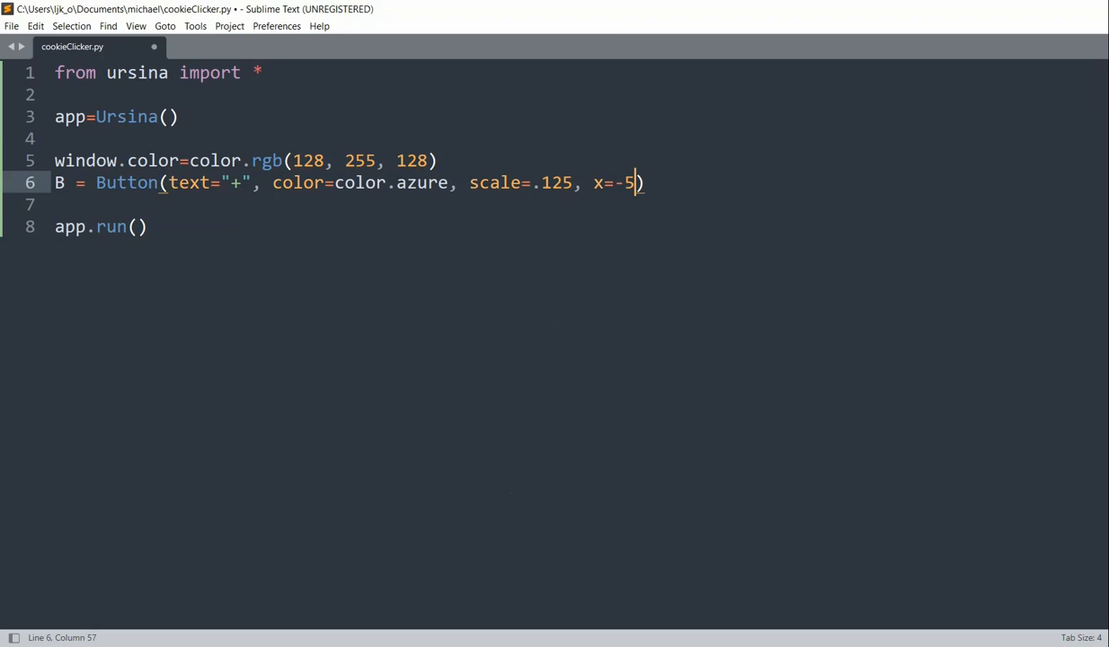
{"action": "key", "text": "ctrl+s"}
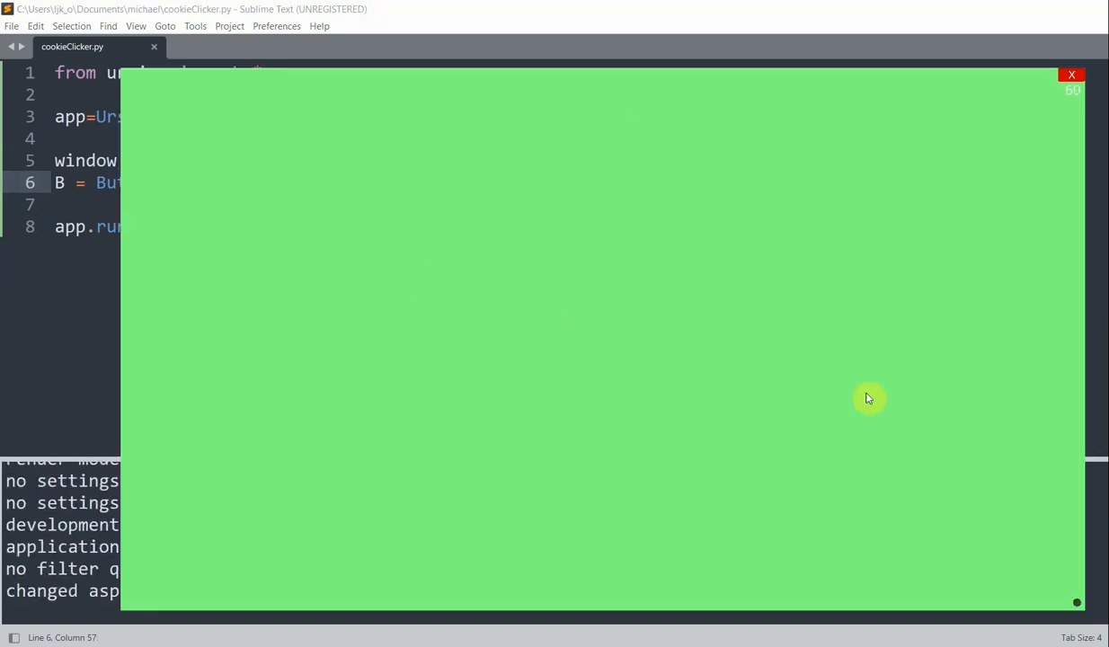
{"action": "mouse_move", "coordinate": [744, 245]}
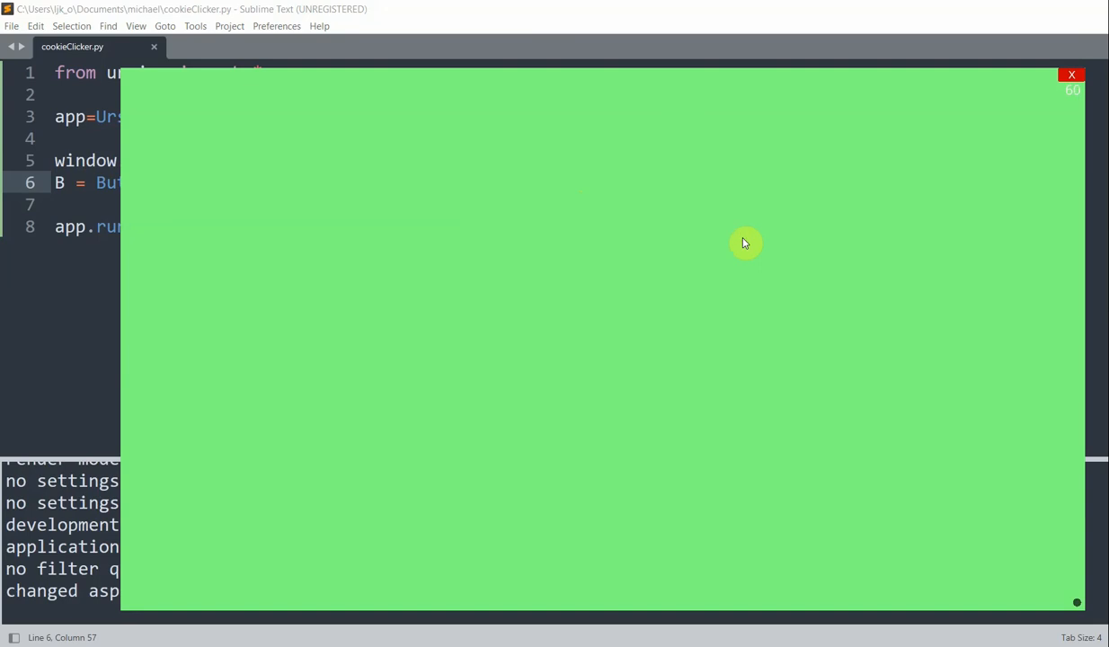
- Close the empty preview, correct x to -.5, rerun and test-click the + button
{"action": "left_click", "coordinate": [1072, 74]}
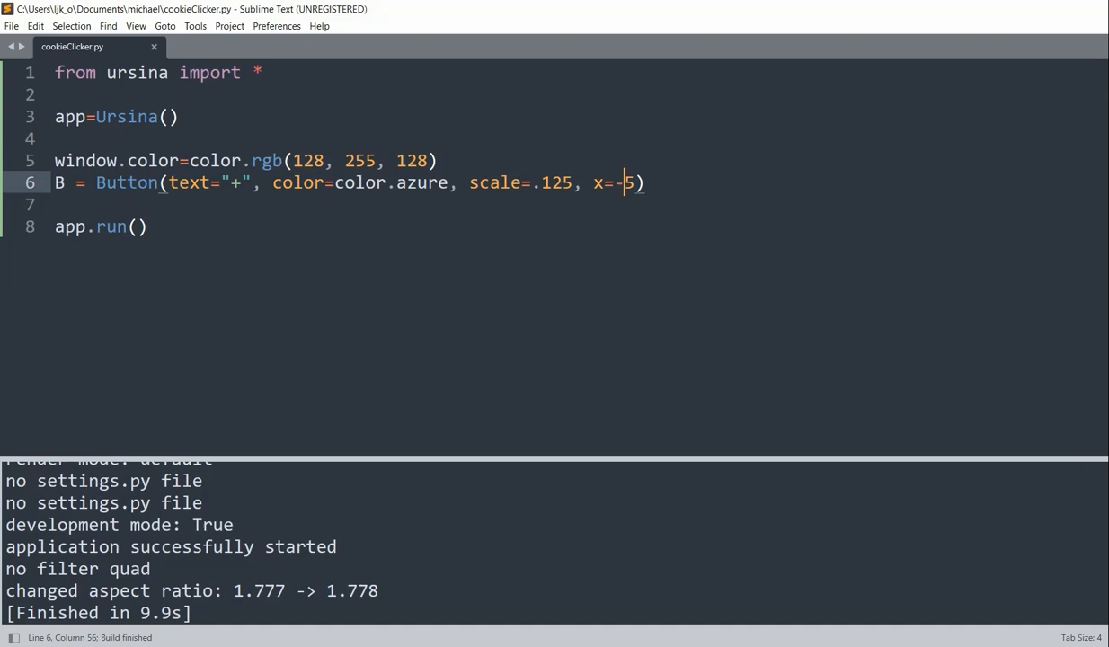
{"action": "type", "text": "."}
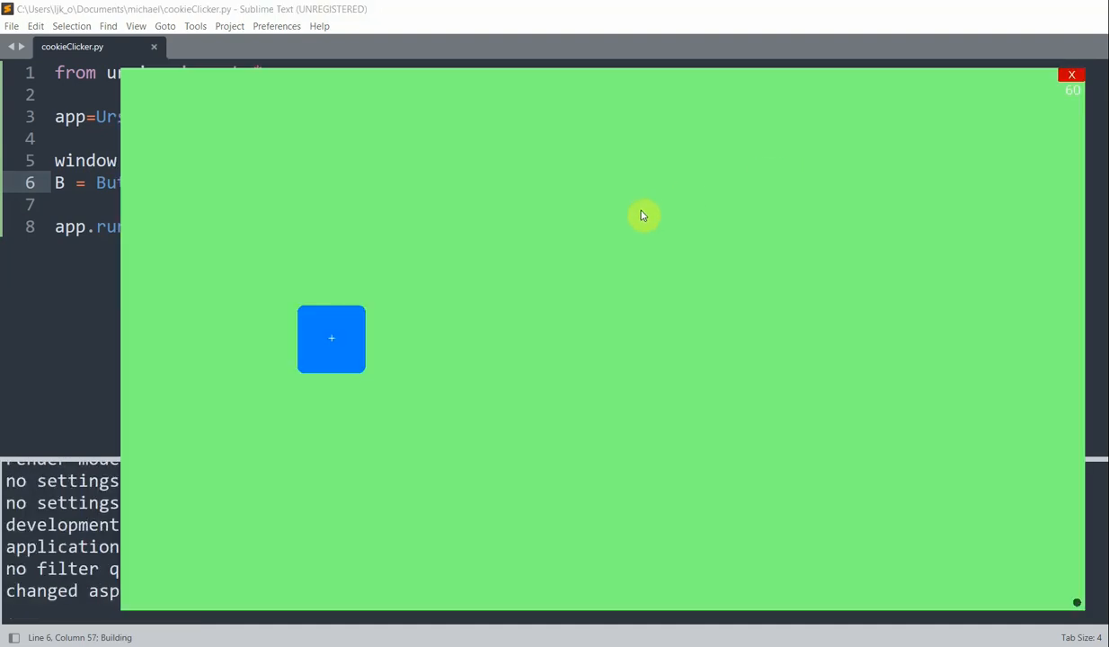
{"action": "left_click", "coordinate": [331, 338]}
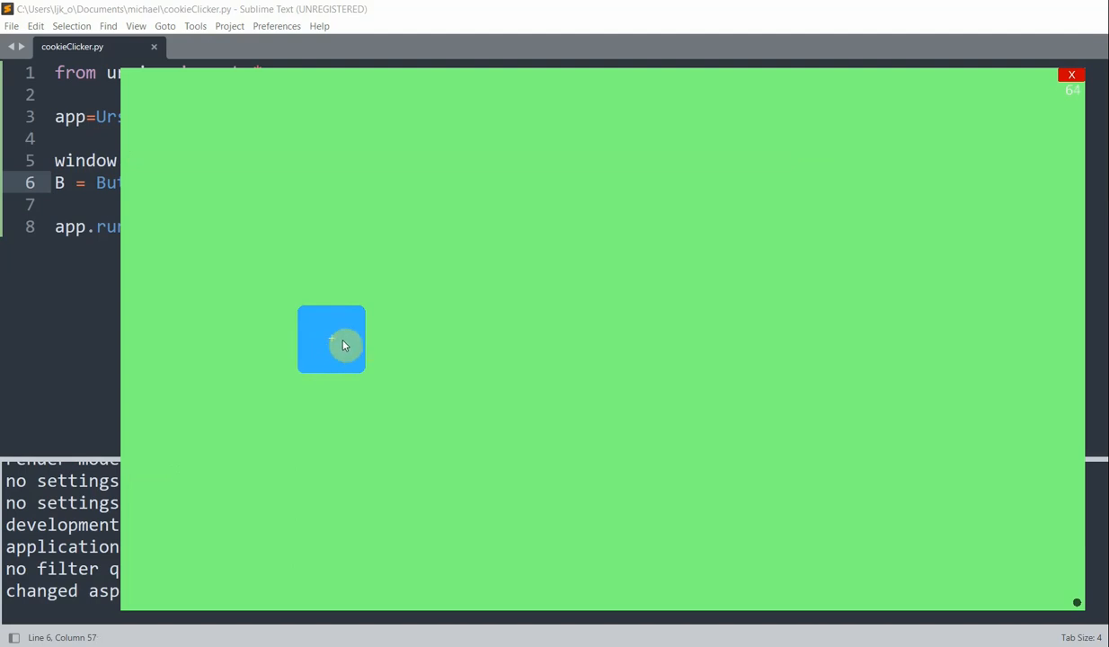
{"action": "left_click", "coordinate": [331, 340]}
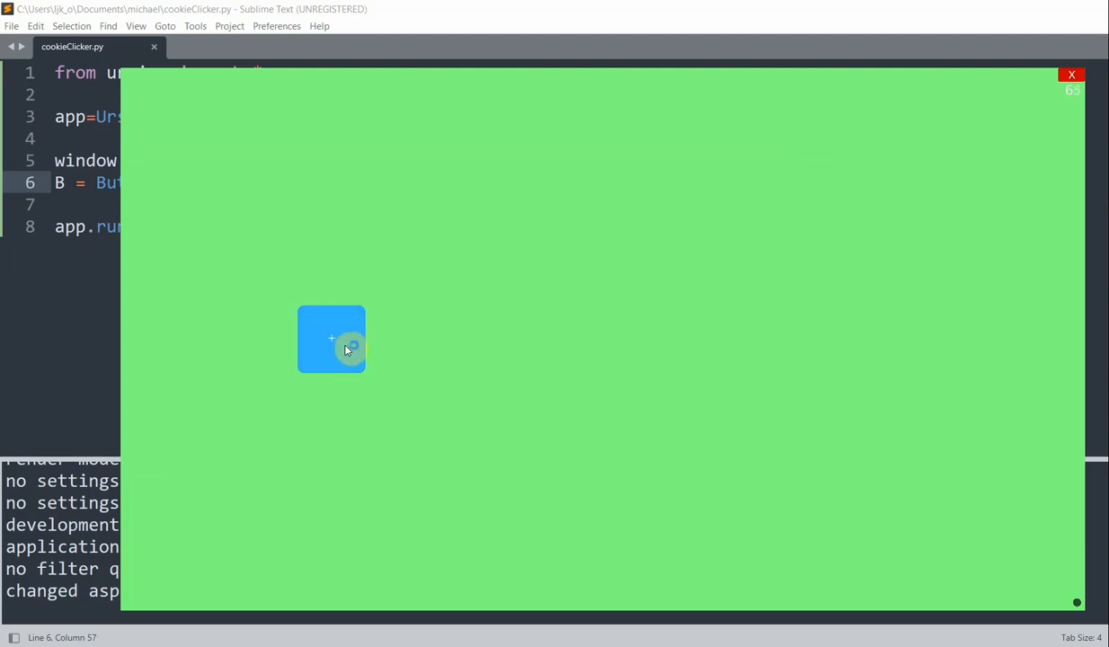
{"action": "left_click", "coordinate": [331, 338]}
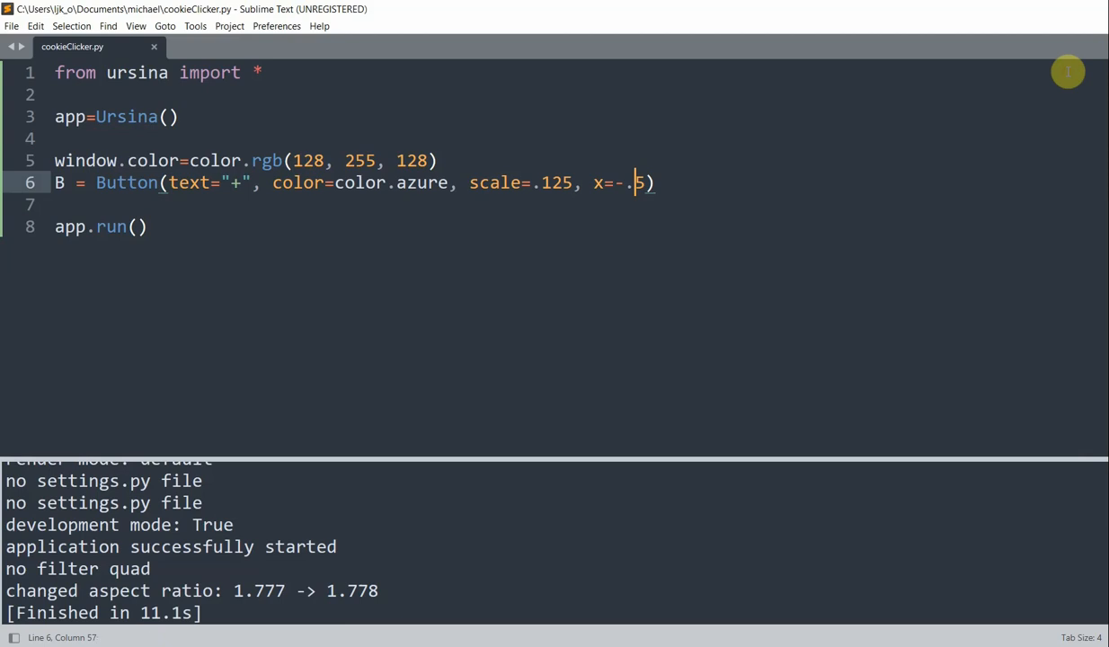
{"action": "mouse_move", "coordinate": [782, 136]}
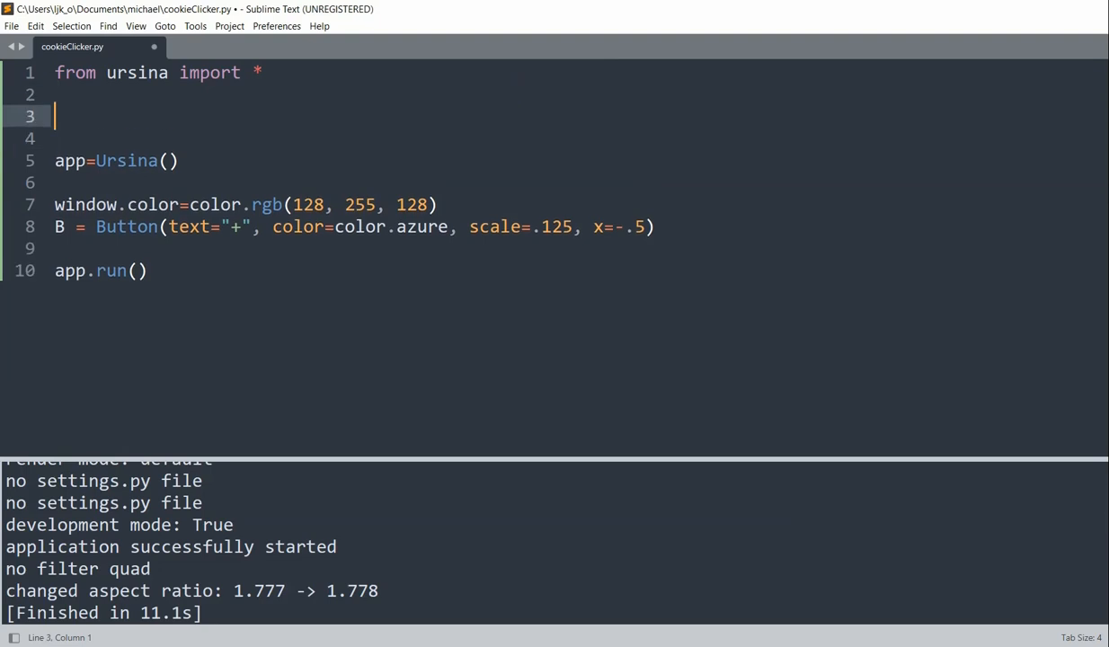
- Define add_item with a pass body and assign B.on_click = add_item after the Button line
{"action": "type", "text": "def add_item():"}
{"action": "left_click", "coordinate": [581, 139]}
{"action": "type", "text": "pa"}
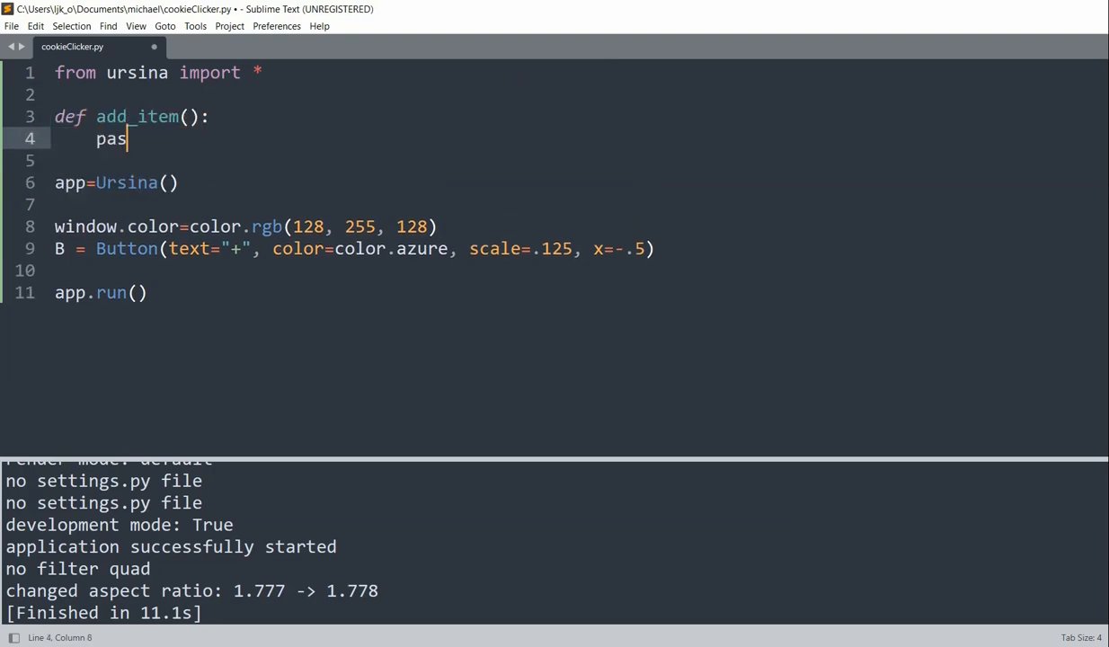
{"action": "type", "text": "s"}
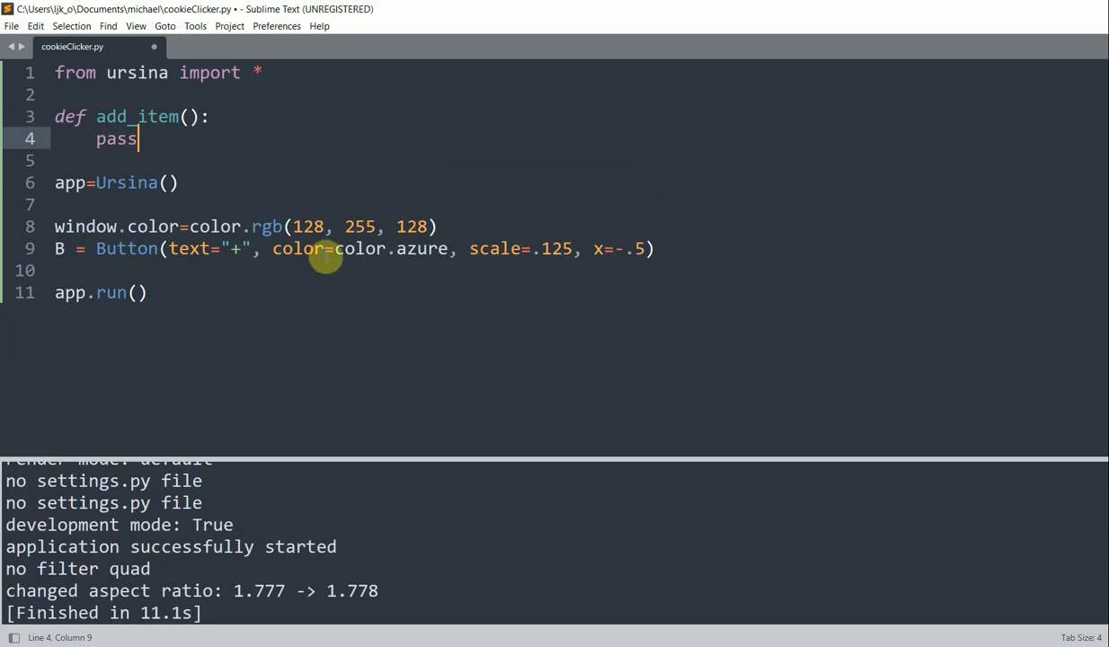
{"action": "left_click", "coordinate": [656, 248]}
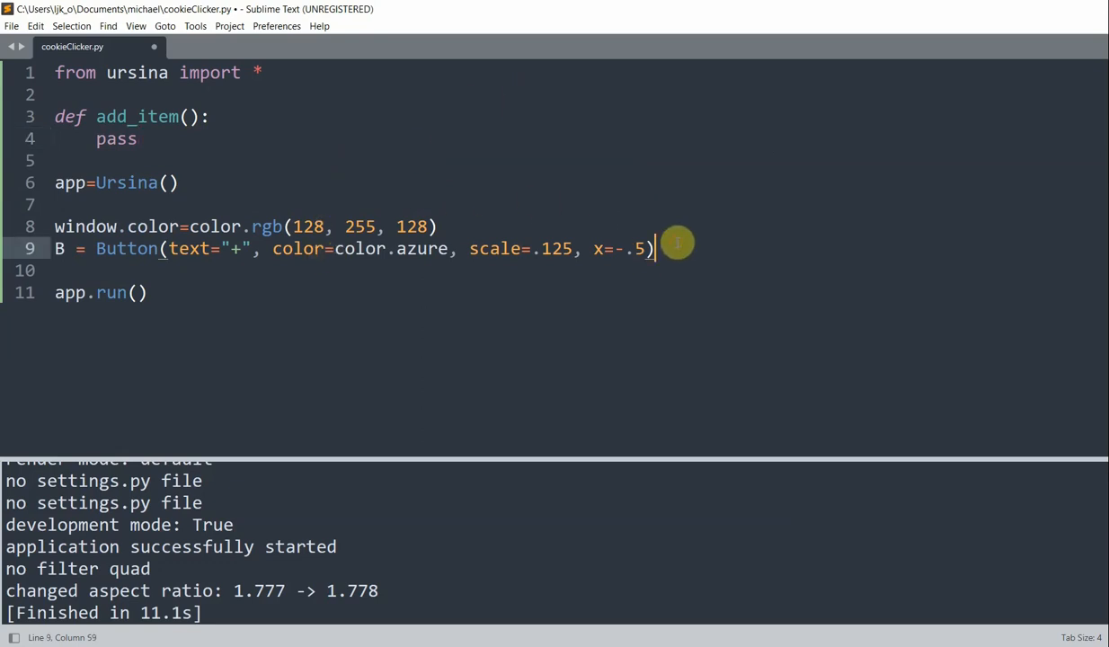
{"action": "type", "text": "B."}
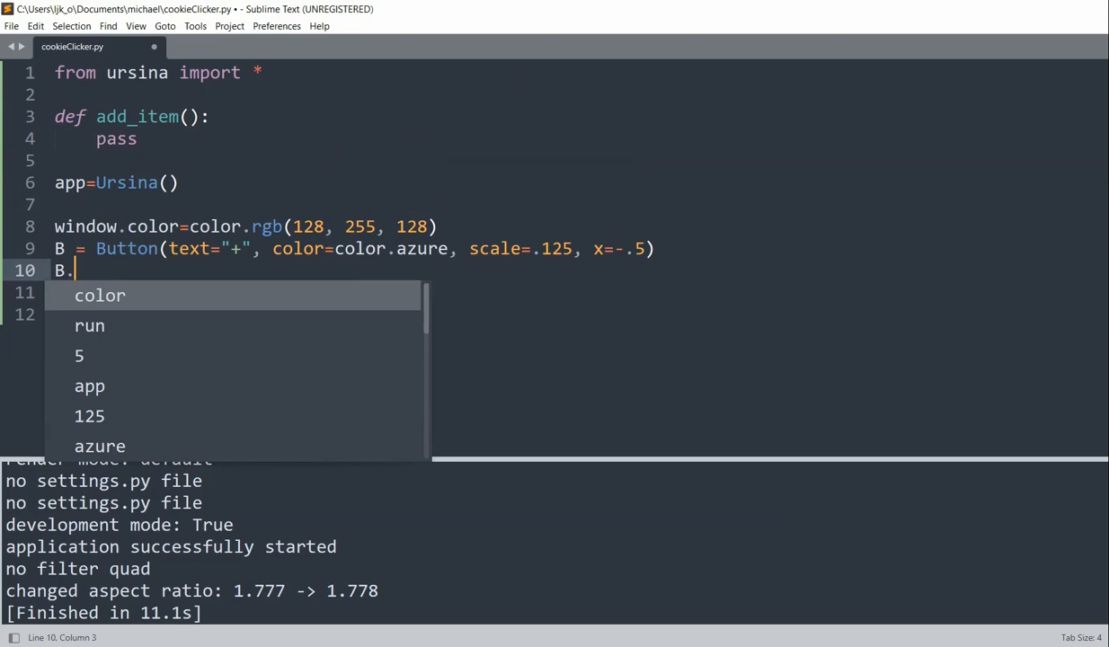
{"action": "type", "text": "on_click"}
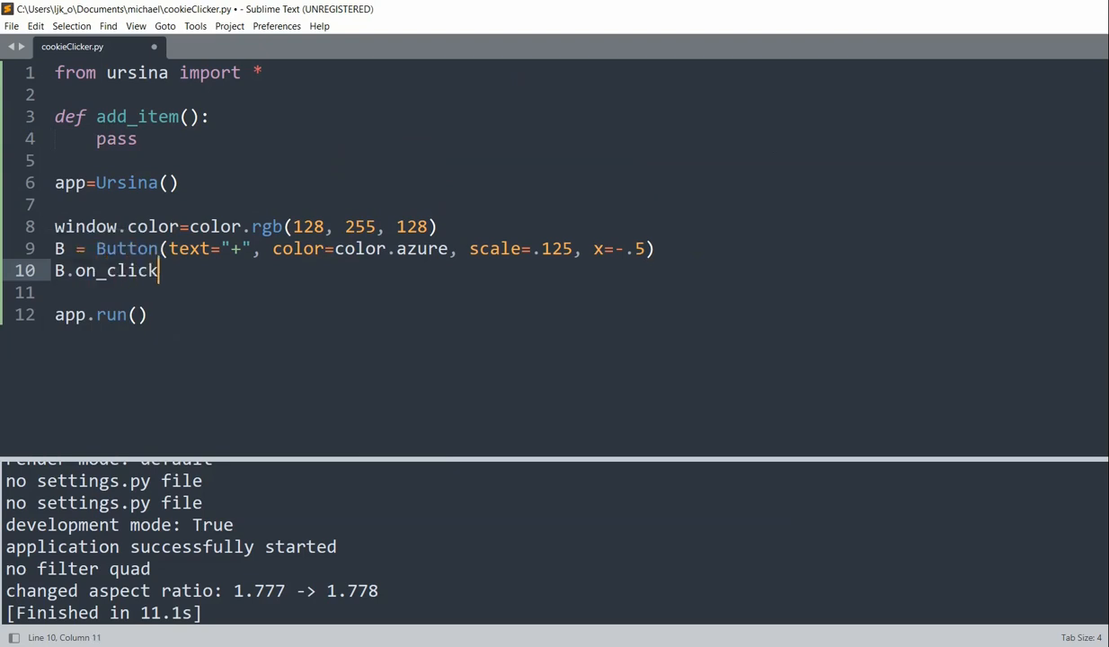
{"action": "type", "text": "= add_i"}
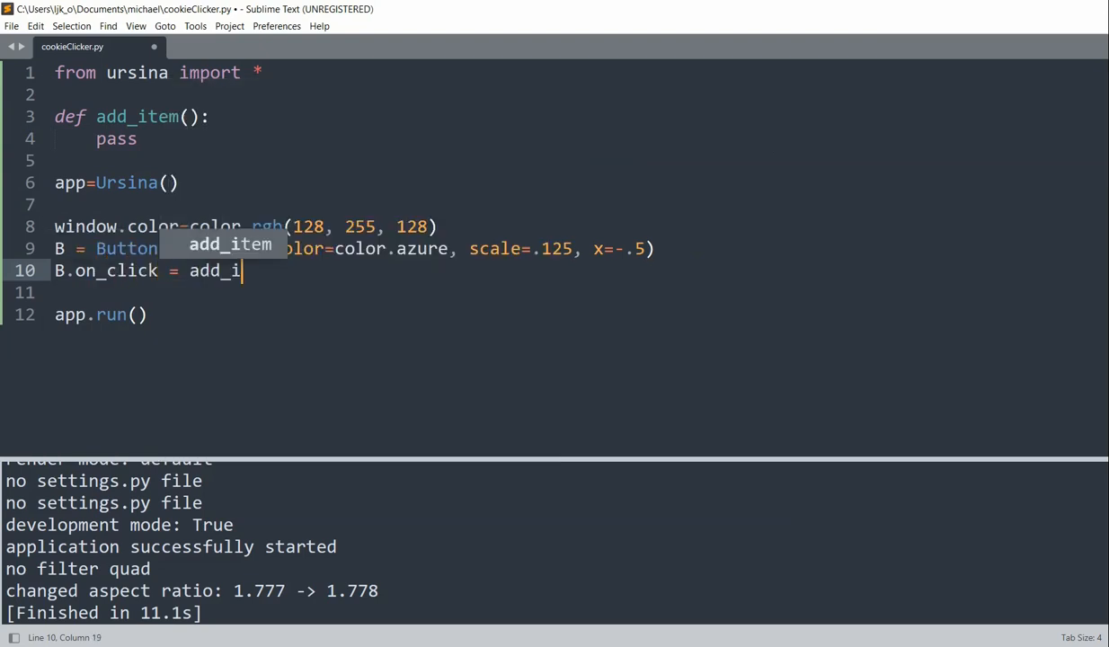
{"action": "type", "text": "tem"}
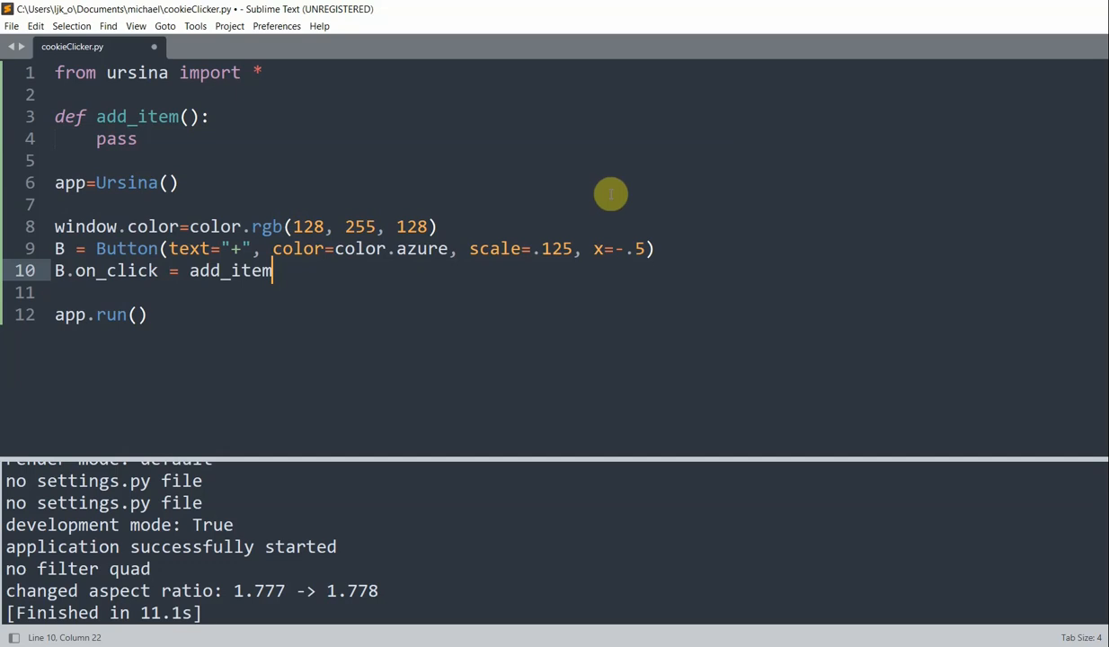
- Above the button, start field = Entity(model=... on a new line
{"action": "key", "text": "enter"}
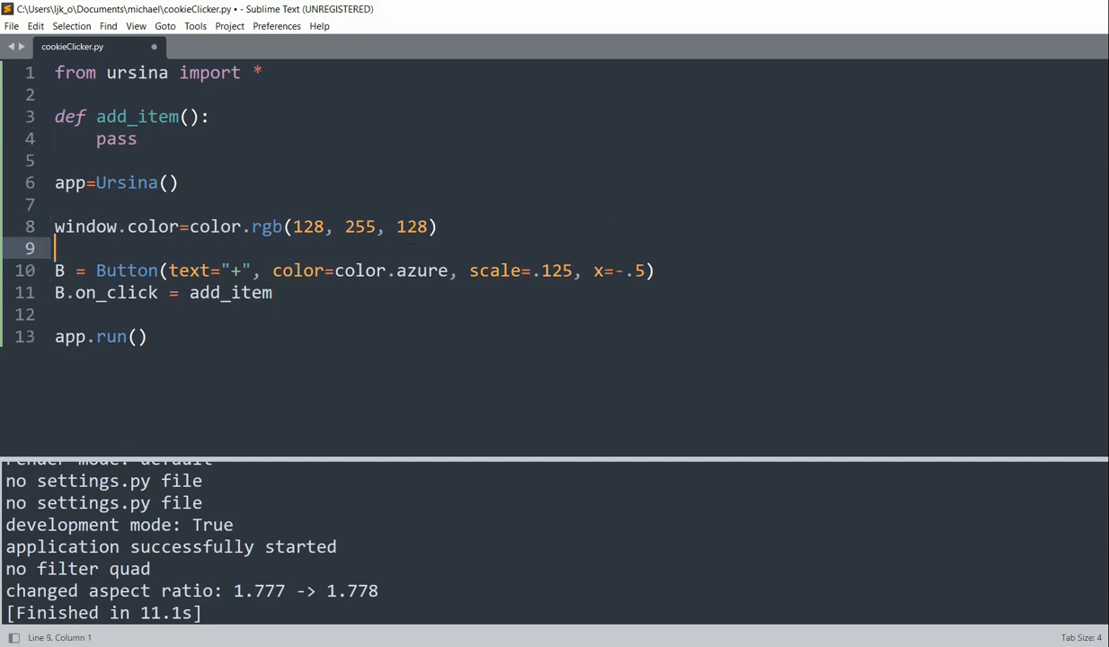
{"action": "type", "text": "fie"}
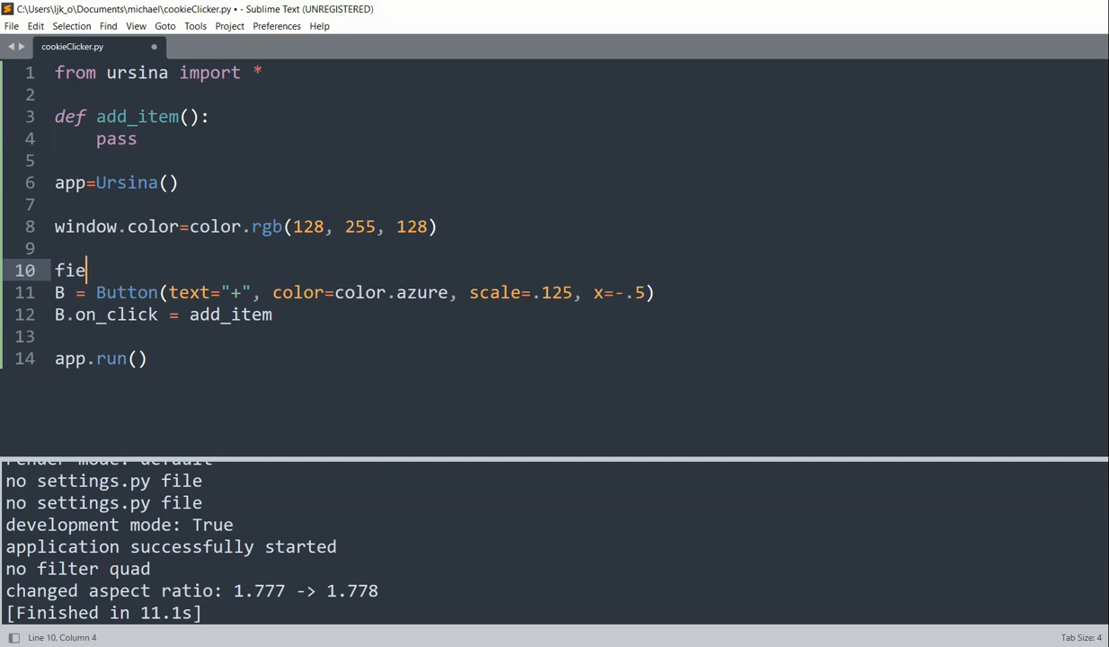
{"action": "type", "text": "ld  ="}
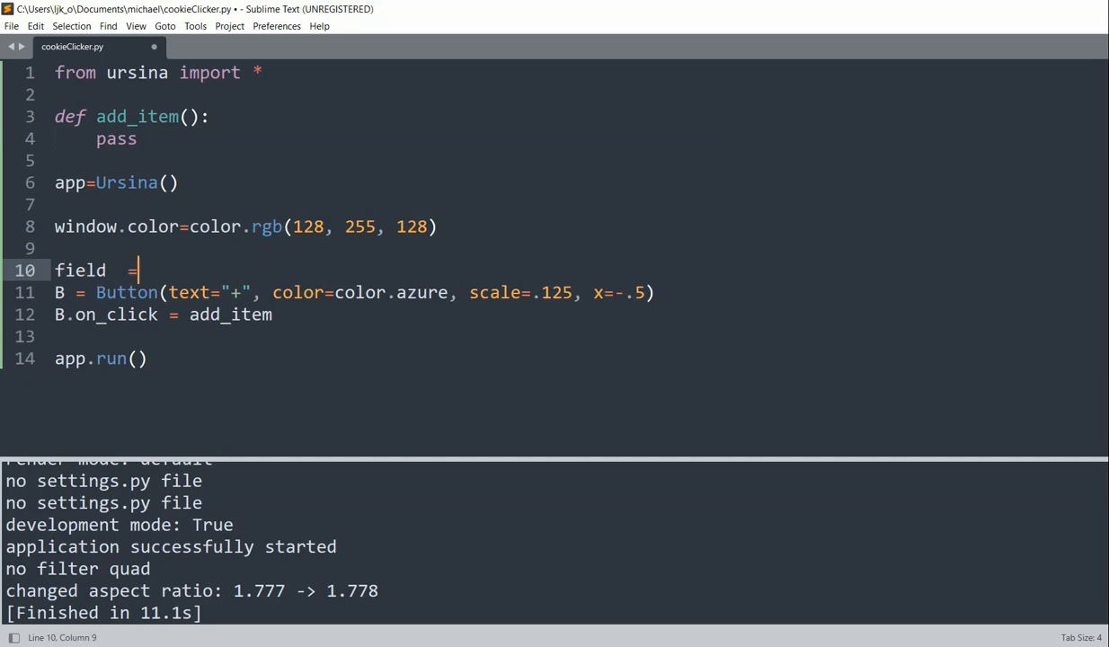
{"action": "type", "text": "ENtit"}
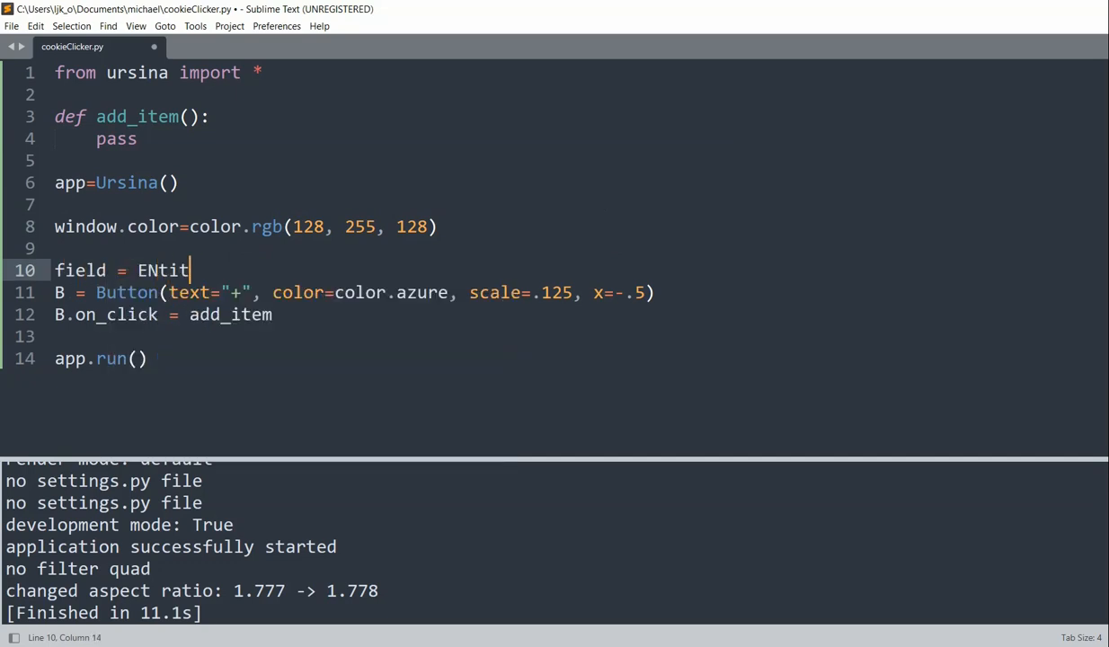
{"action": "type", "text": "y"}
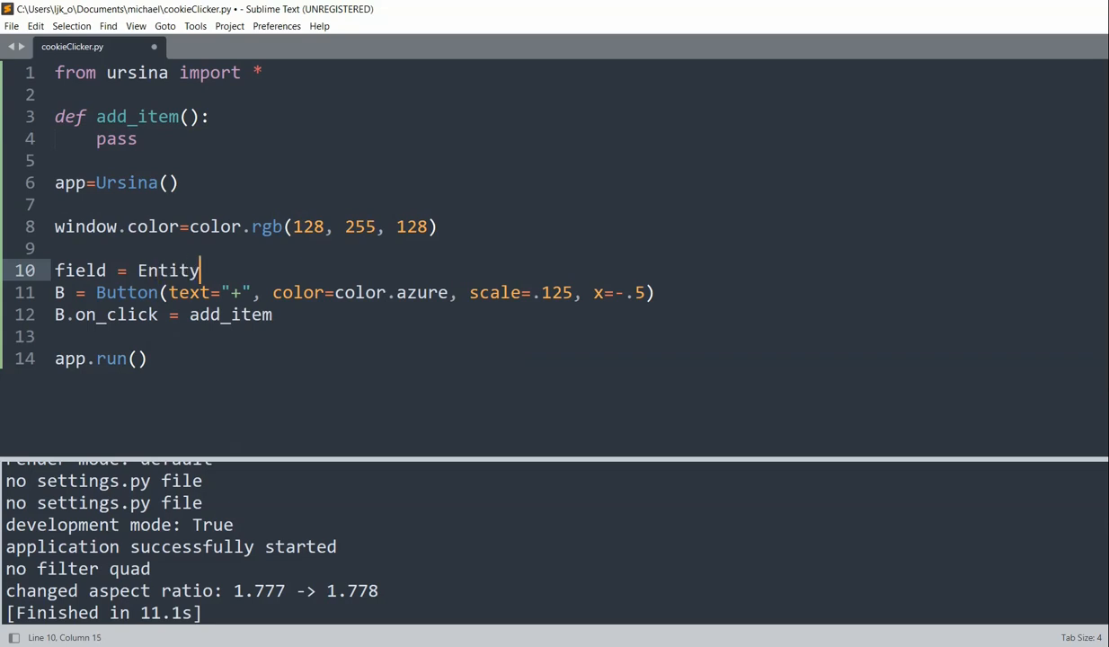
{"action": "type", "text": "(model="}
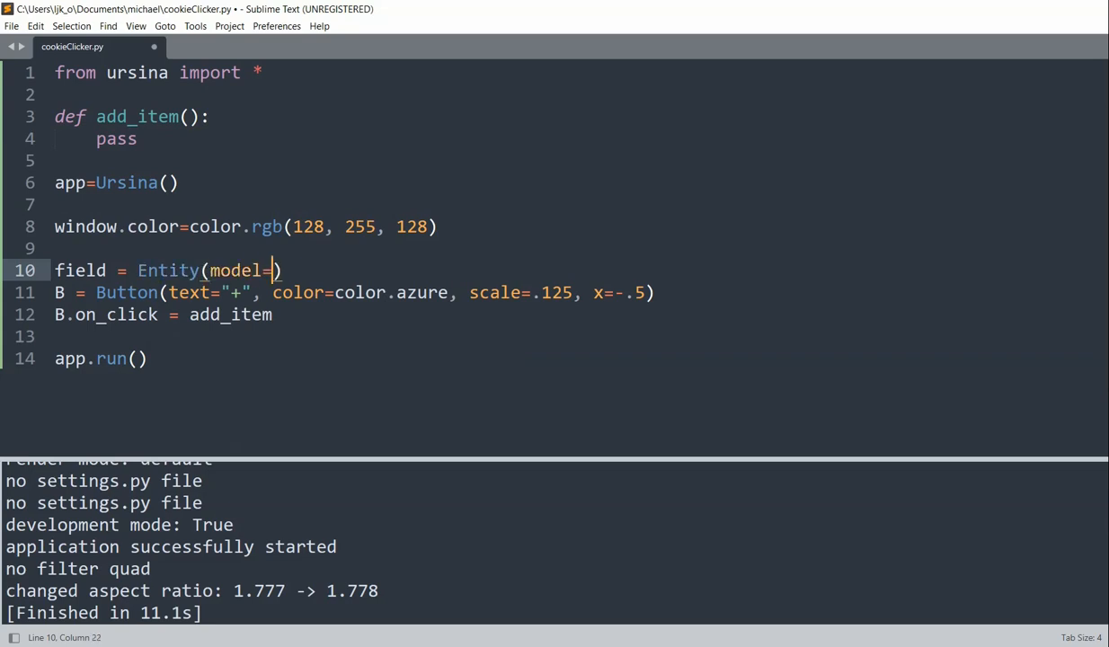
- Give the field model "quad", scale (3 5) and texture "assets/grid.png"
{"action": "type", "text": "\"quad\","}
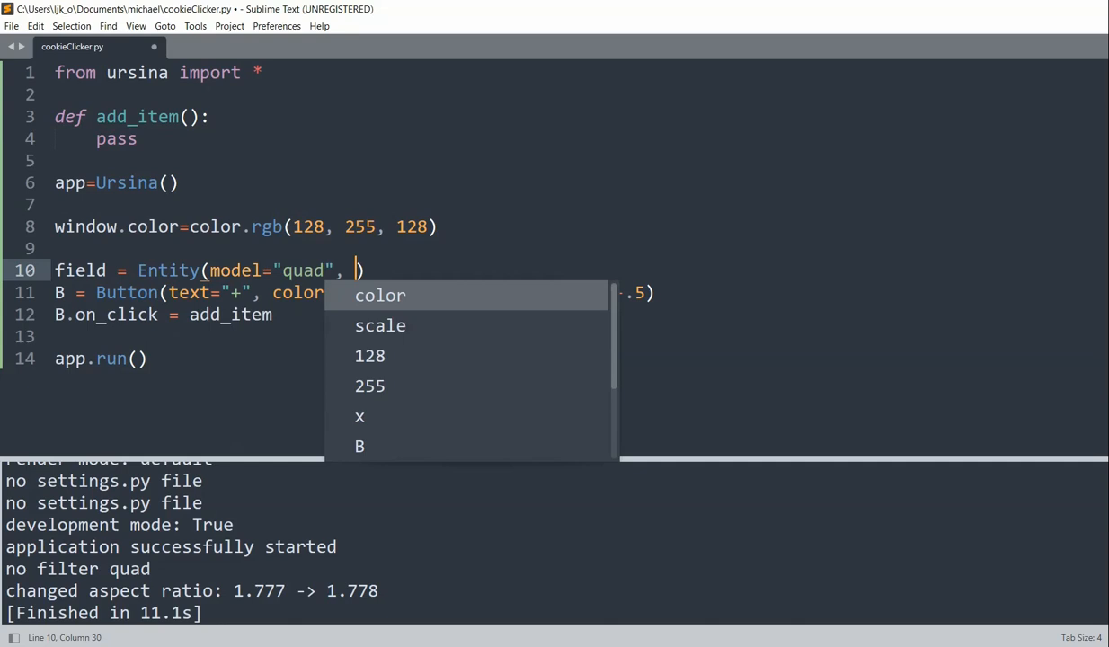
{"action": "type", "text": "scale=#, 6"}
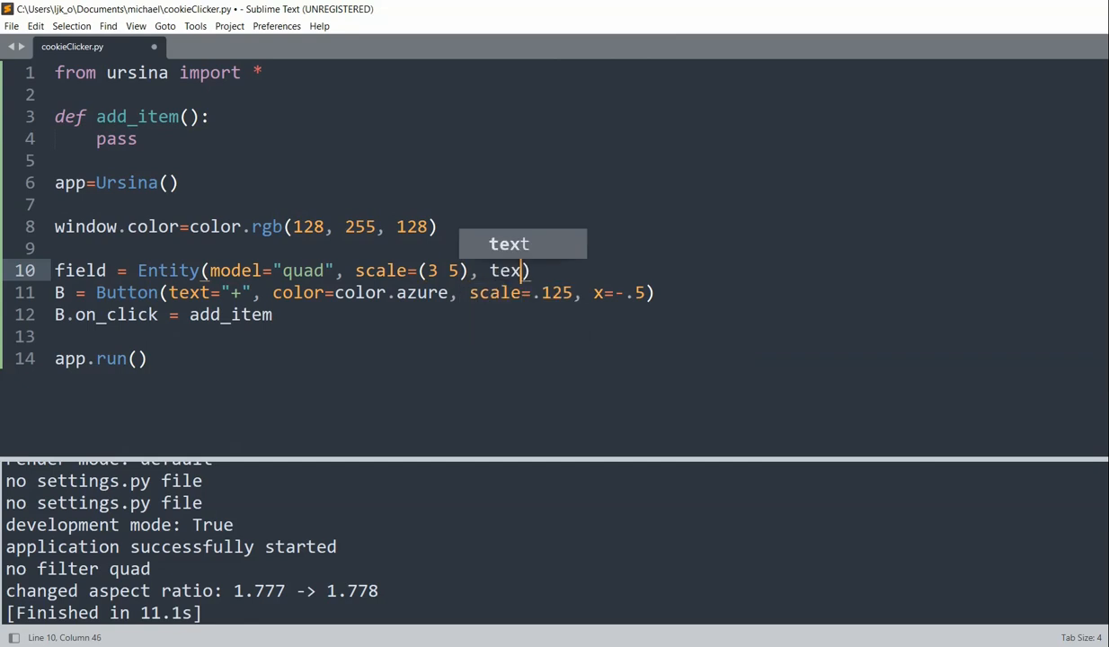
{"action": "type", "text": "ture=\"assets/"}
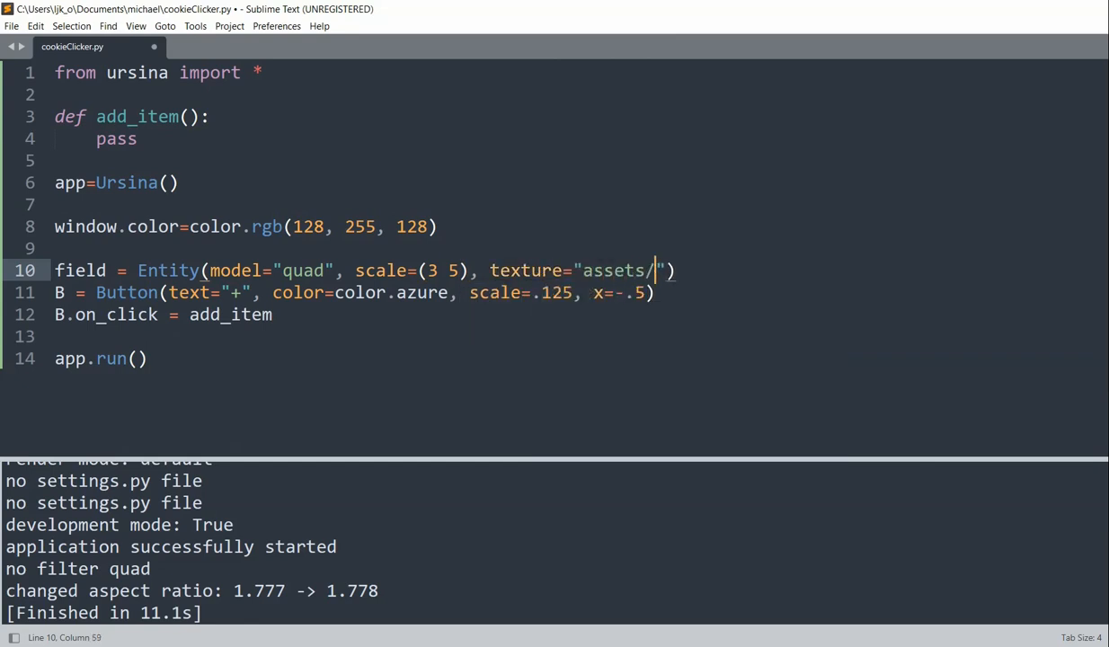
{"action": "type", "text": "grid.png"}
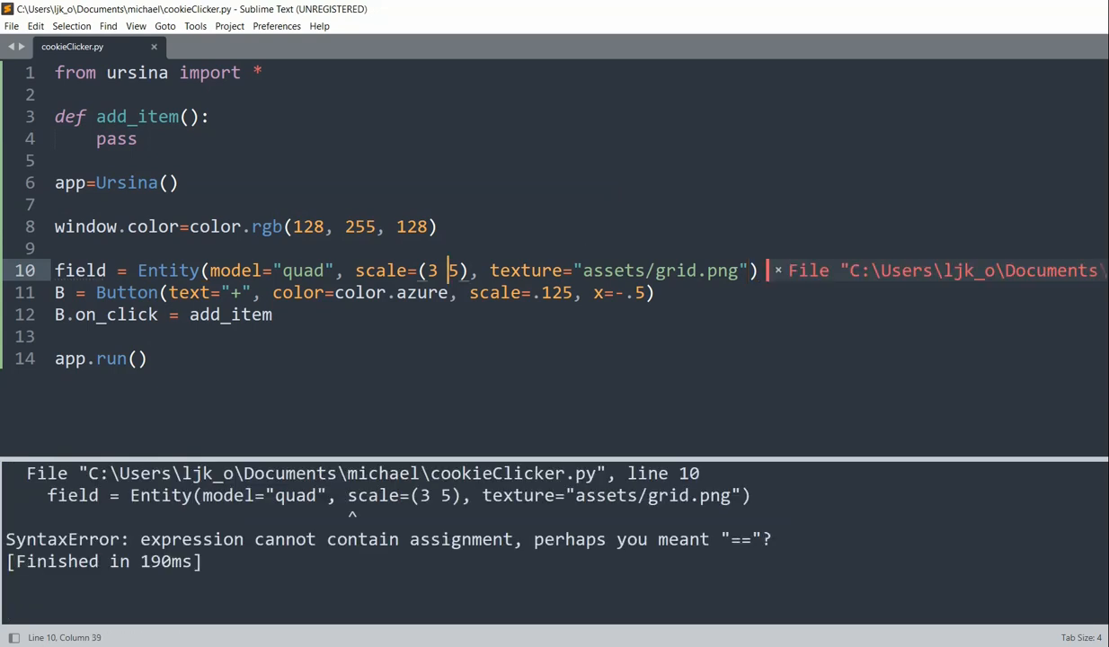
- Insert the missing comma so the field scale reads (3, 5)
{"action": "type", "text": ","}
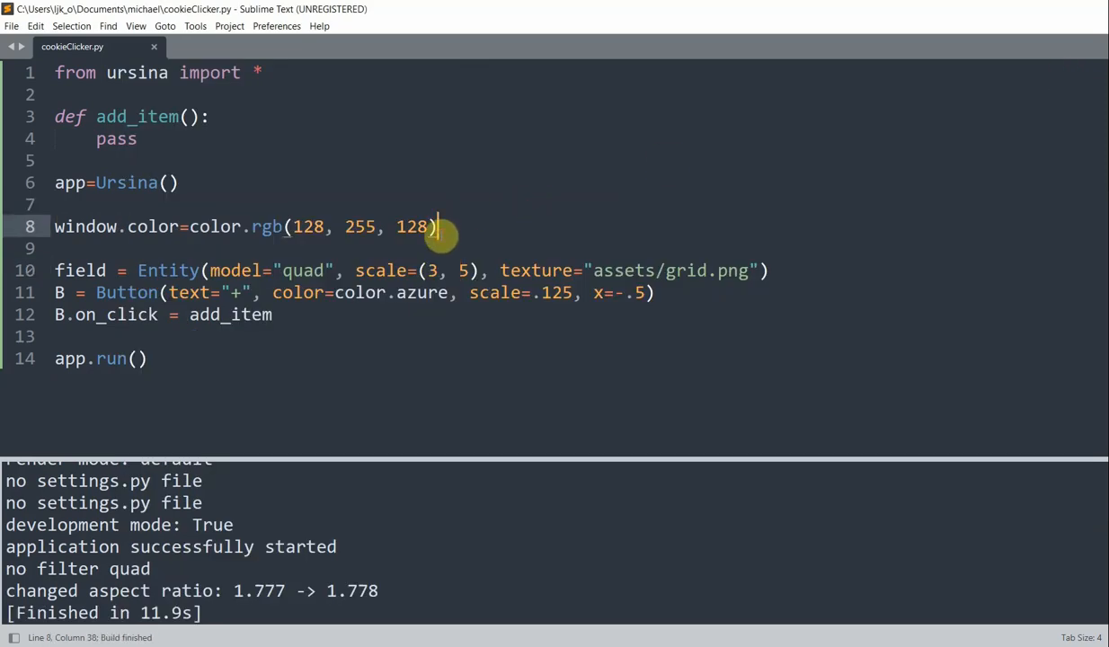
- Add imgs=["cookie.png", "coin.png", "bill.png", "house.png"] above field and save
{"action": "type", "text": "img="}
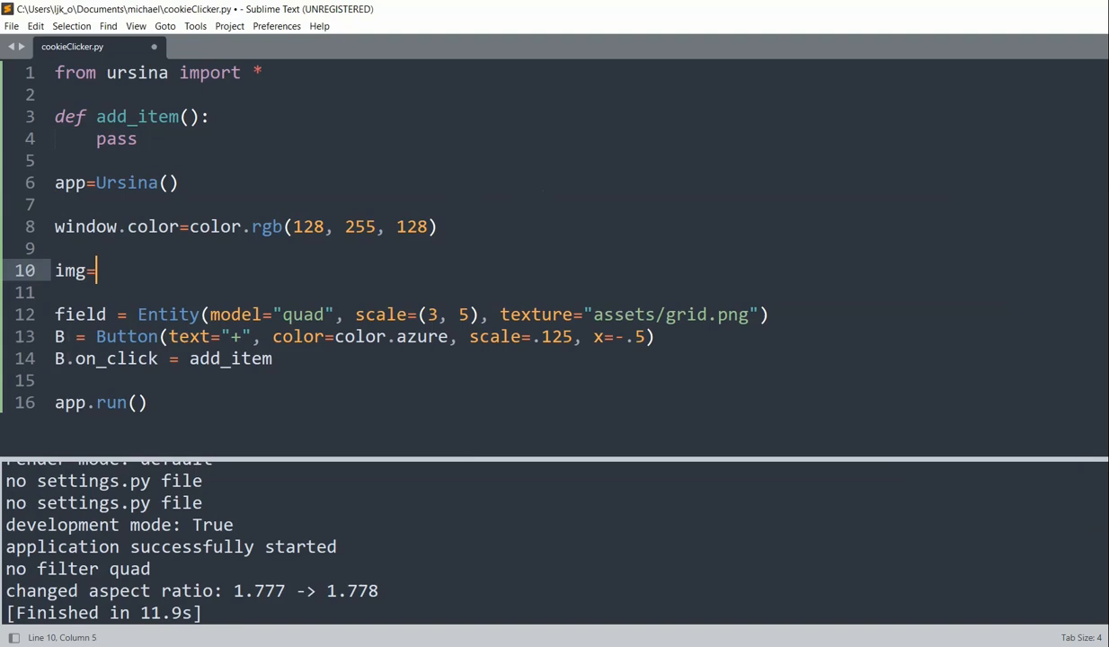
{"action": "type", "text": "s"}
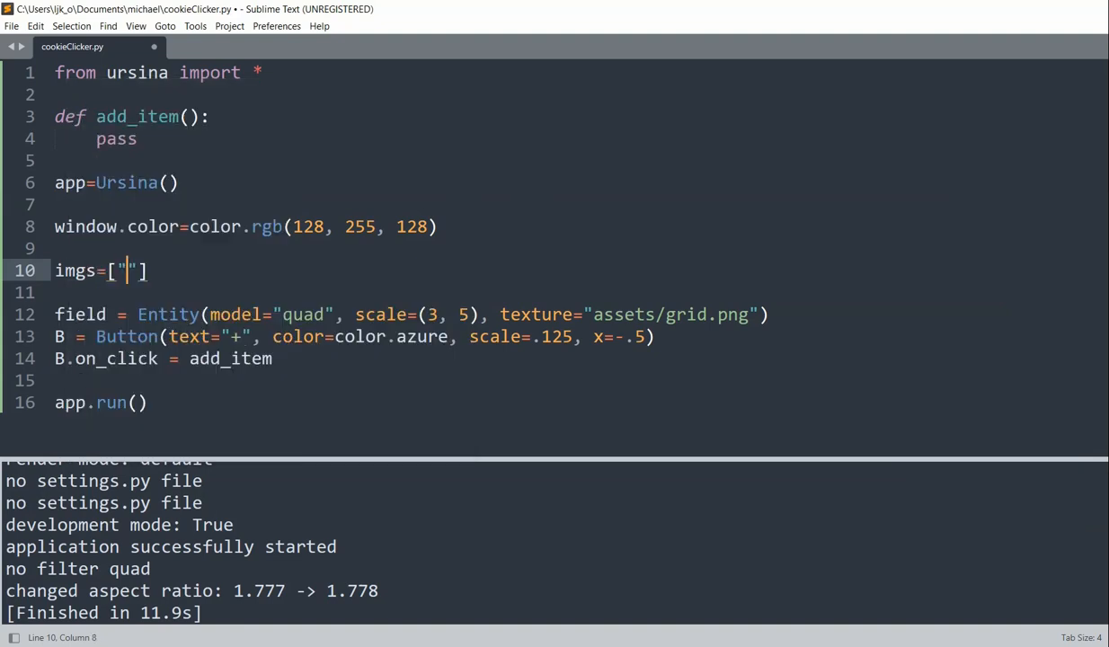
{"action": "type", "text": "cookie.png\", \""}
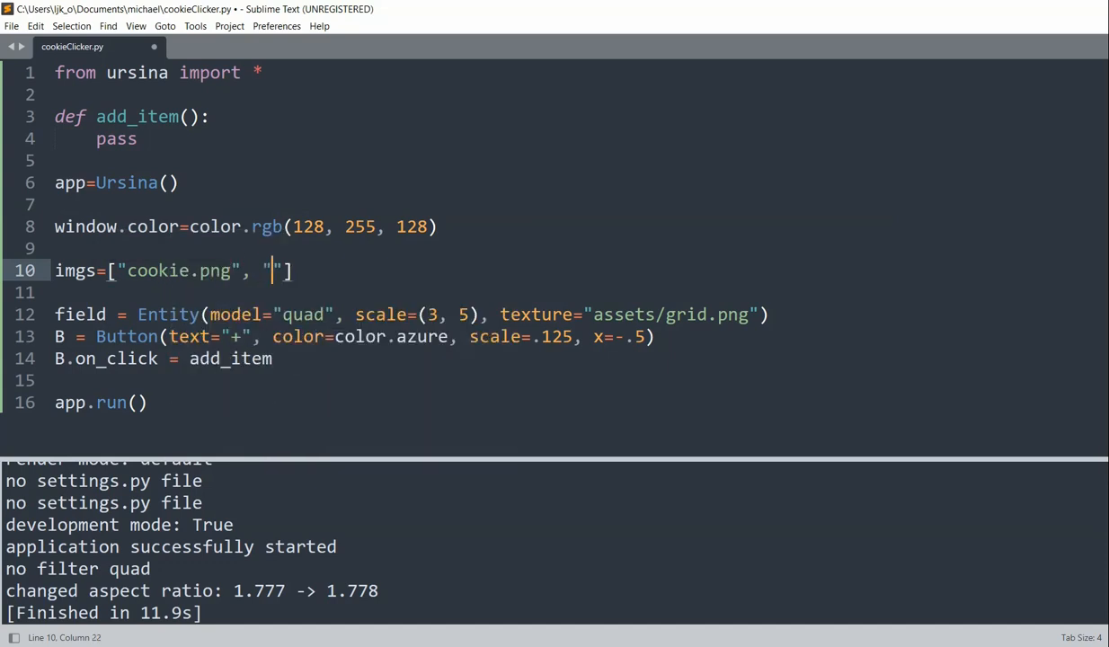
{"action": "type", "text": "coin.png"}
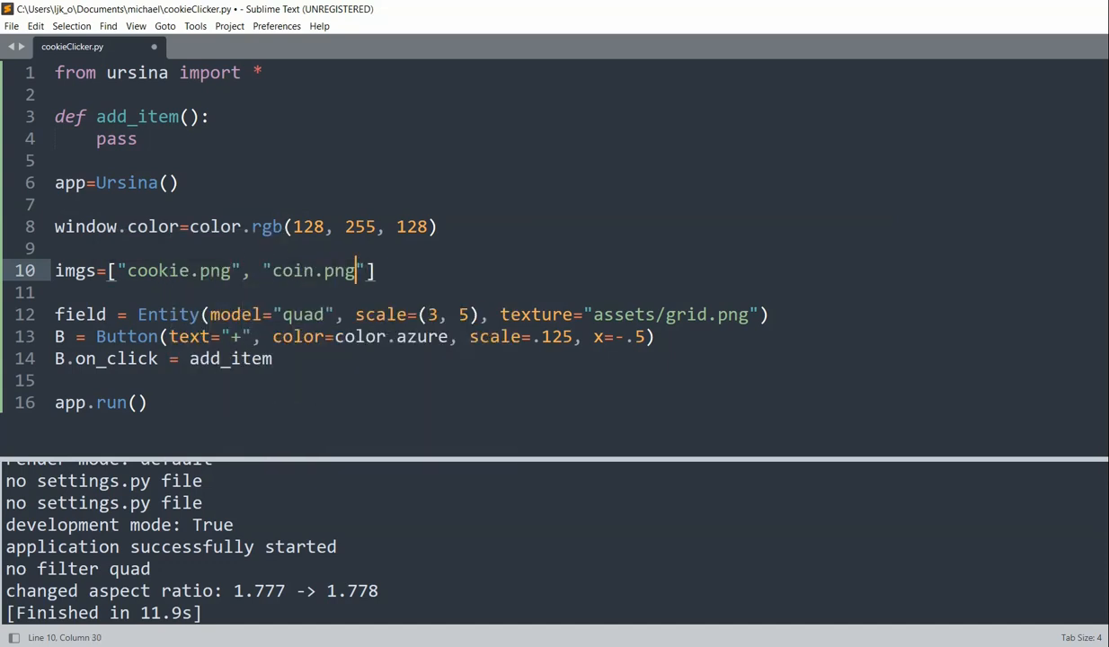
{"action": "type", "text": ", \"bill\""}
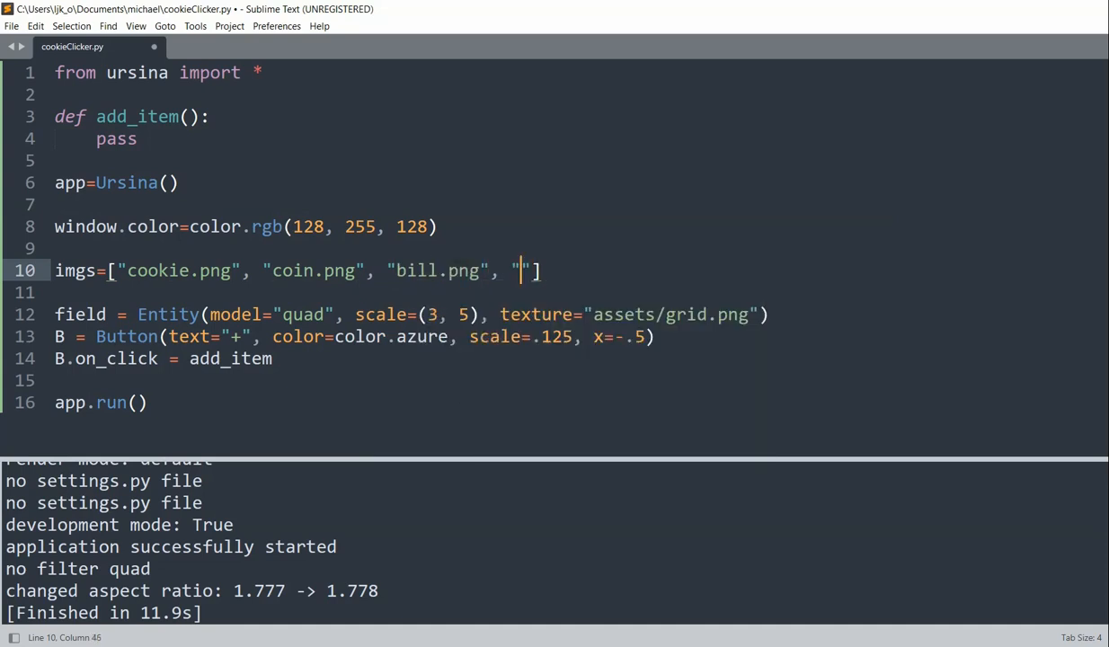
{"action": "type", "text": "house.pg"}
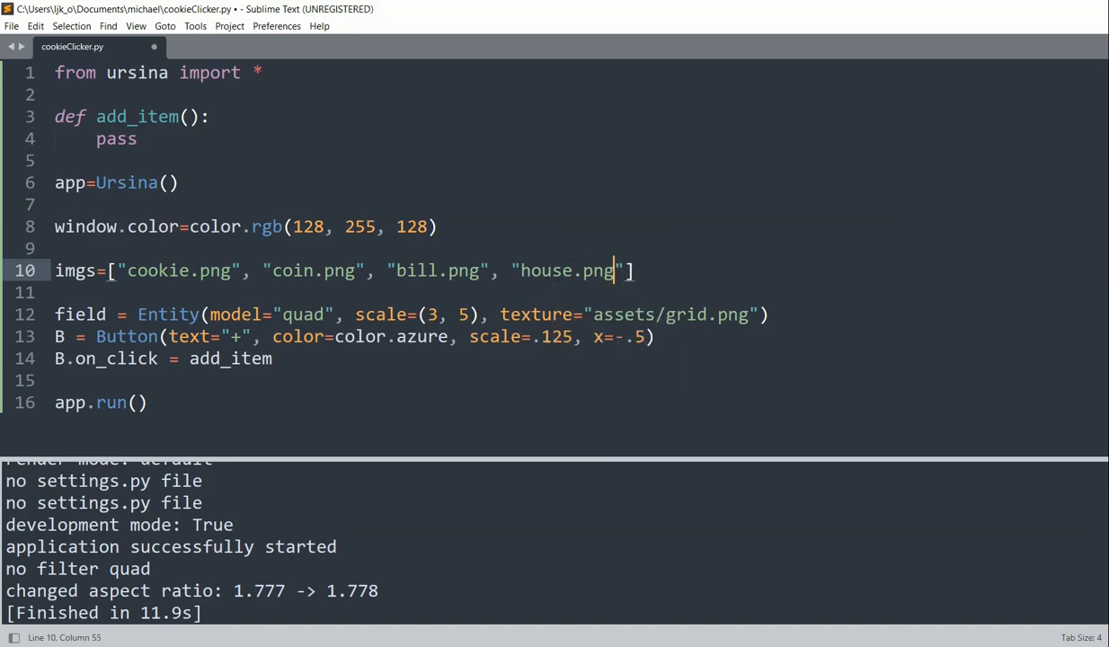
{"action": "key", "text": "ctrl+s"}
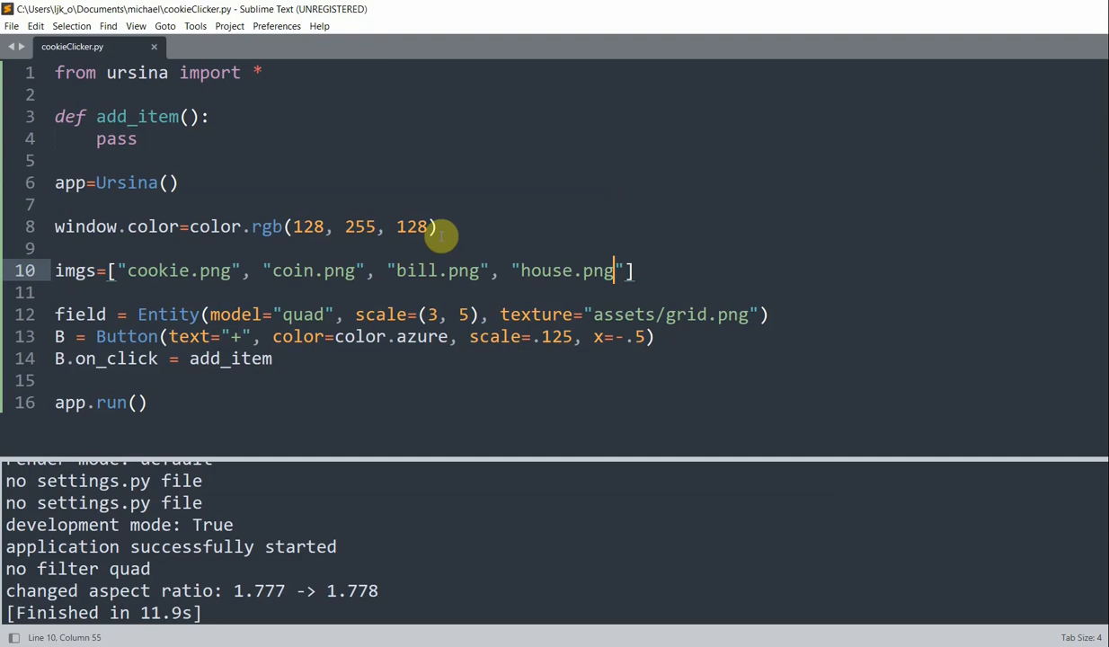
{"action": "mouse_move", "coordinate": [369, 304]}
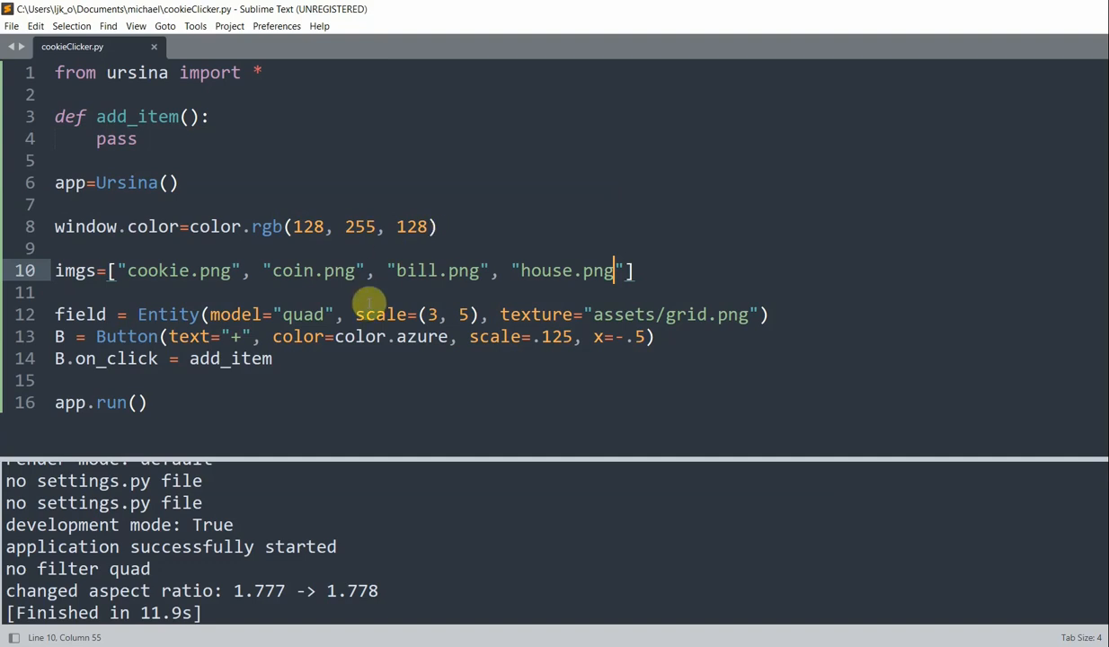
- Add the counter m=0 after imgs and replace add_item's pass with global m
{"action": "type", "text": "m=0"}
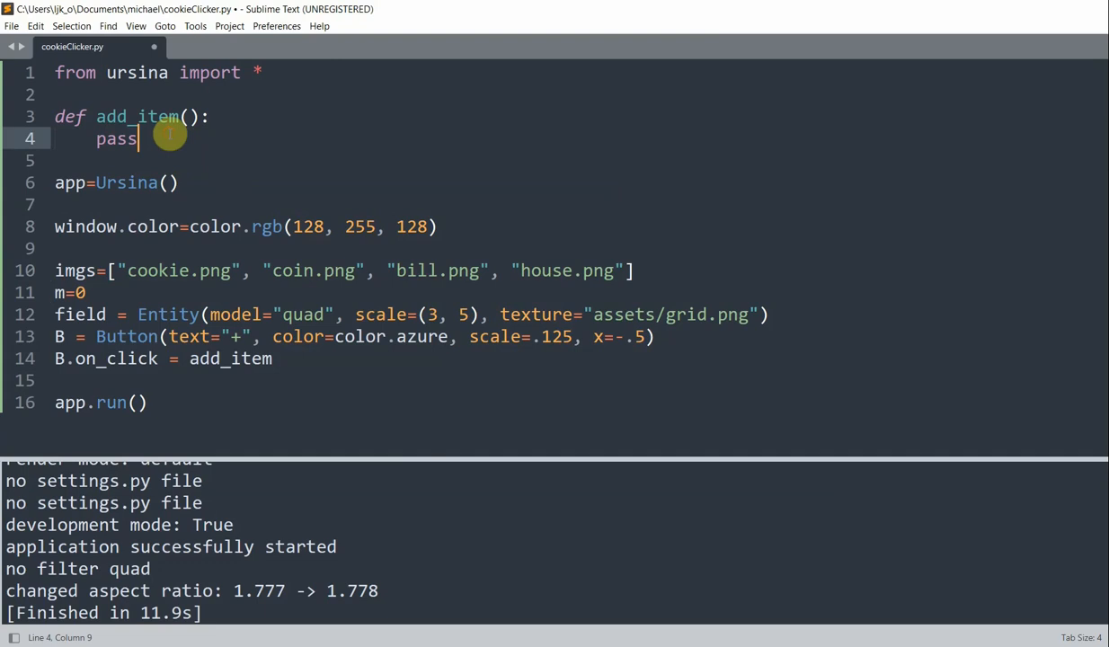
{"action": "type", "text": "global m"}
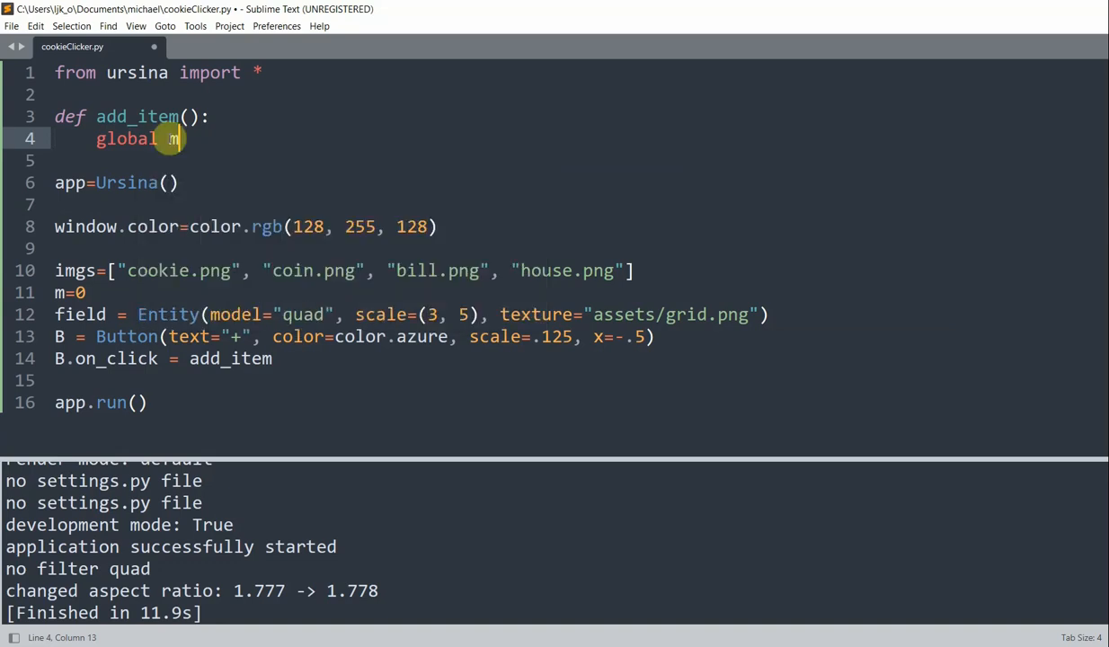
- In add_item compute x=m%3-1 and y=(m%15-6)//2, then begin a field. statement
{"action": "type", "text": "x=m"}
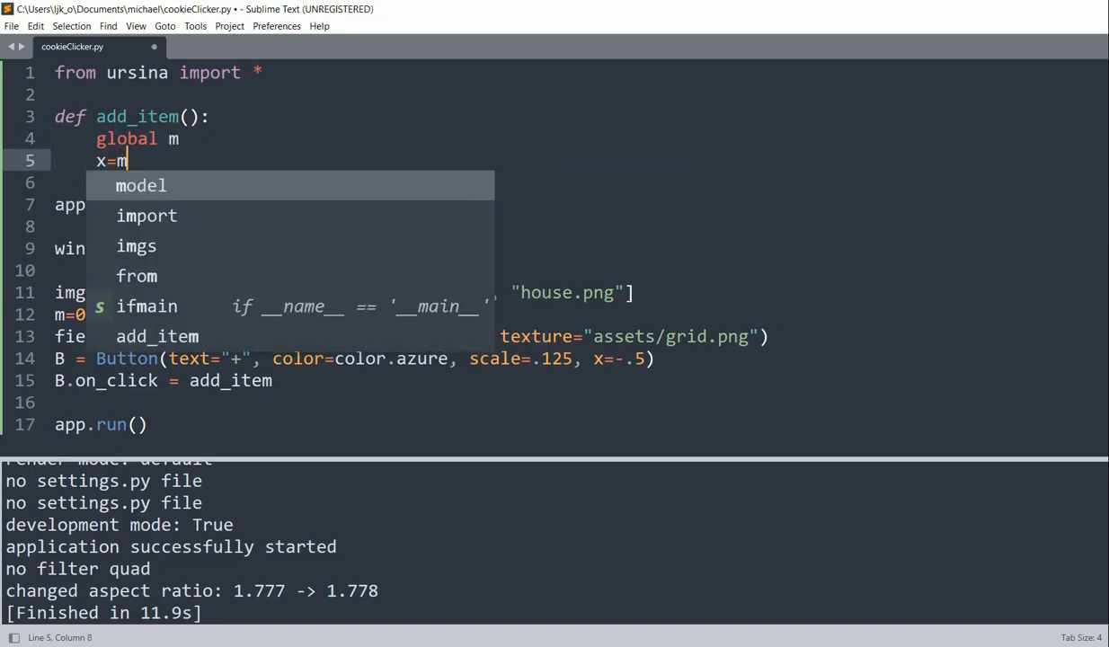
{"action": "type", "text": "%3-1"}
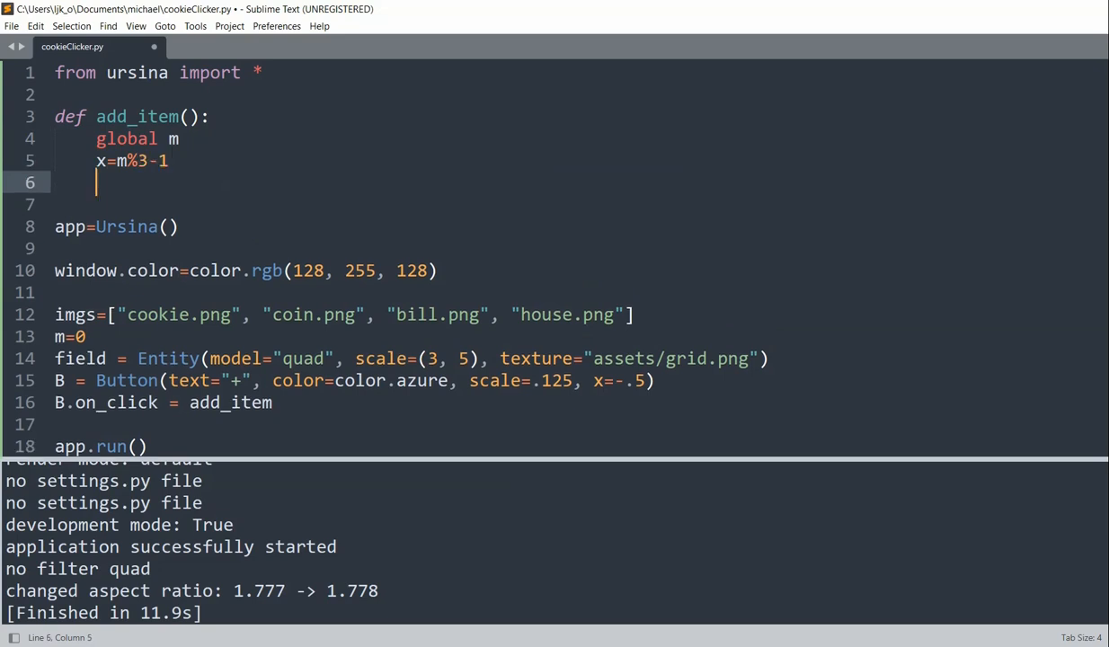
{"action": "type", "text": "y=("}
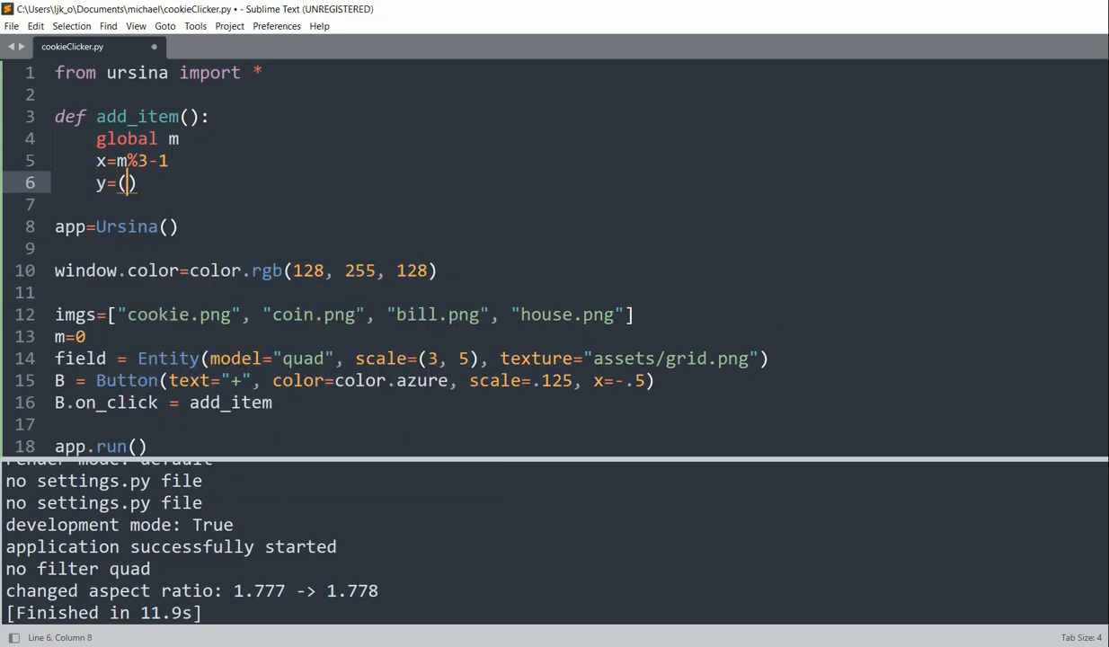
{"action": "type", "text": "m%15"}
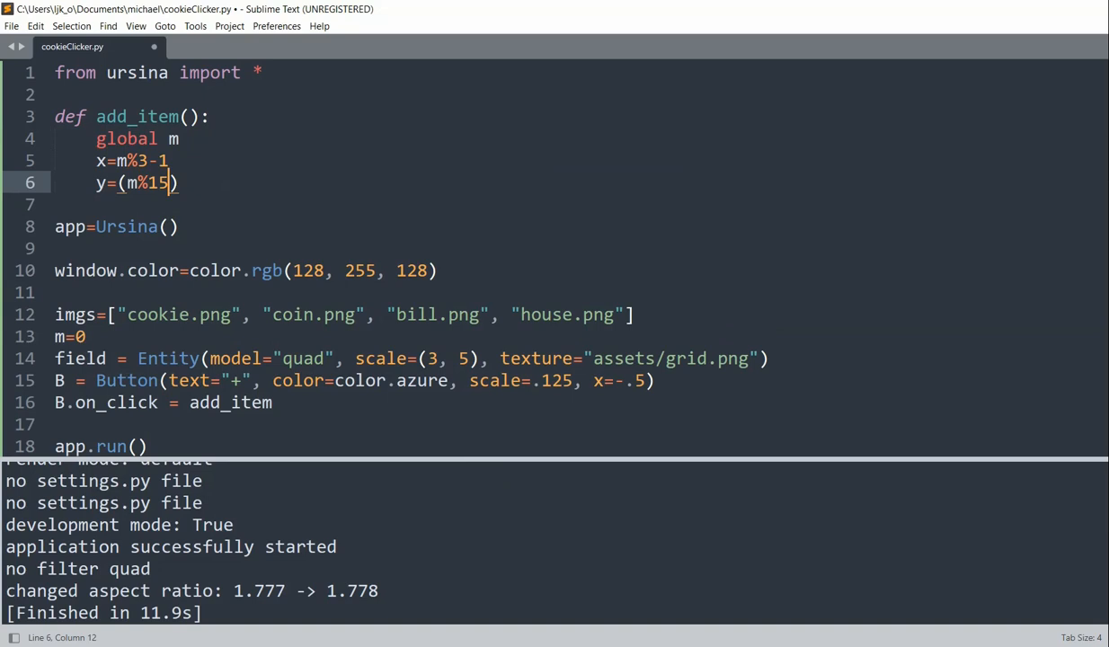
{"action": "type", "text": "-6)/"}
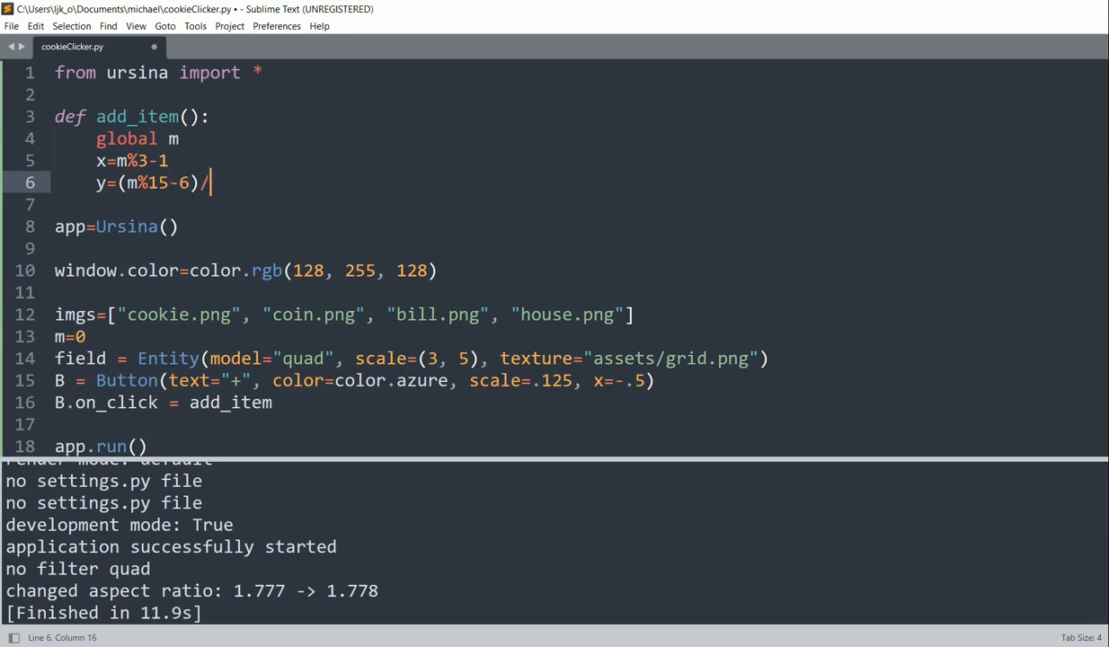
{"action": "type", "text": "/2"}
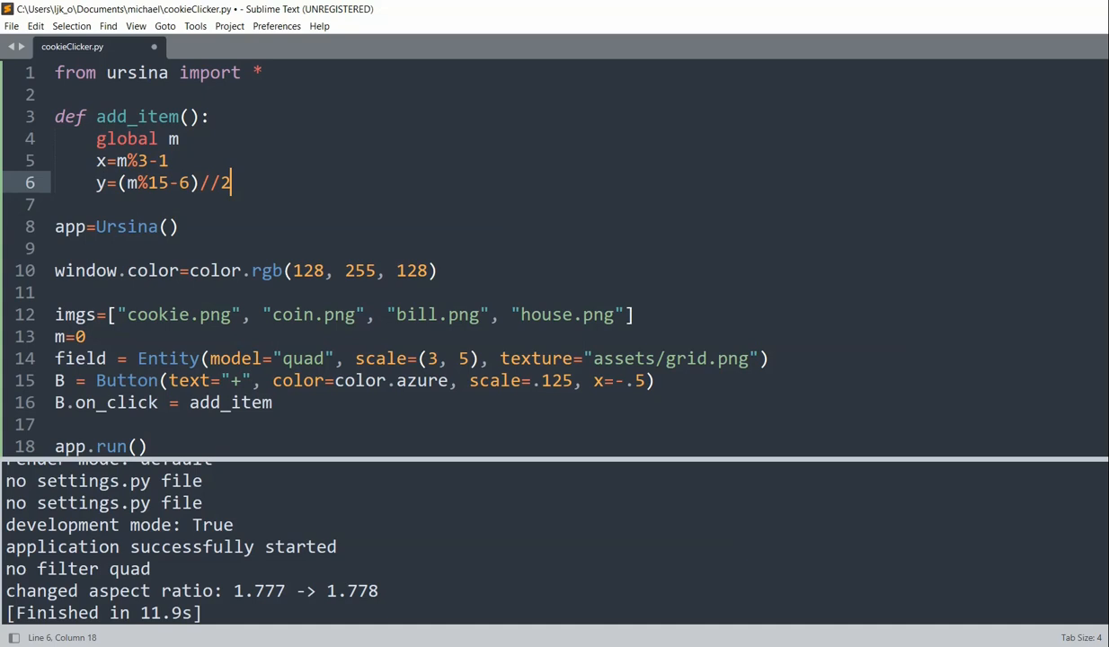
{"action": "type", "text": "field."}
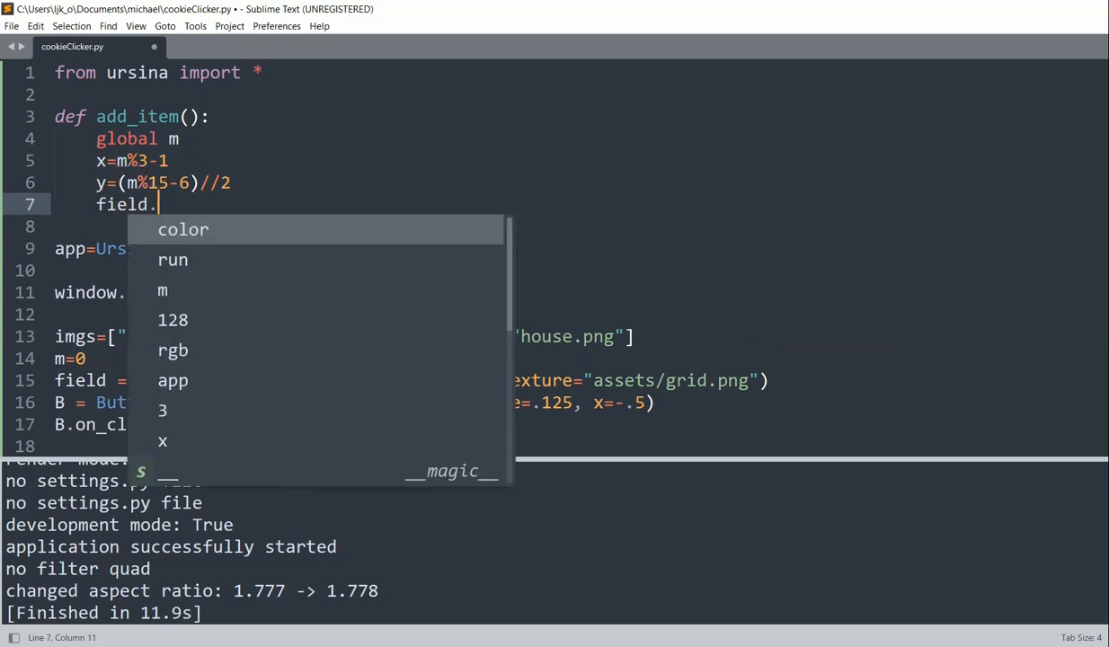
- Complete line 7 as field.z=-.11* (m//15) and begin E= on line 8
{"action": "type", "text": "z=-.11* ("}
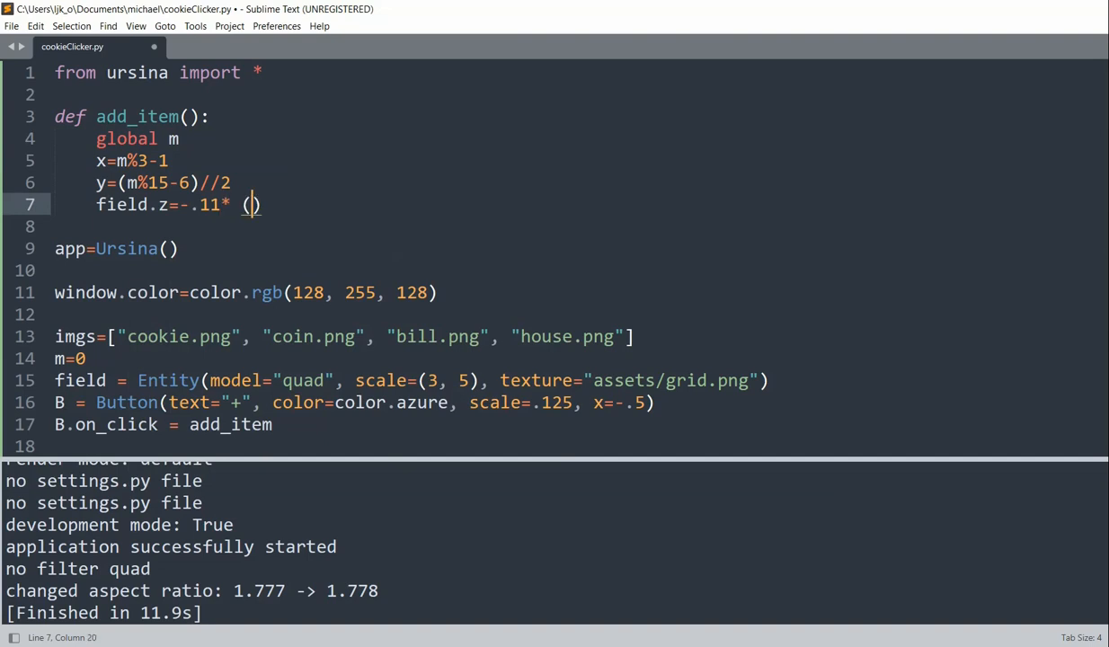
{"action": "type", "text": "m//15)"}
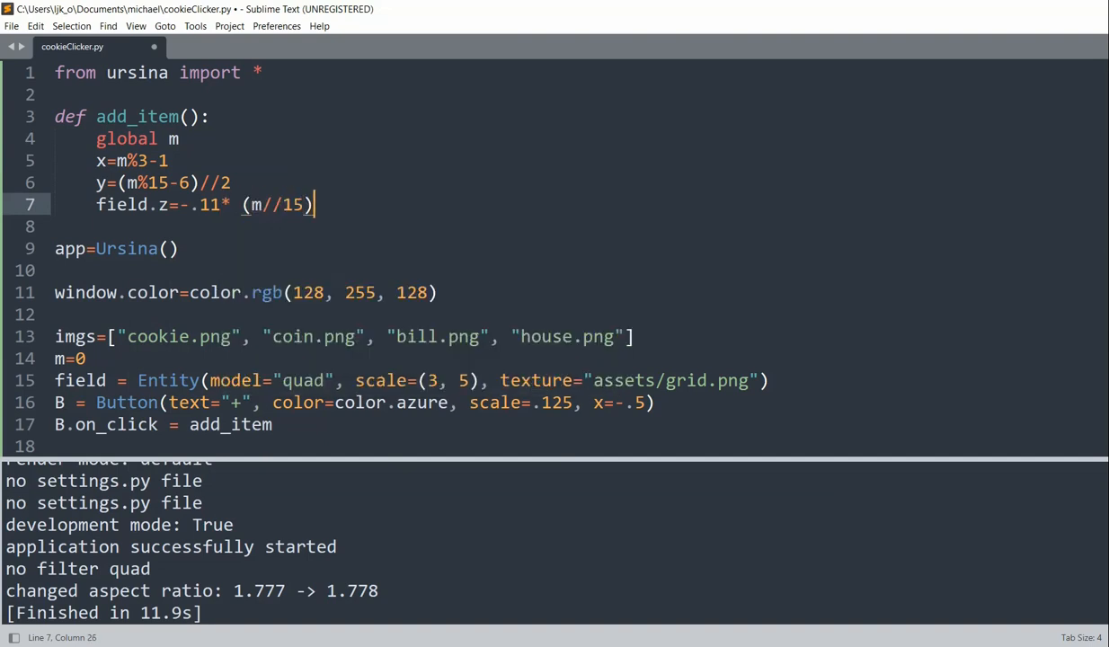
{"action": "type", "text": "E="}
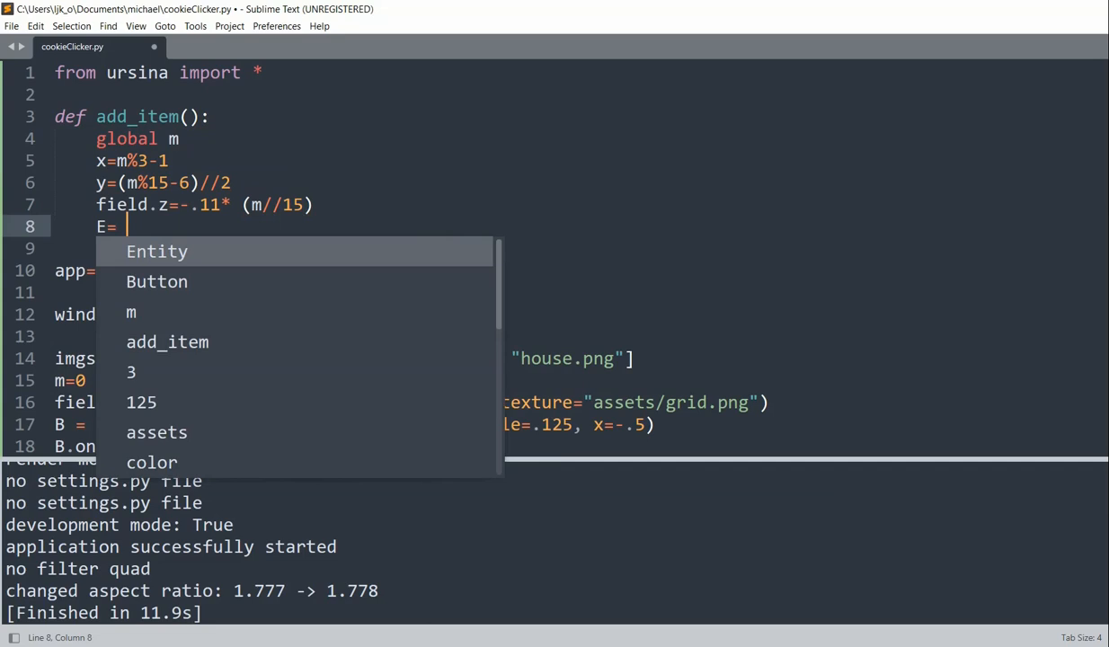
- Write E= Entity(model="quad", texture="assets/" + imgs[m//15], fixing the mistyped index
{"action": "type", "text": "Entity()"}
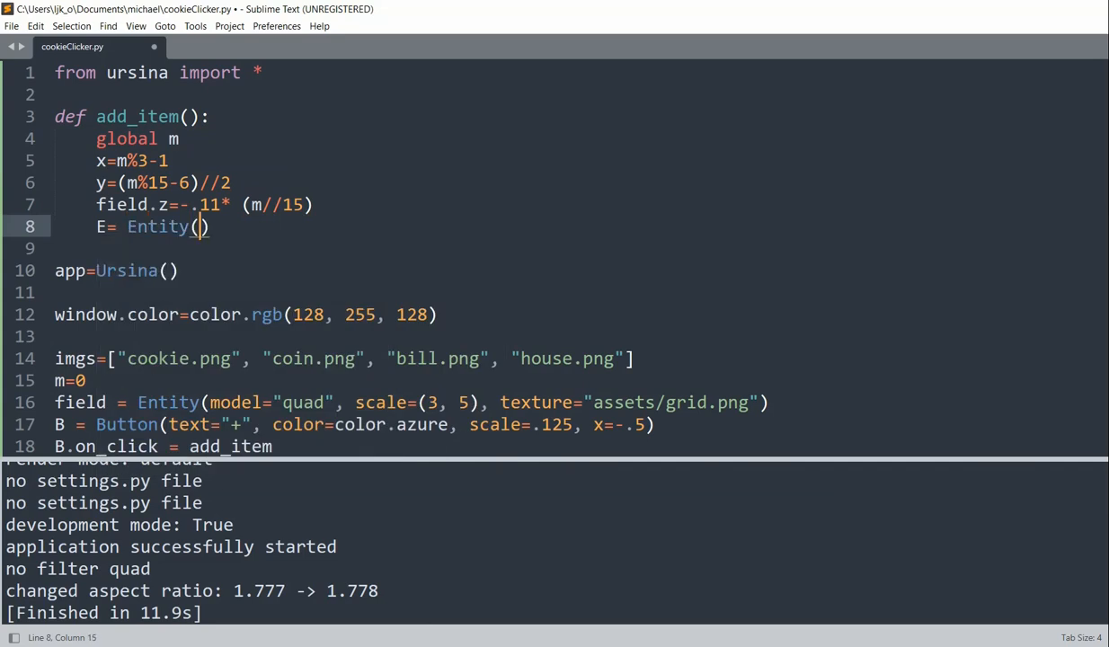
{"action": "type", "text": "model+"}
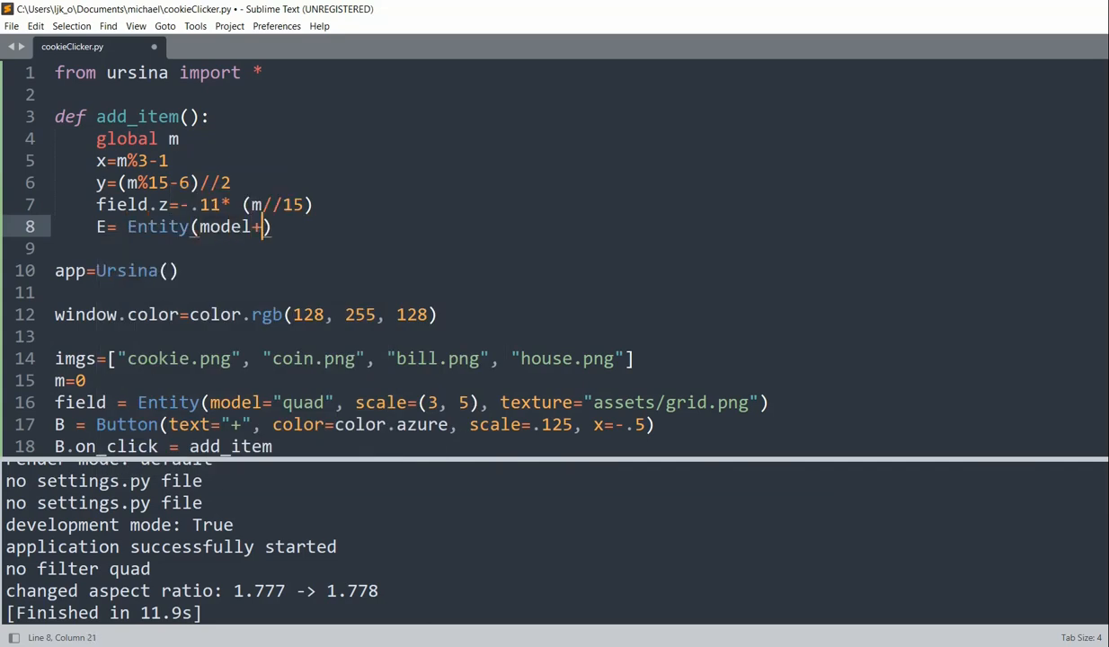
{"action": "type", "text": "\"qi"}
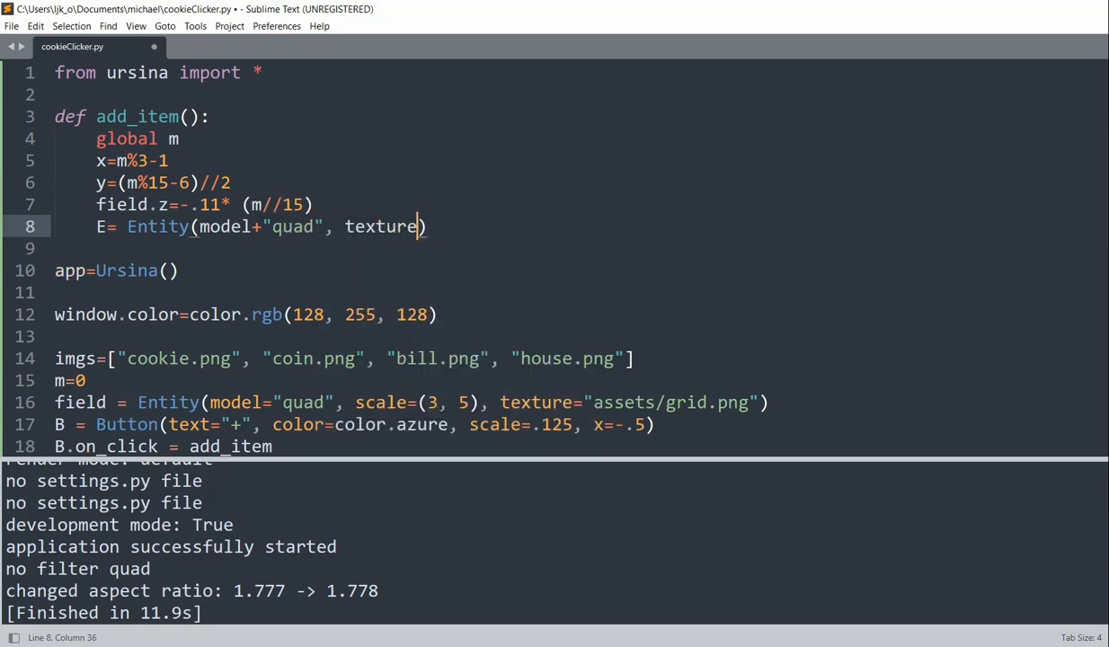
{"action": "type", "text": "=\"assets\""}
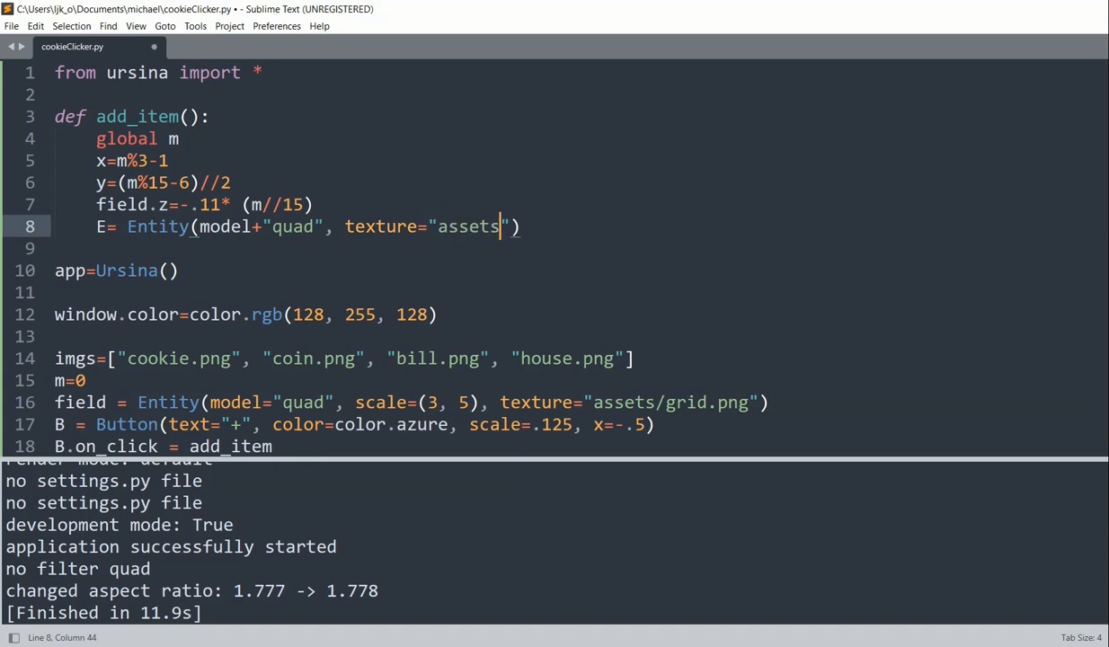
{"action": "type", "text": "/\","}
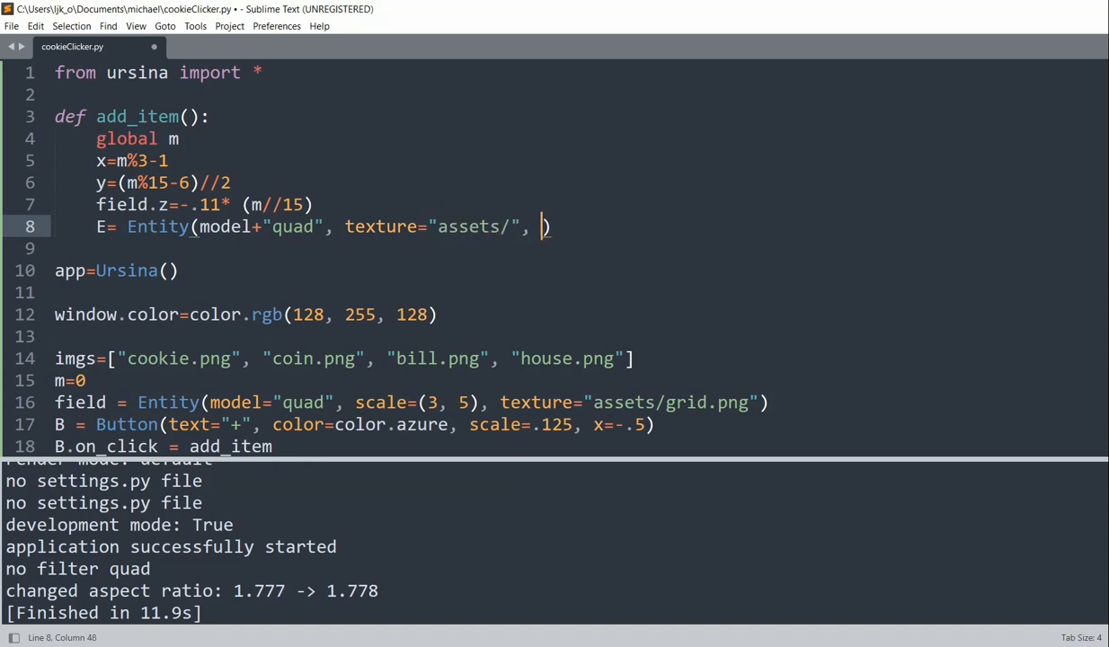
{"action": "type", "text": "+ imgs[m]"}
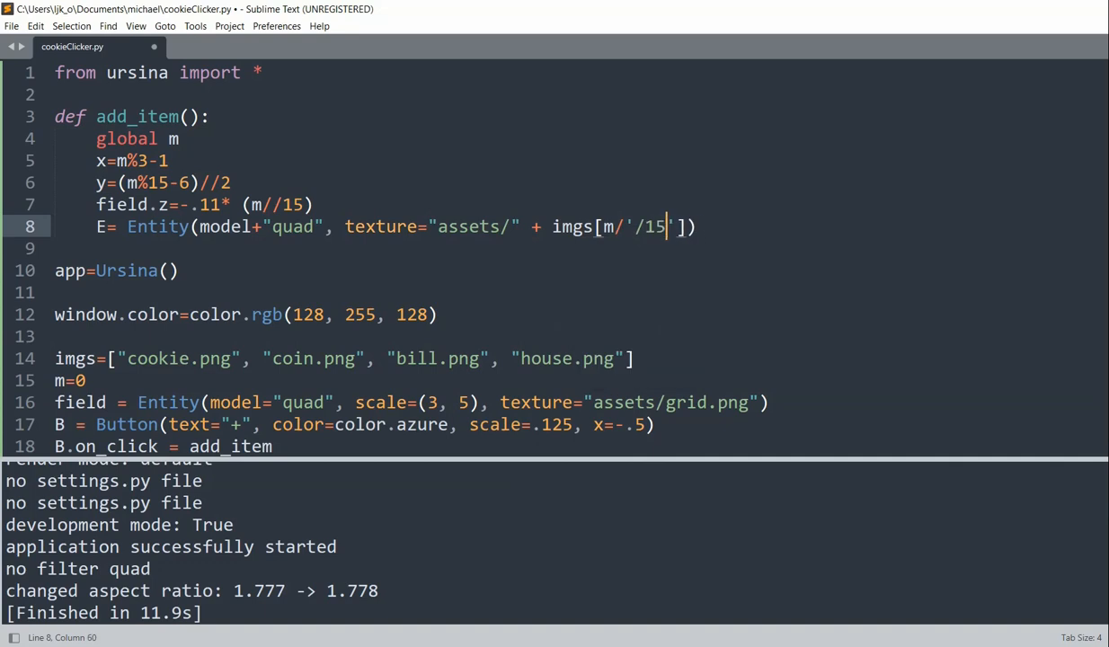
{"action": "key", "text": "backspace"}
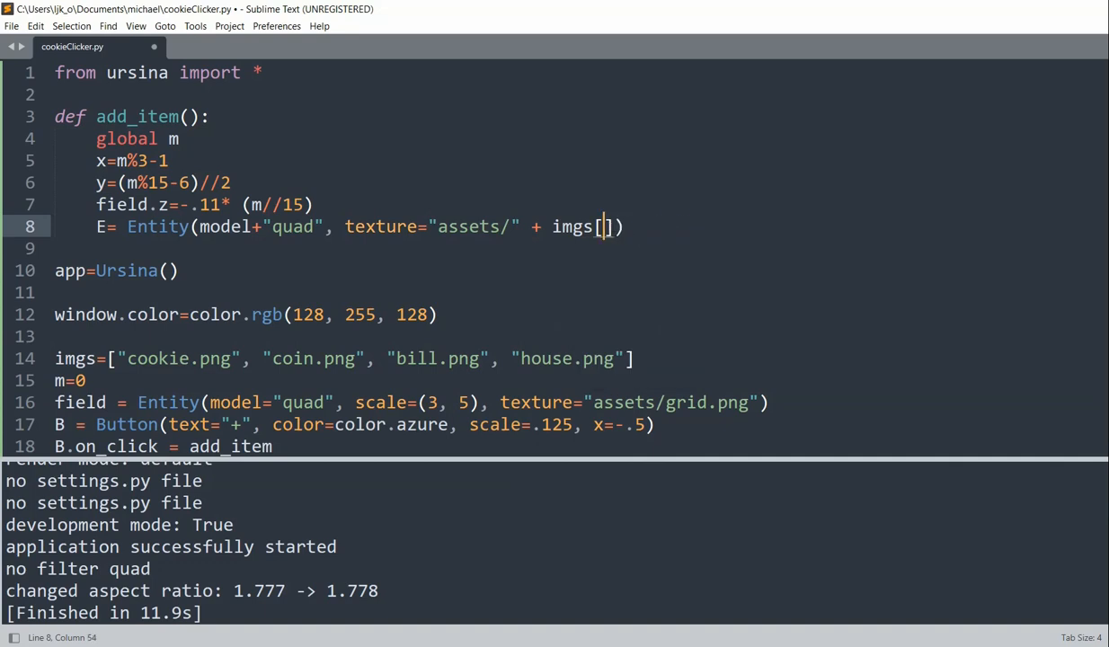
{"action": "type", "text": "m"}
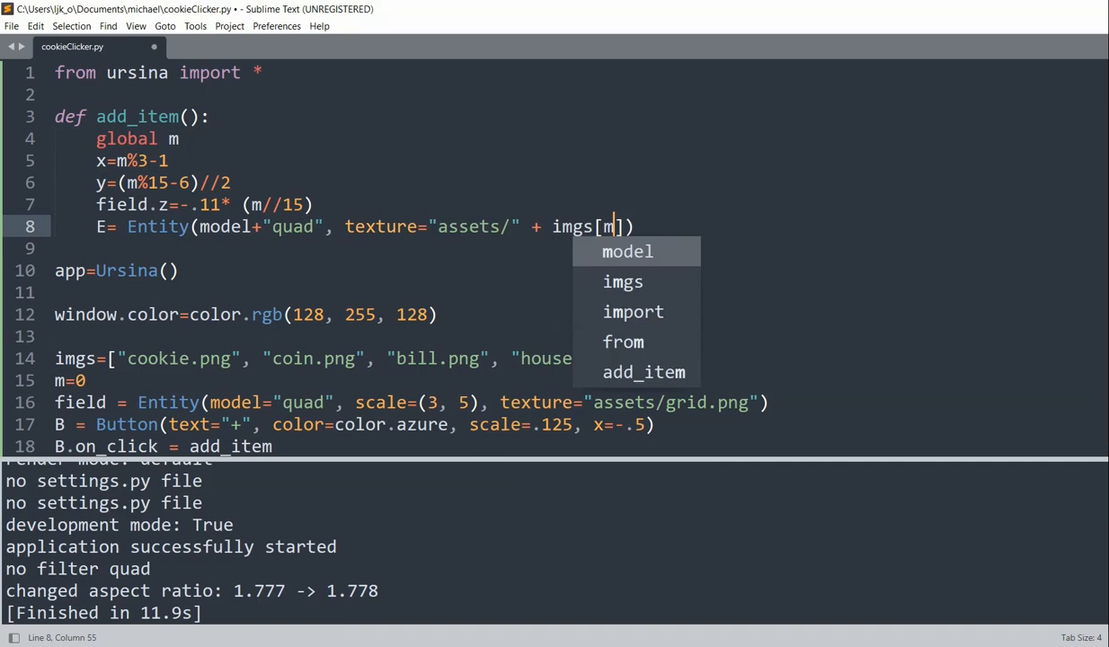
{"action": "type", "text": "//15"}
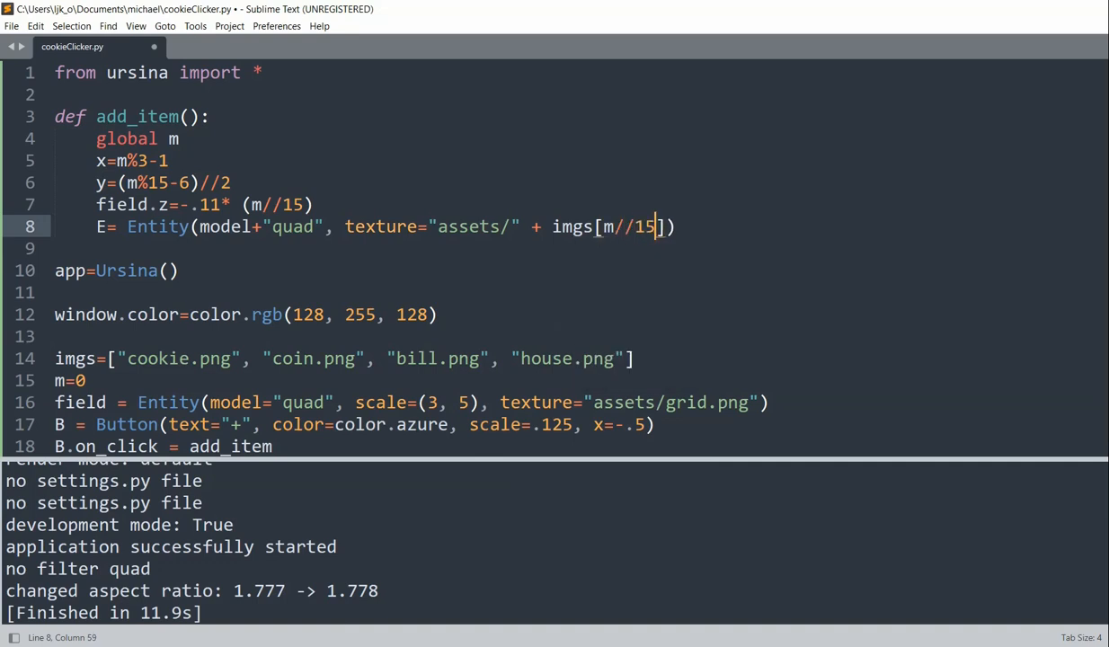
- Add position=(x, y, -.1-.1*(m//15)) to the Entity call
{"action": "type", "text": ", posi"}
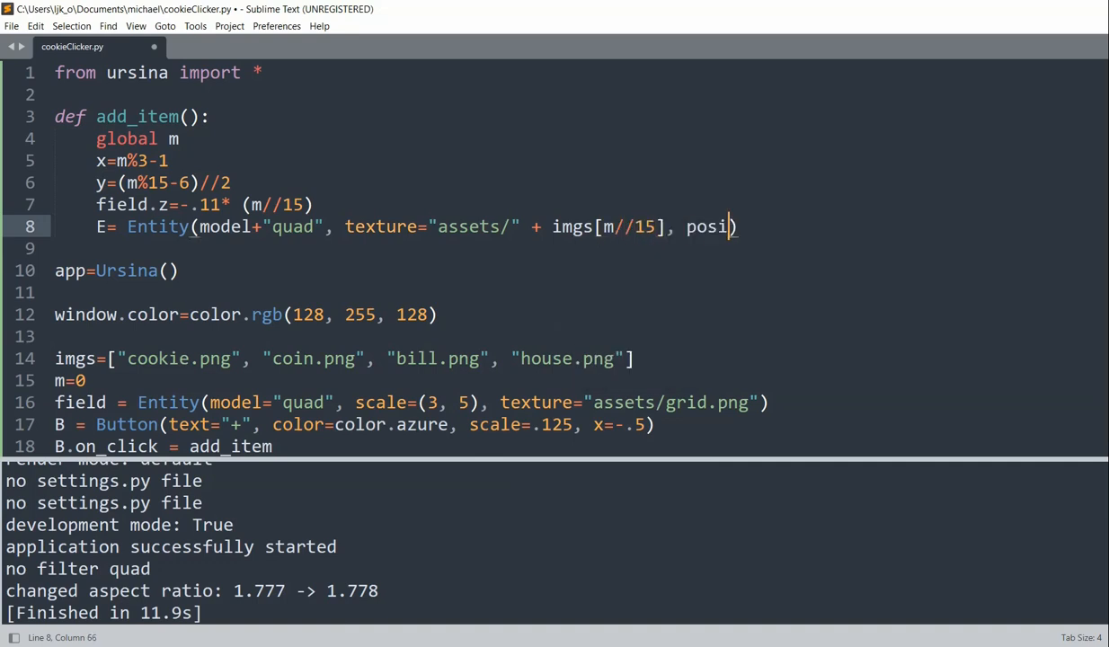
{"action": "type", "text": "tion="}
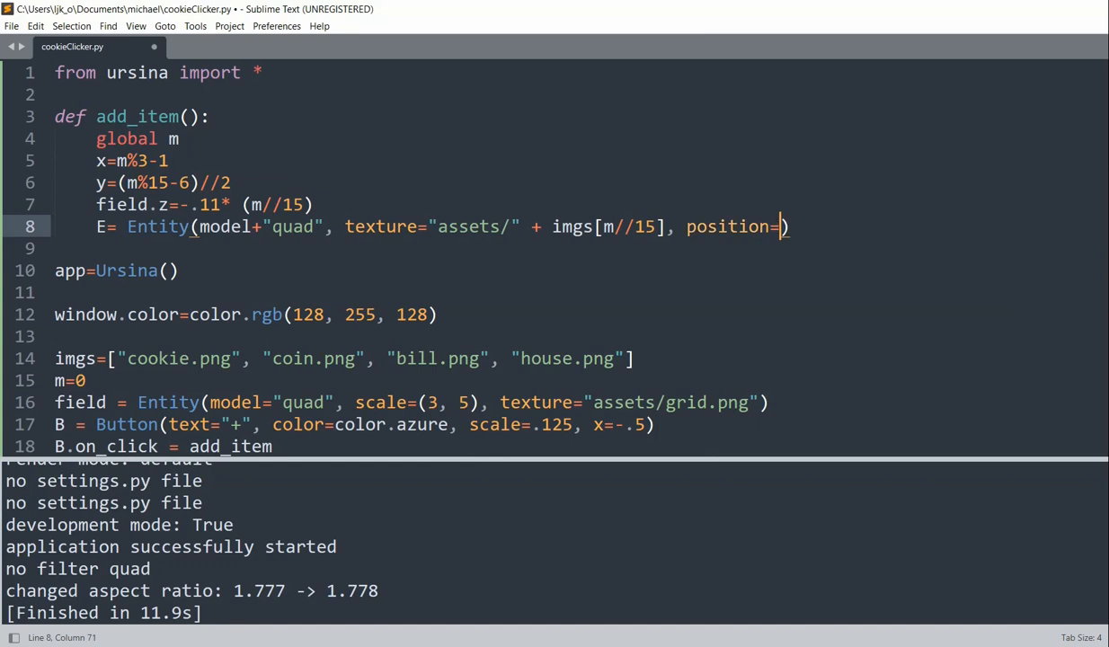
{"action": "type", "text": "x, y,"}
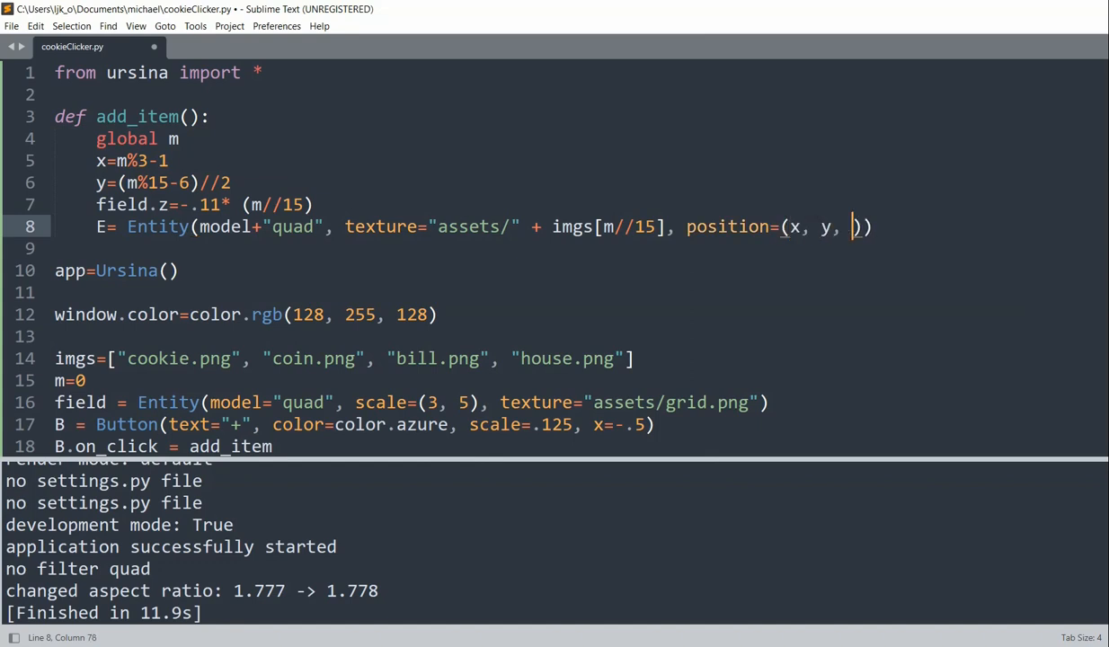
{"action": "type", "text": "-"}
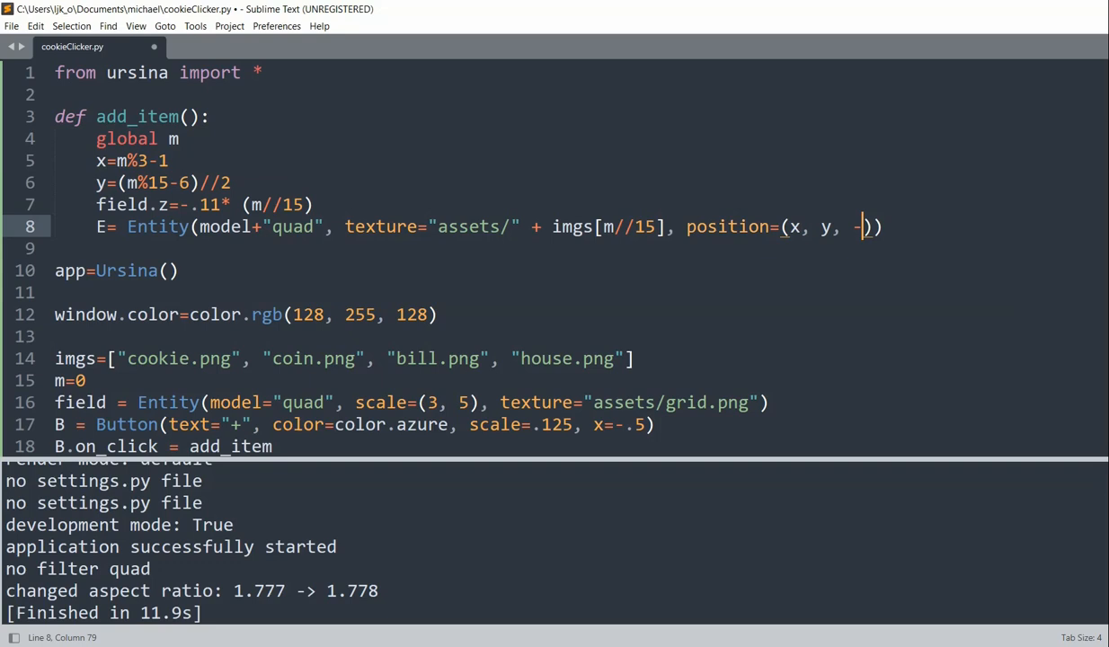
{"action": "type", "text": ".1-."}
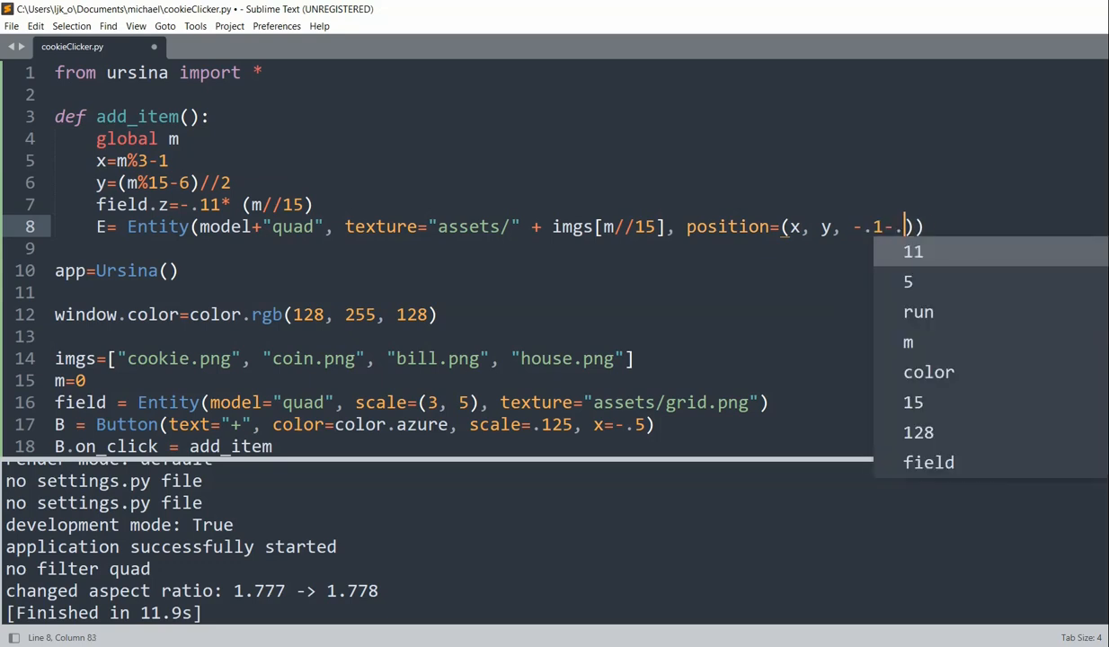
{"action": "type", "text": "1*(m//"}
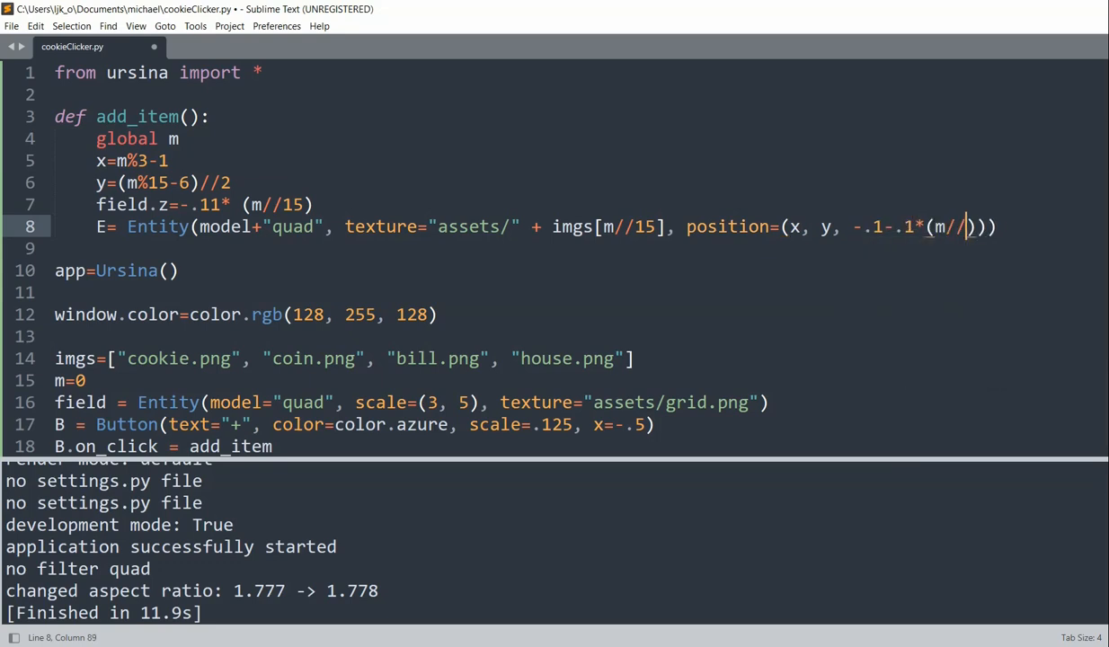
{"action": "type", "text": "15"}
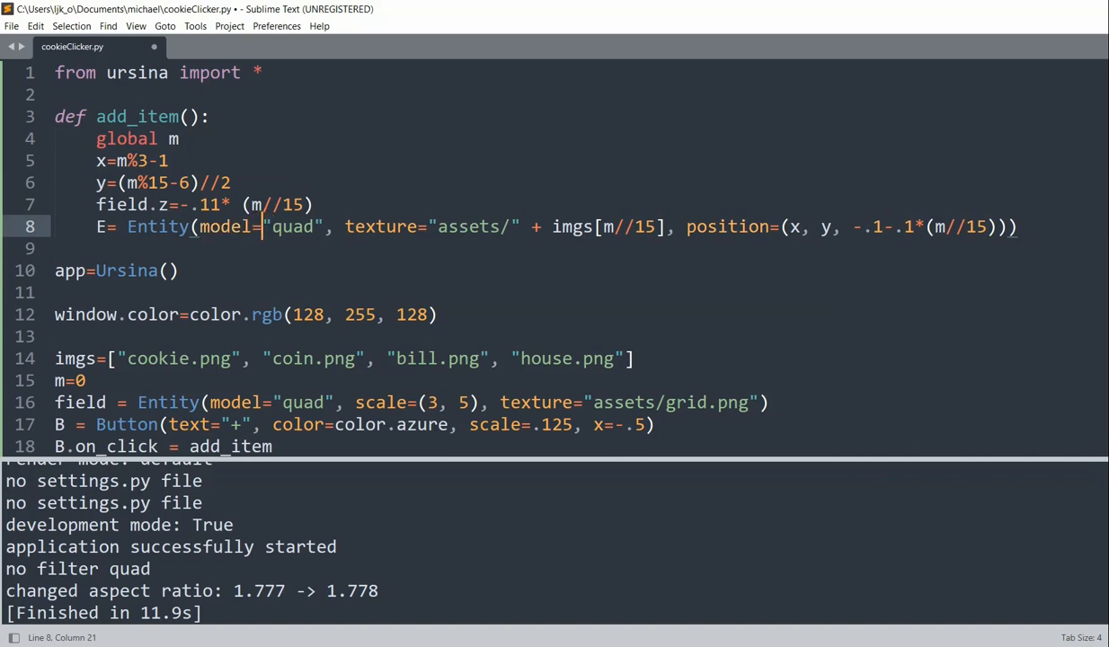
{"action": "mouse_move", "coordinate": [442, 219]}
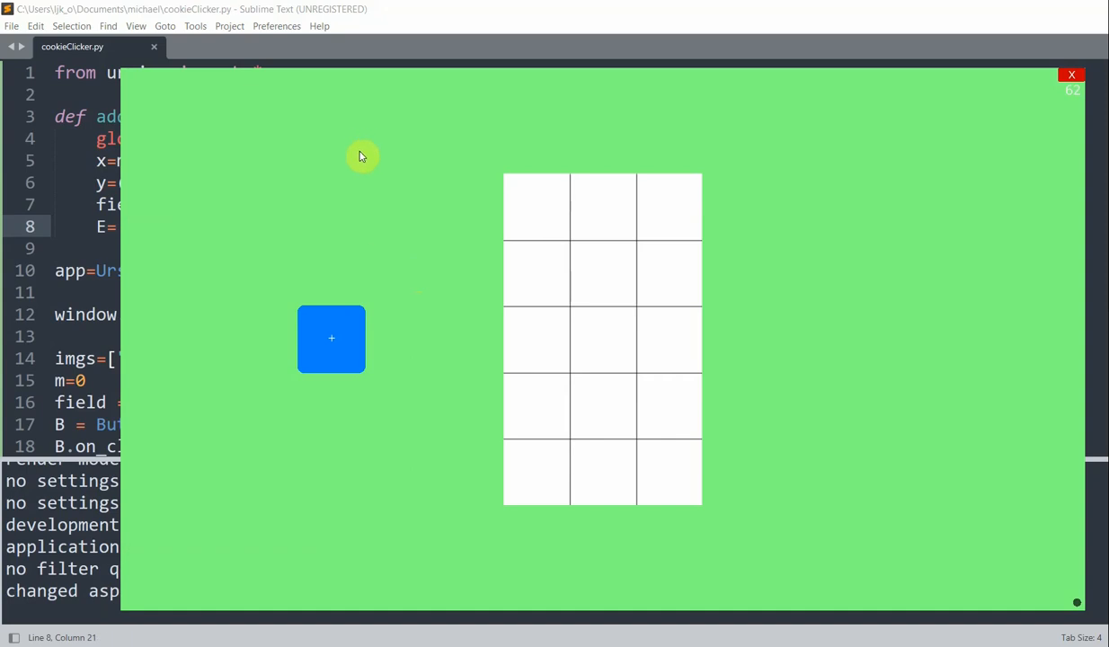
{"action": "mouse_move", "coordinate": [315, 320]}
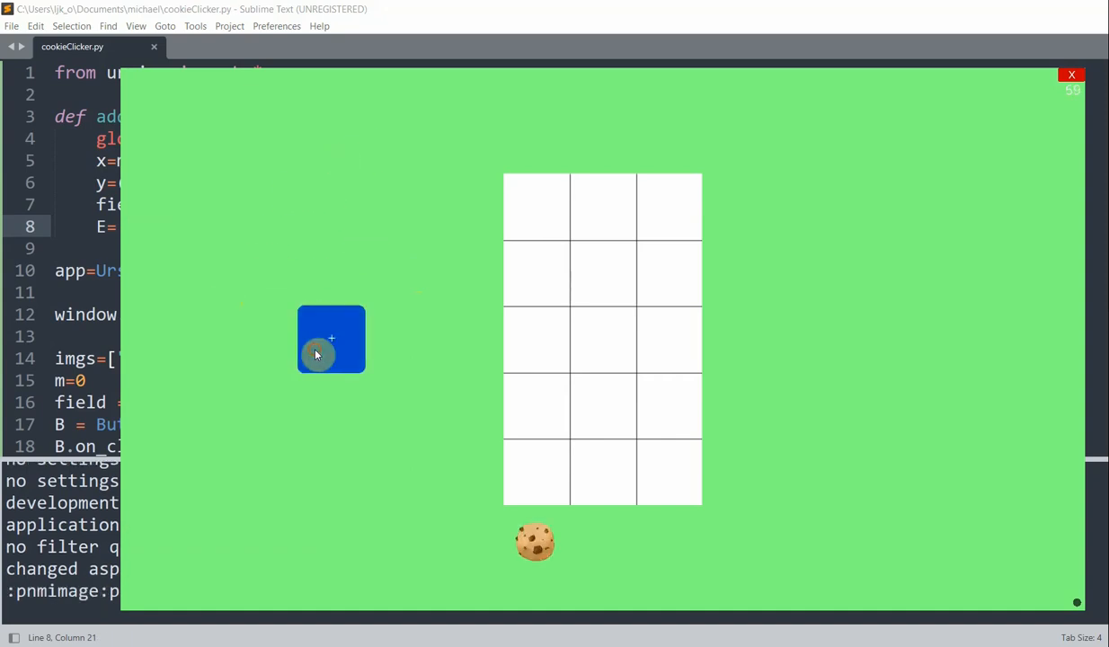
{"action": "mouse_move", "coordinate": [928, 202]}
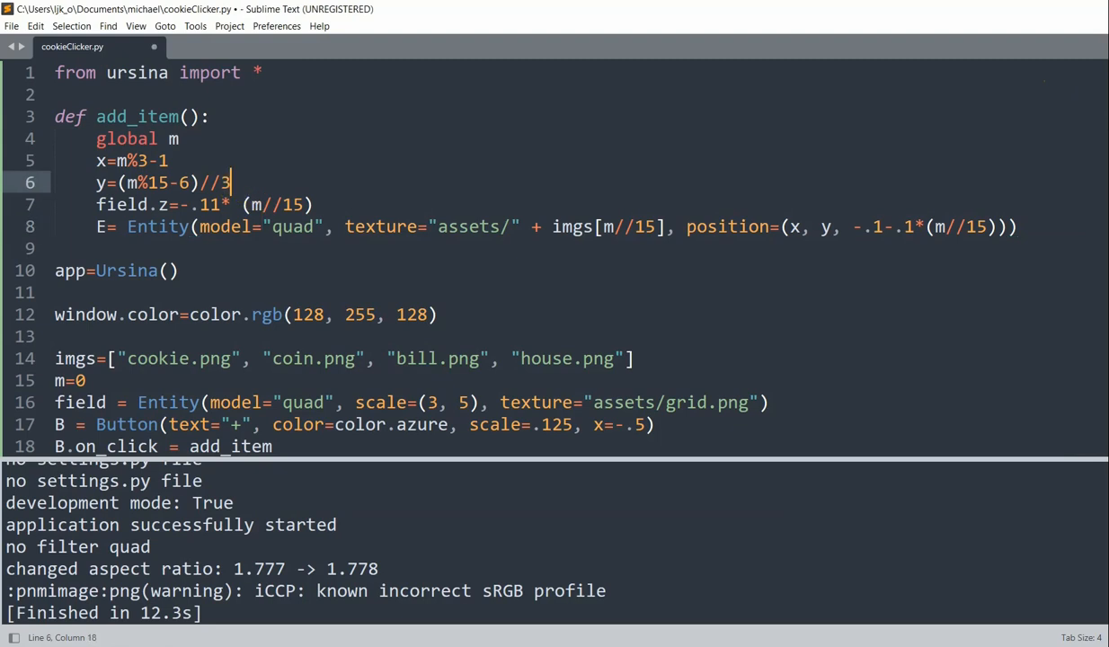
- Rerun the script with y as (m%15-6)//3, test the + button, then close the game
{"action": "key", "text": "ctrl+s"}
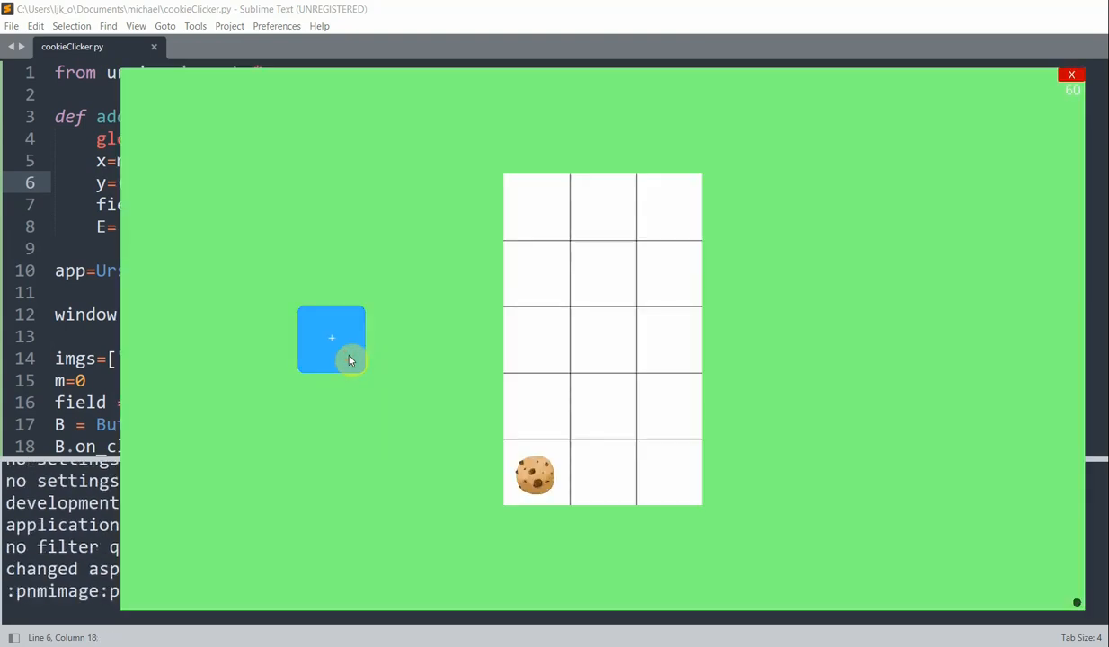
{"action": "mouse_move", "coordinate": [1035, 29]}
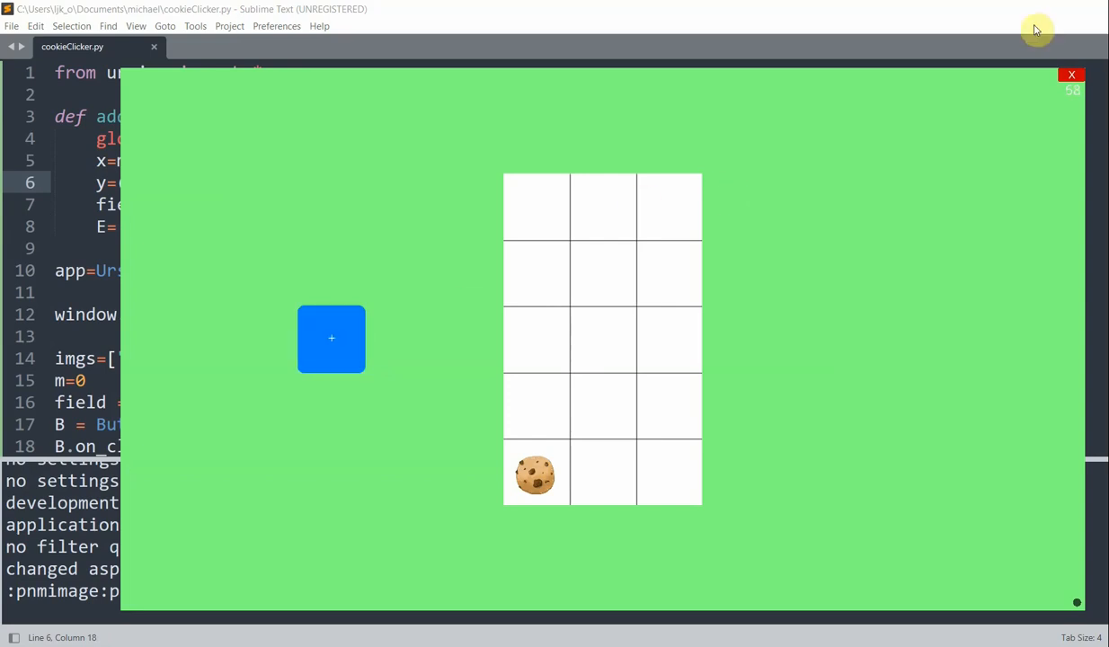
{"action": "left_click", "coordinate": [1071, 73]}
{"action": "type", "text": "<"}
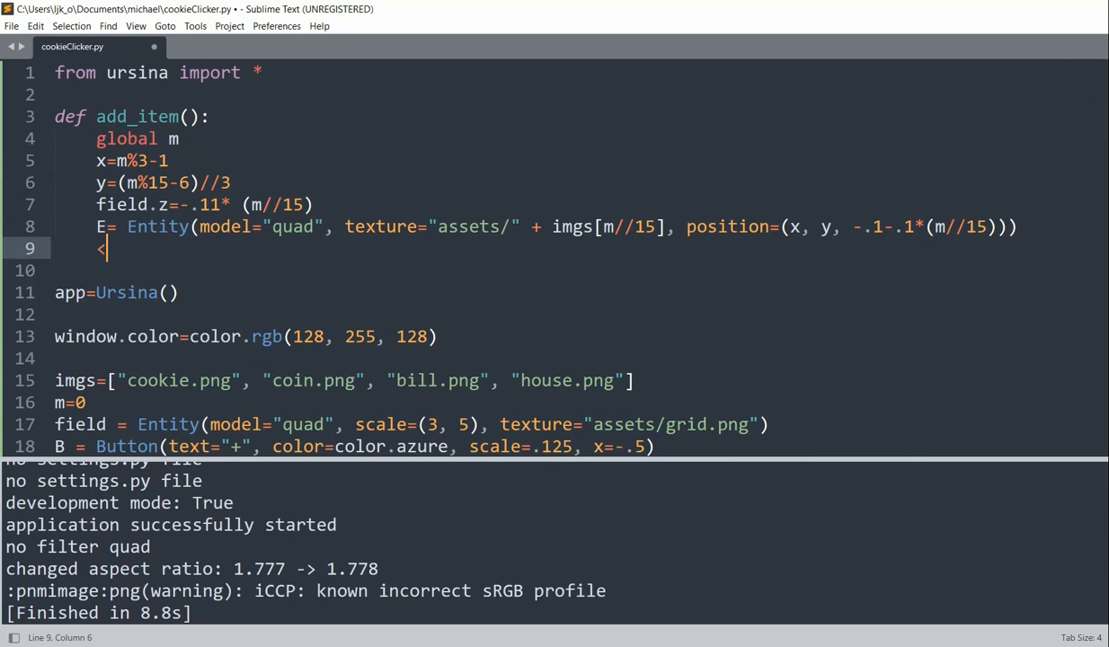
- End add_item with m+=1 and dismiss the unregistered-copy reminder so the build runs
{"action": "type", "text": "m+=1"}
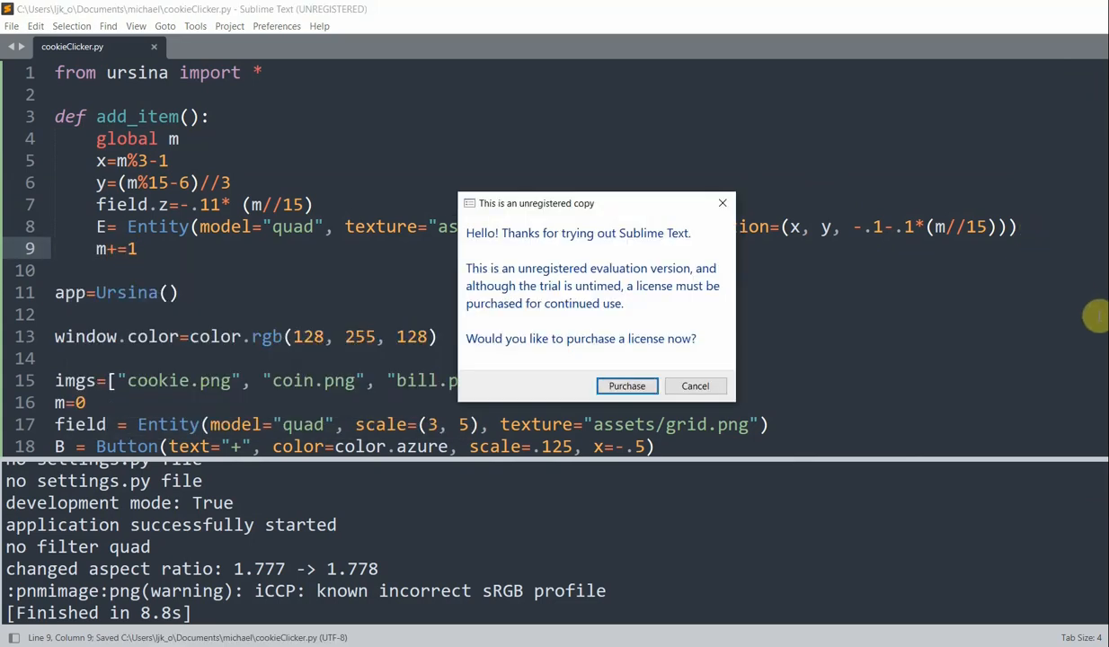
{"action": "left_click", "coordinate": [693, 385]}
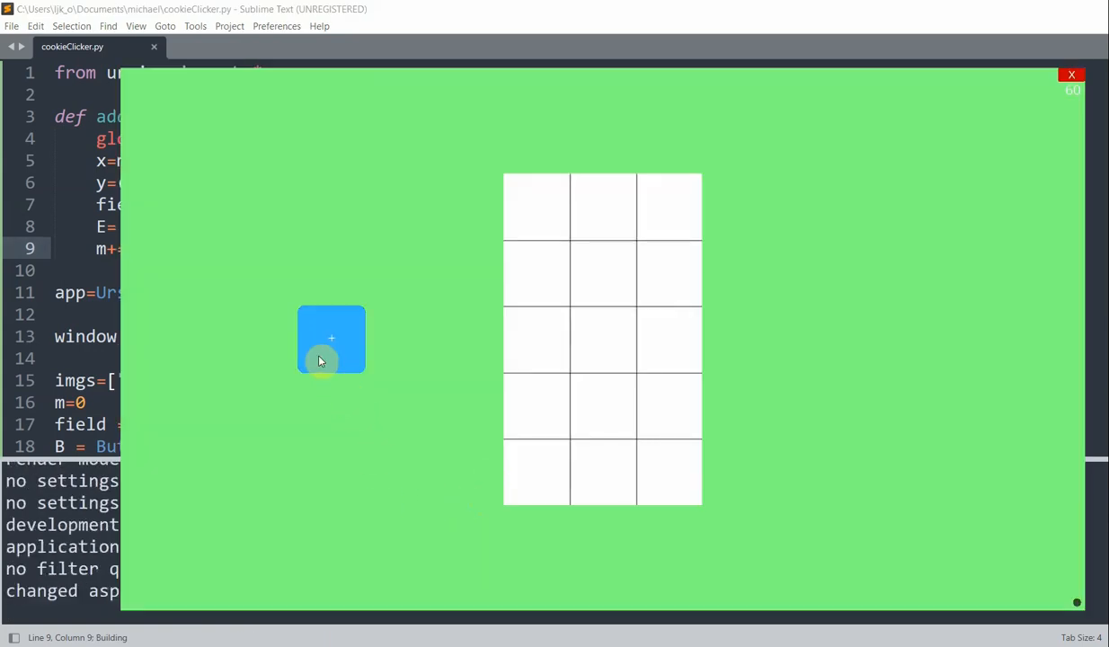
- Hit + repeatedly so the grid cycles cookies, coins, bills and houses until IndexError
{"action": "left_click", "coordinate": [331, 338]}
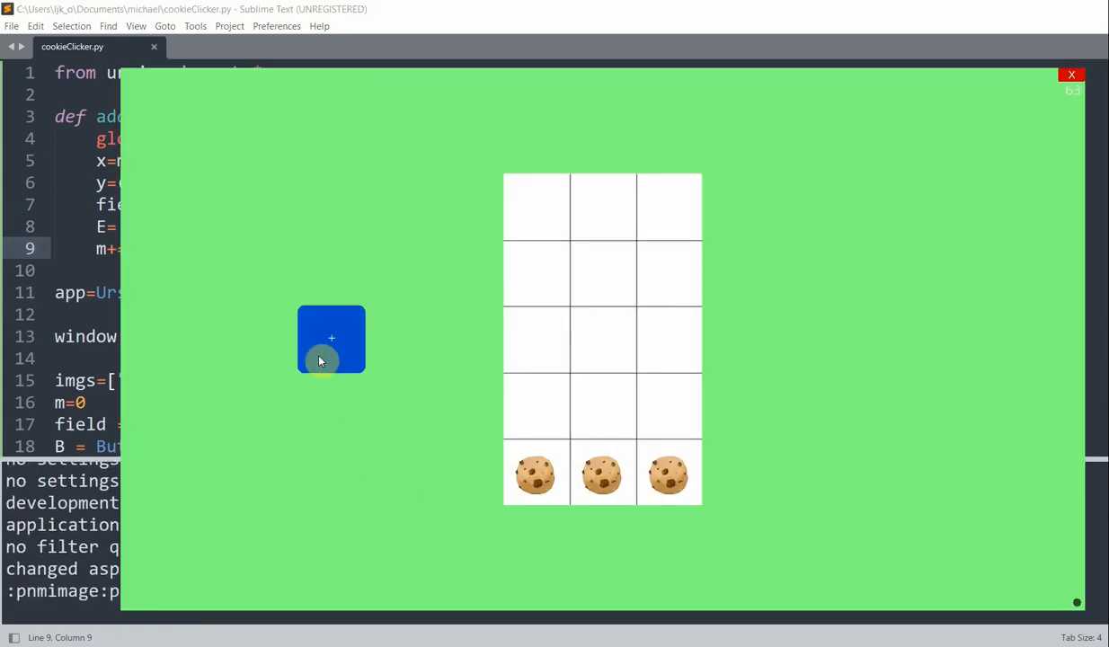
{"action": "left_click", "coordinate": [331, 338]}
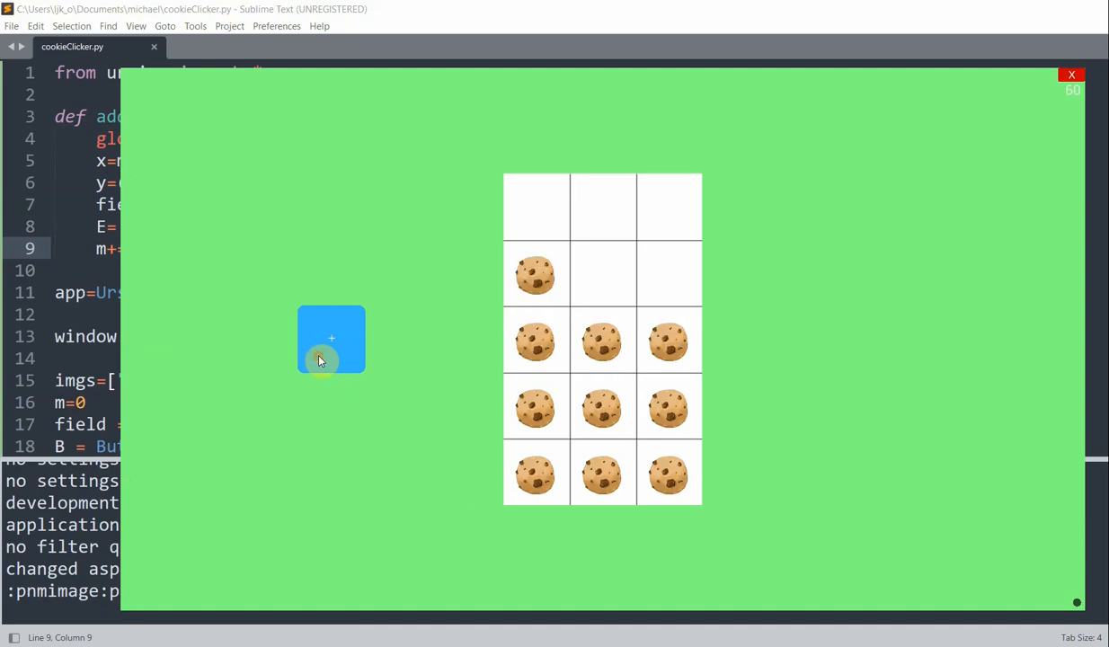
{"action": "left_click", "coordinate": [330, 338]}
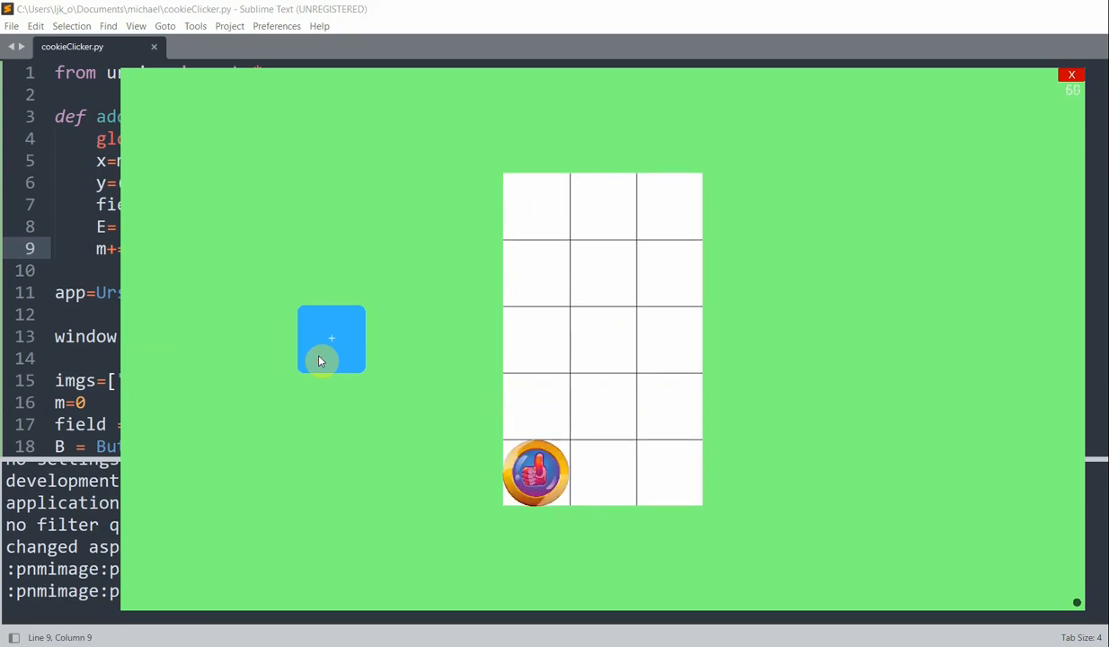
{"action": "left_click", "coordinate": [331, 338]}
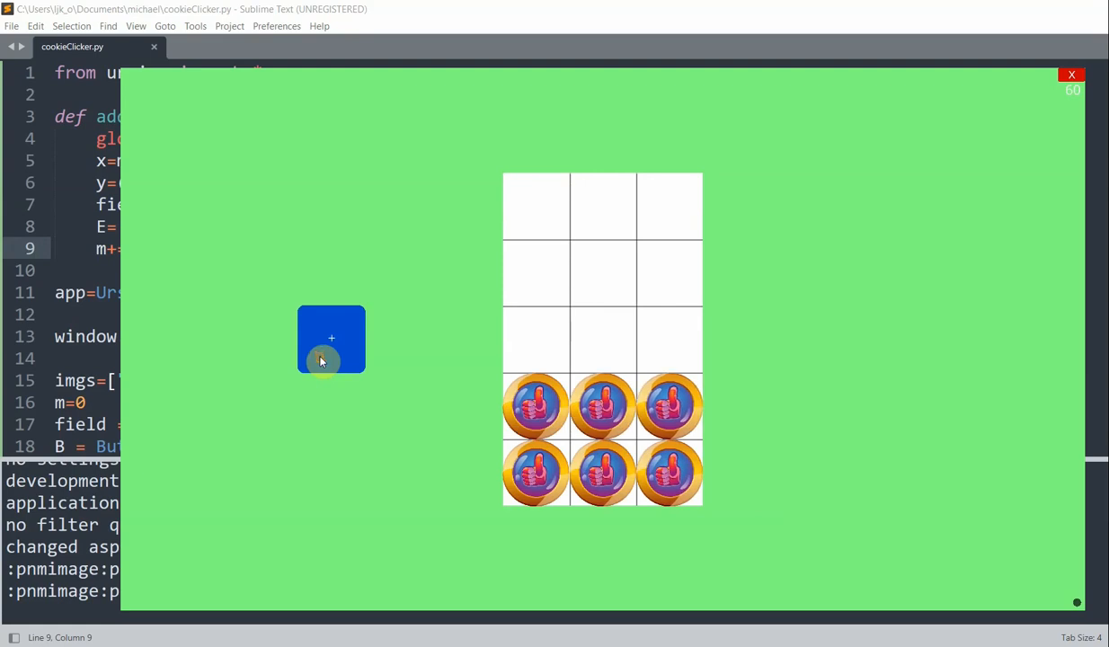
{"action": "left_click", "coordinate": [331, 338]}
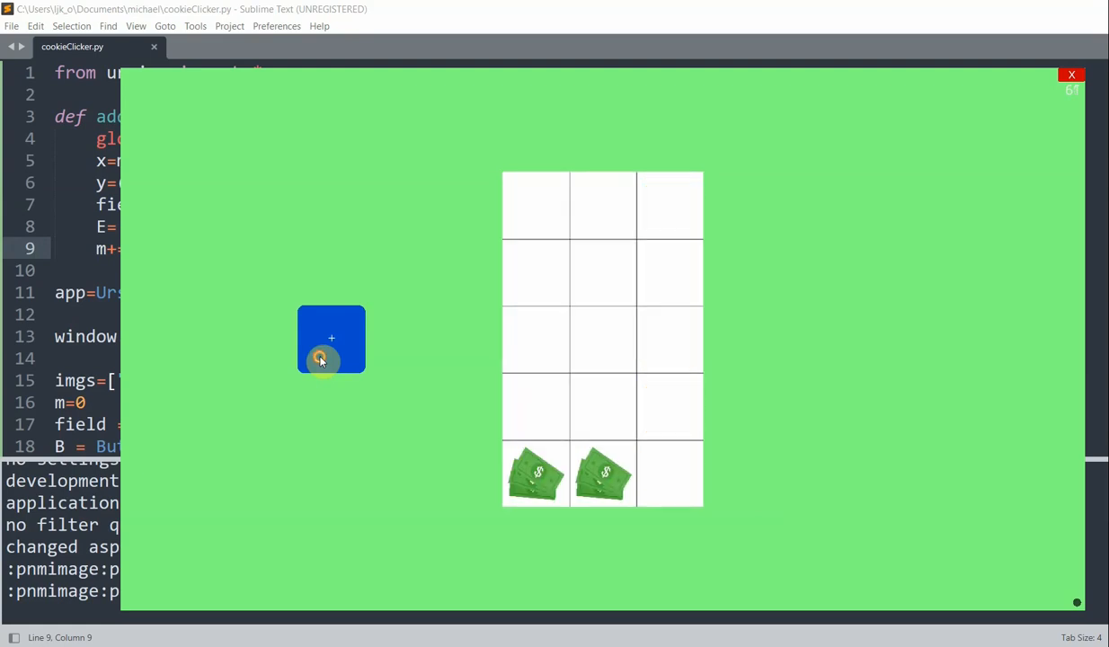
{"action": "left_click", "coordinate": [331, 337]}
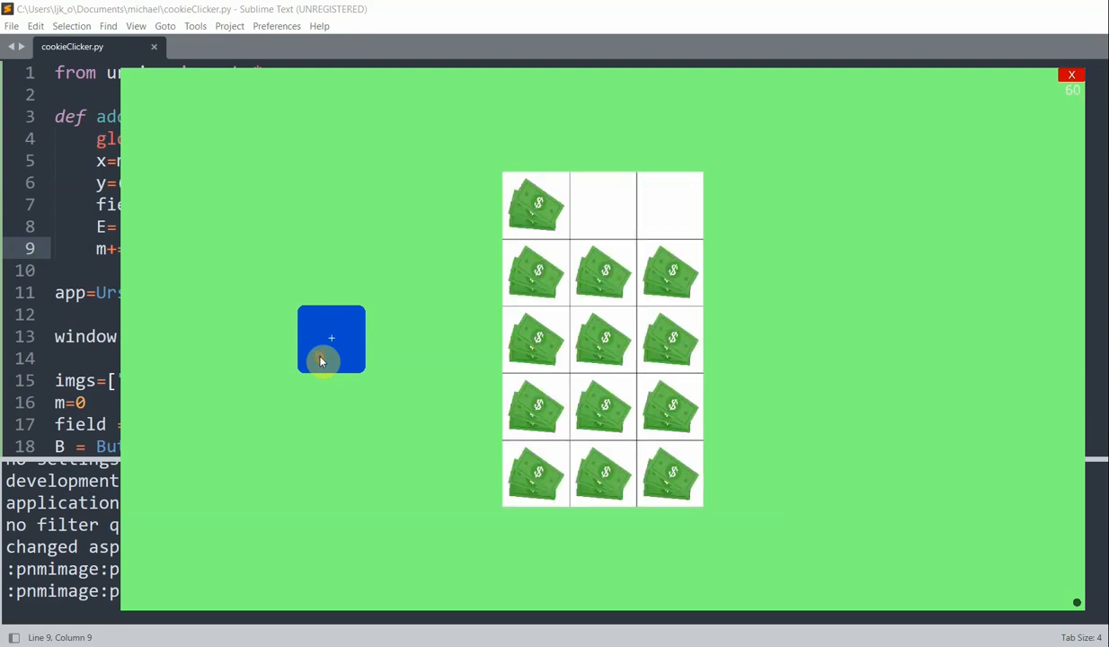
{"action": "left_click", "coordinate": [331, 338]}
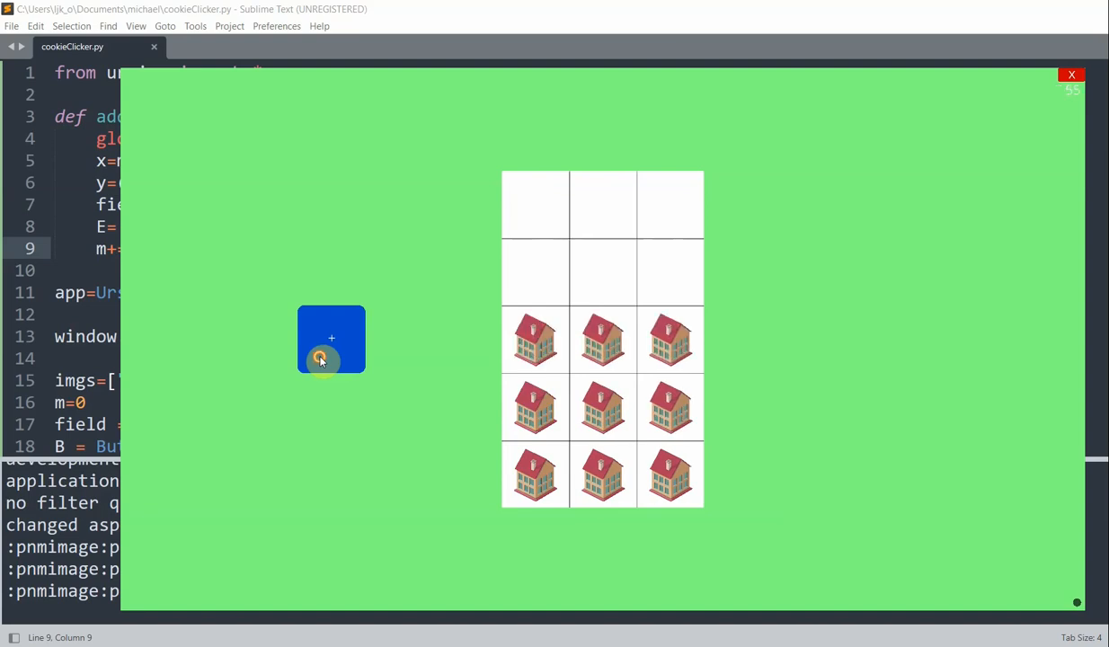
{"action": "left_click", "coordinate": [331, 338]}
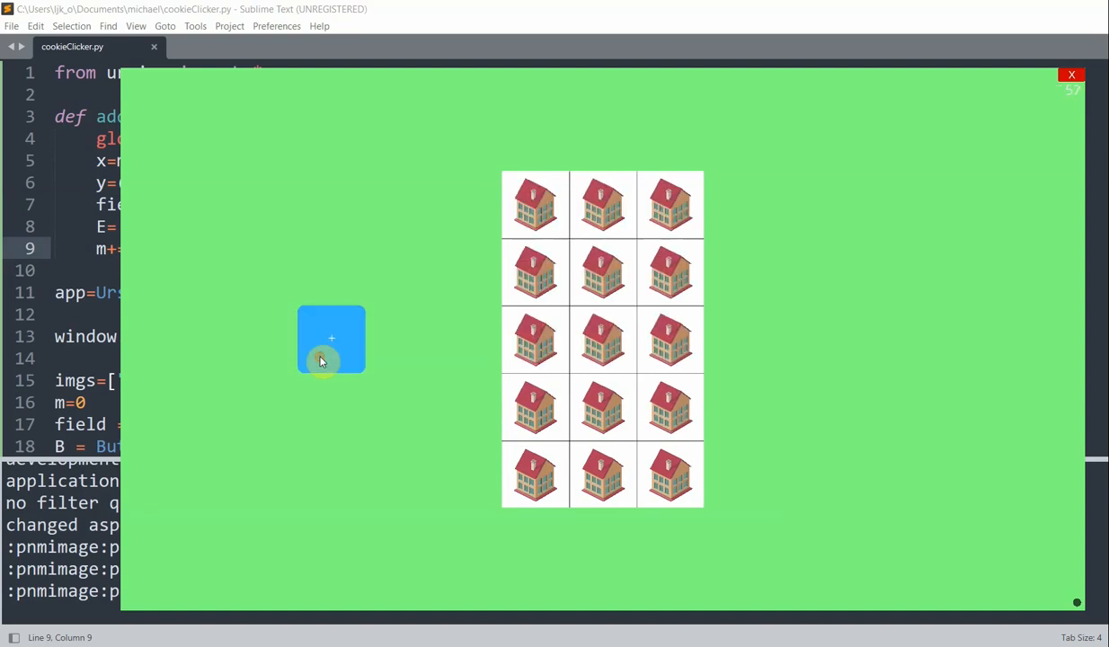
{"action": "left_click", "coordinate": [331, 338]}
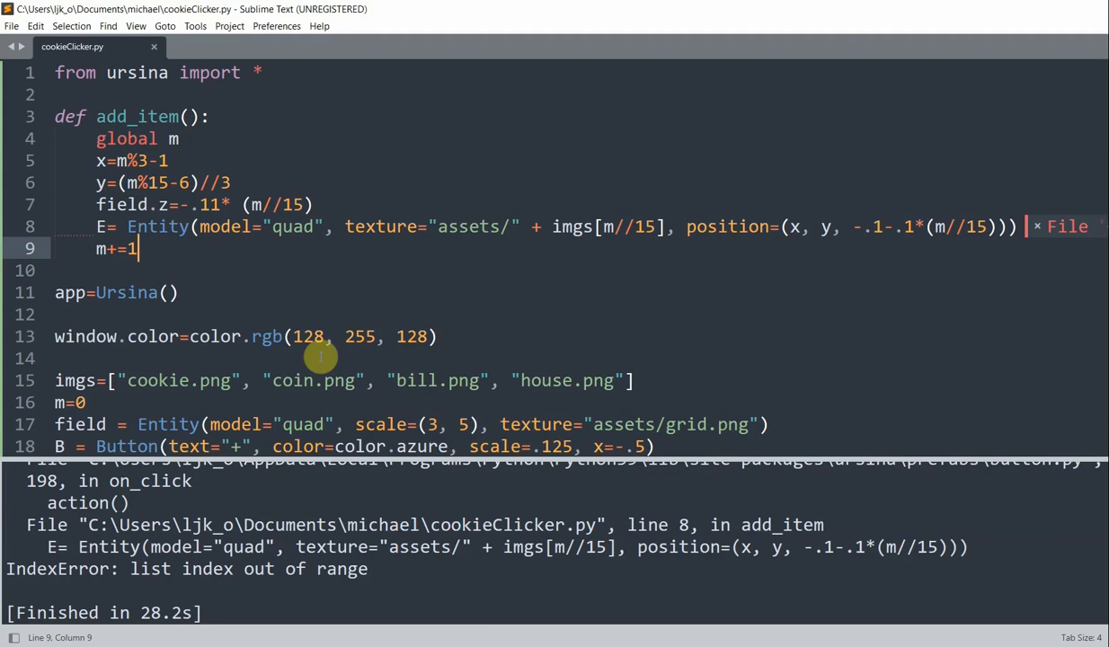
- Insert 'if m//15>3: m=15*3' before field.z and rerun the script
{"action": "key", "text": "enter"}
{"action": "type", "text": "if m"}
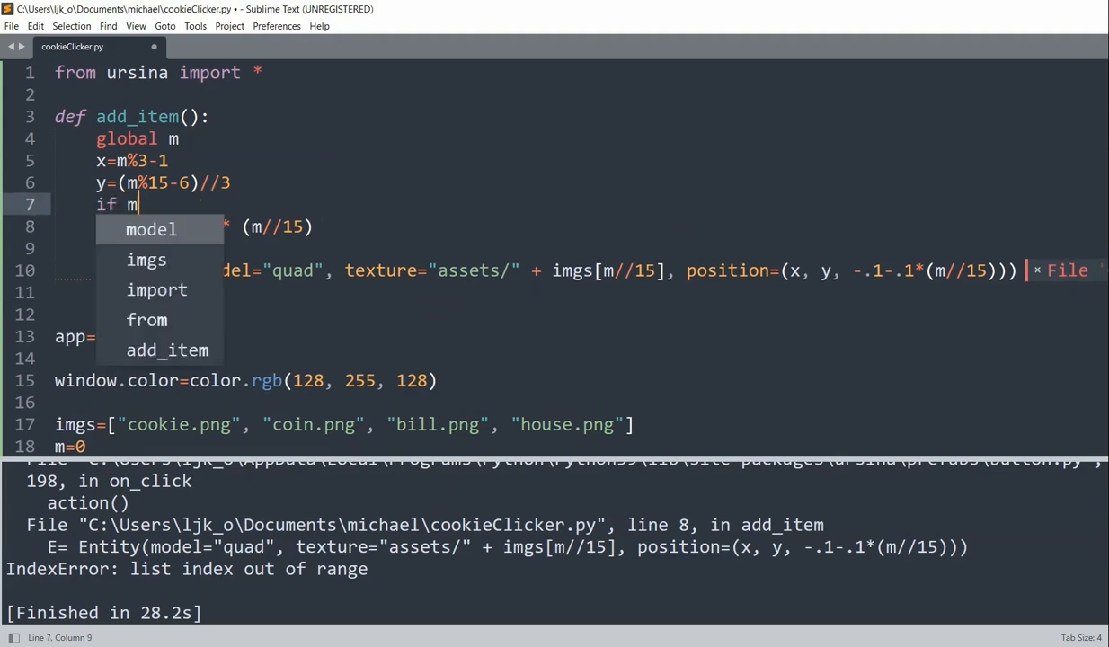
{"action": "type", "text": "//15>3:"}
{"action": "type", "text": "m"}
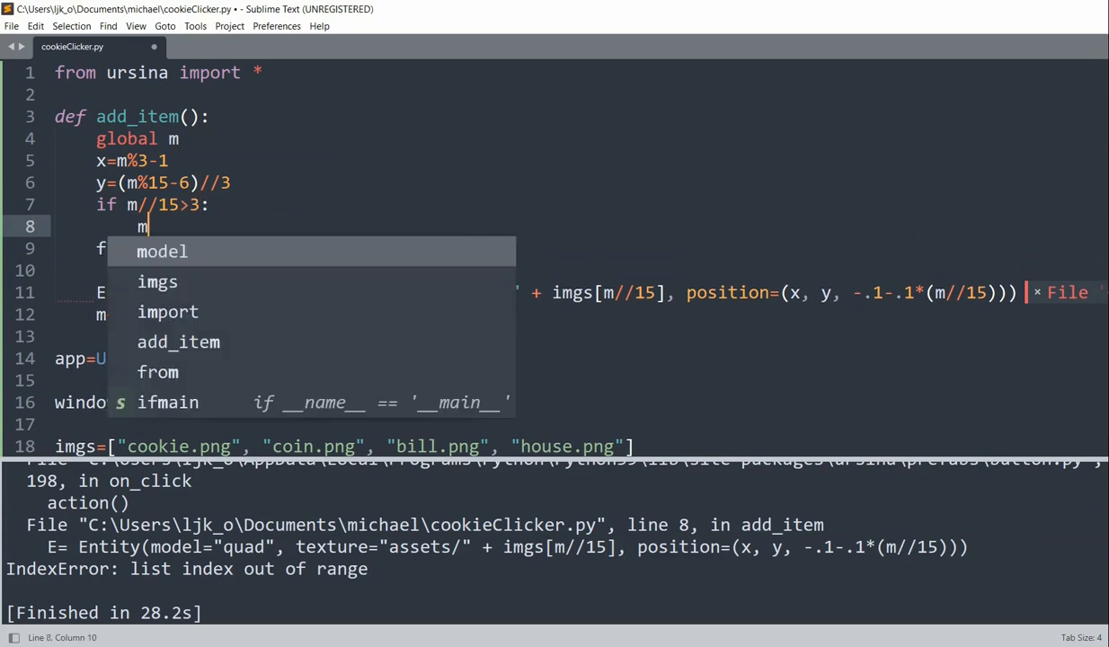
{"action": "type", "text": "=15*"}
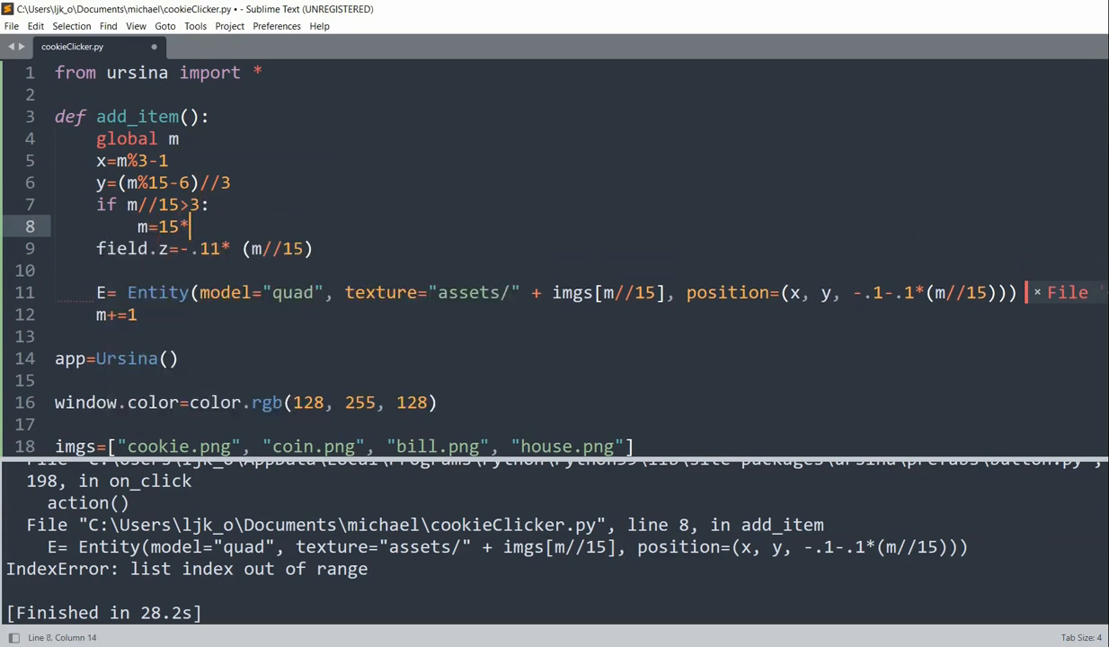
{"action": "type", "text": "3"}
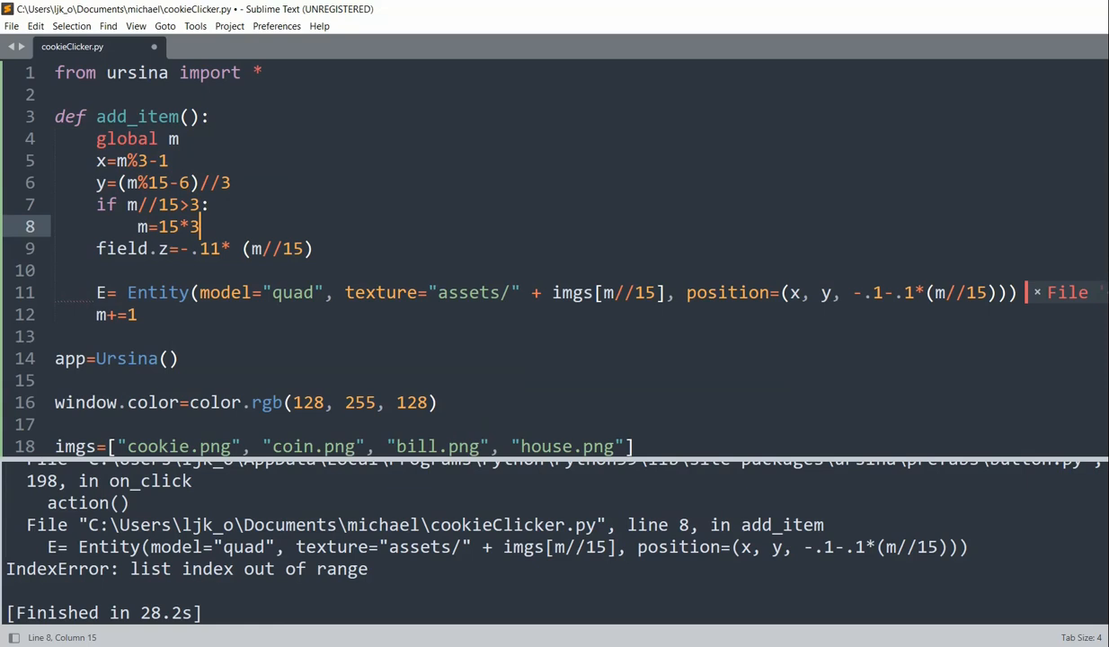
{"action": "key", "text": "ctrl+s"}
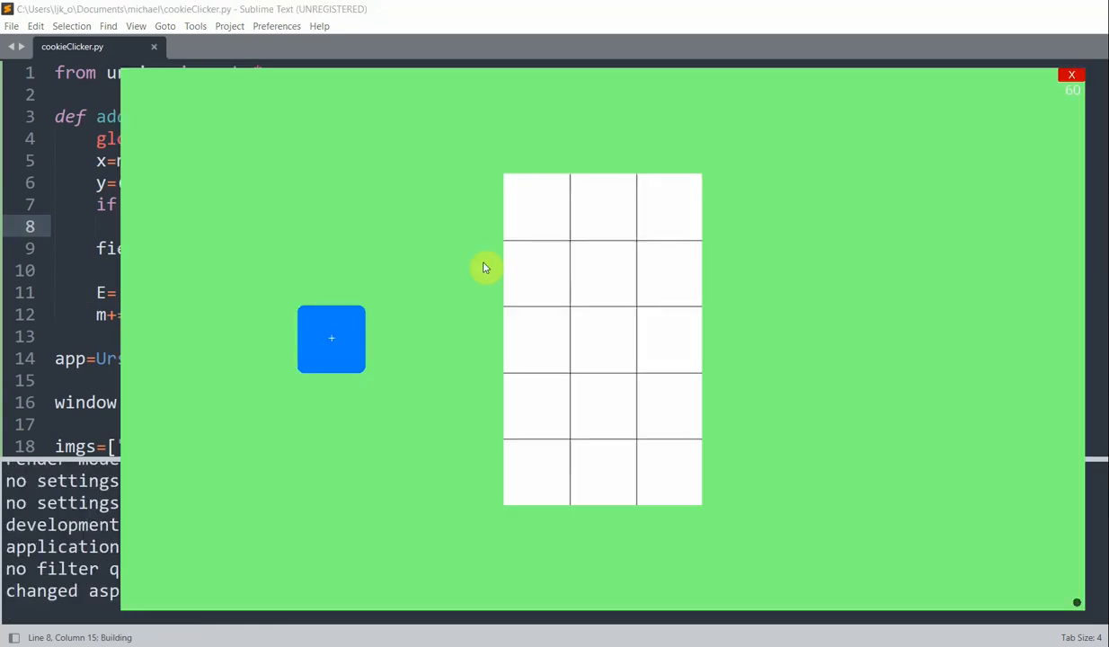
- Hit + until the grid stays on houses without crashing, then close the game window
{"action": "left_click", "coordinate": [331, 349]}
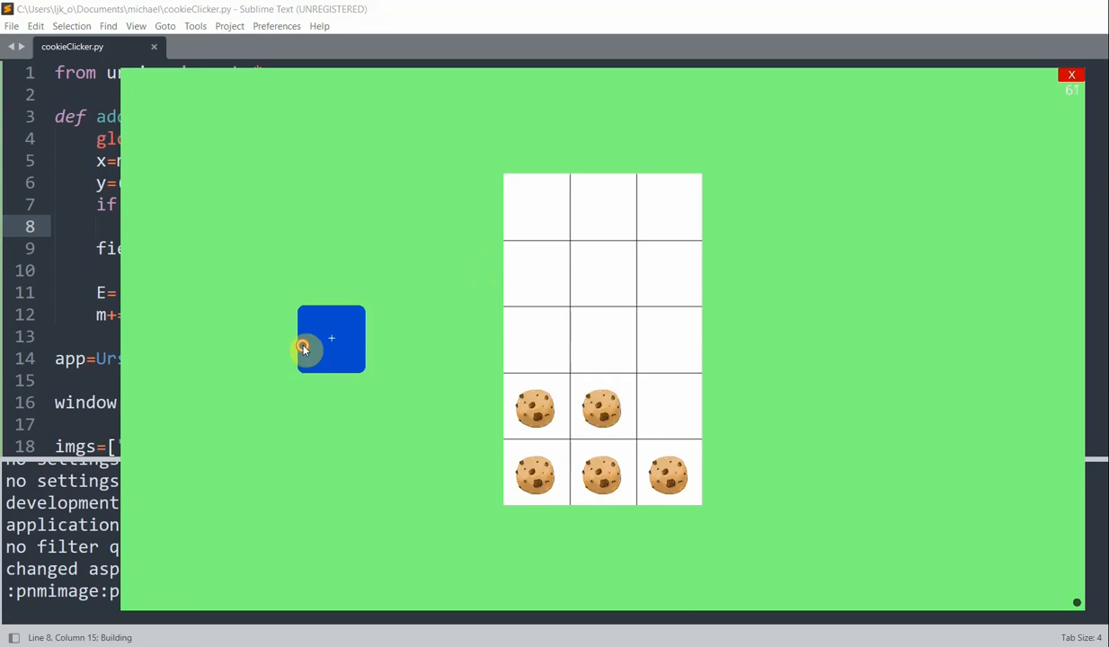
{"action": "left_click", "coordinate": [331, 338]}
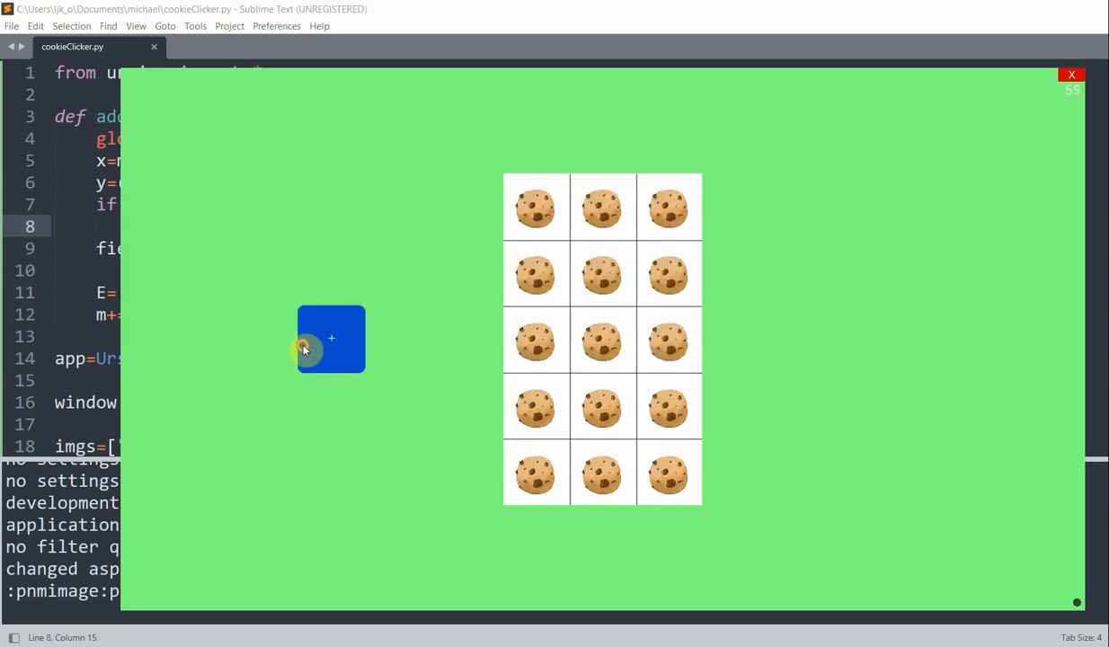
{"action": "left_click", "coordinate": [331, 338]}
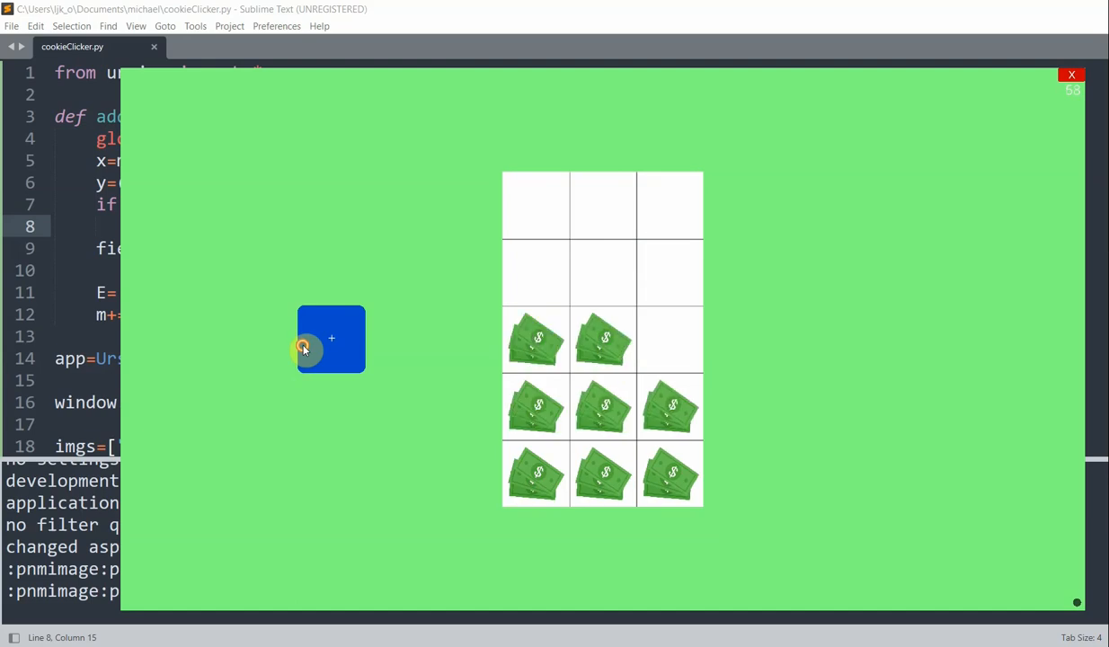
{"action": "left_click", "coordinate": [331, 338]}
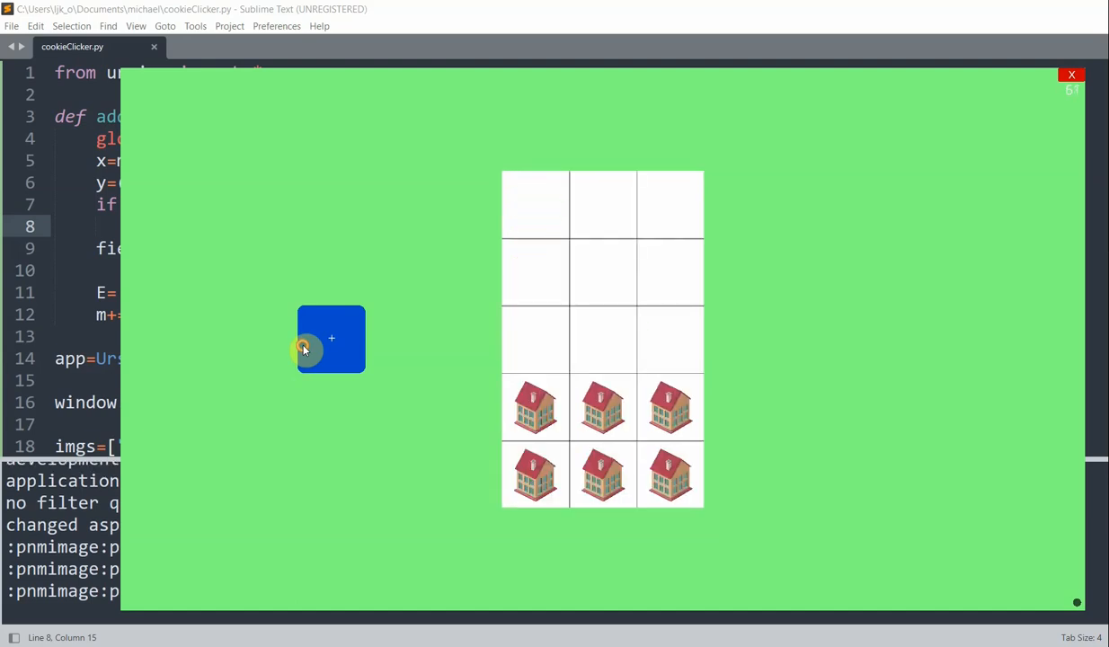
{"action": "left_click", "coordinate": [331, 338]}
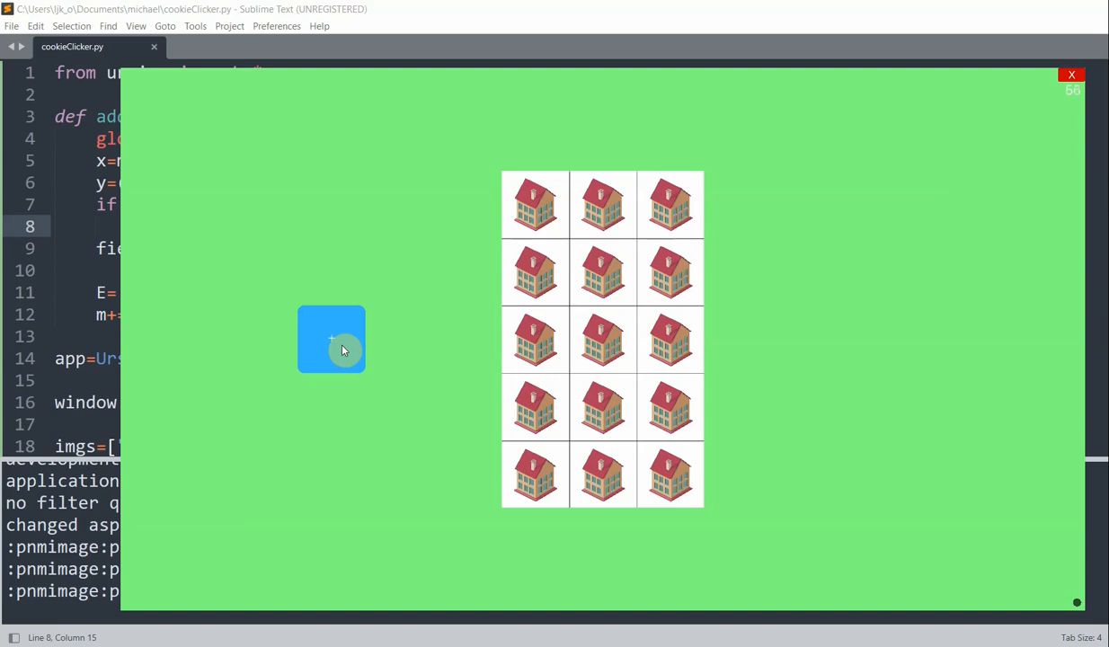
{"action": "left_click", "coordinate": [1071, 74]}
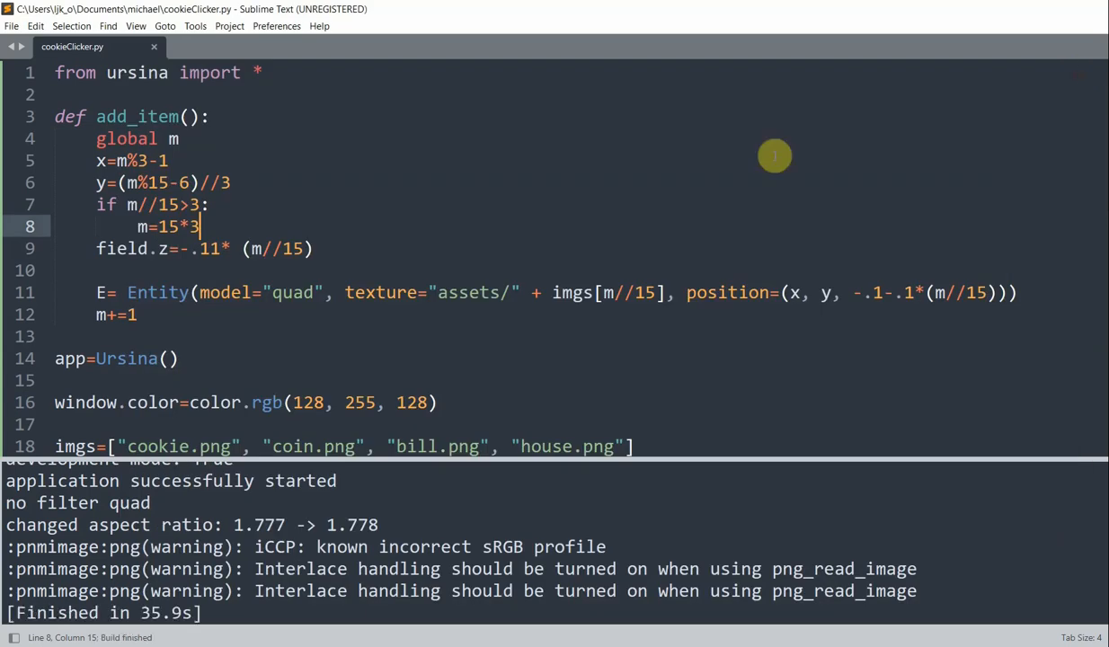
- Add a texts list with texts.append(Text("Student", x=.4, y=-.12, background=True)) and duplicate it
{"action": "scroll", "scroll_direction": "down", "scroll_amount": 3}
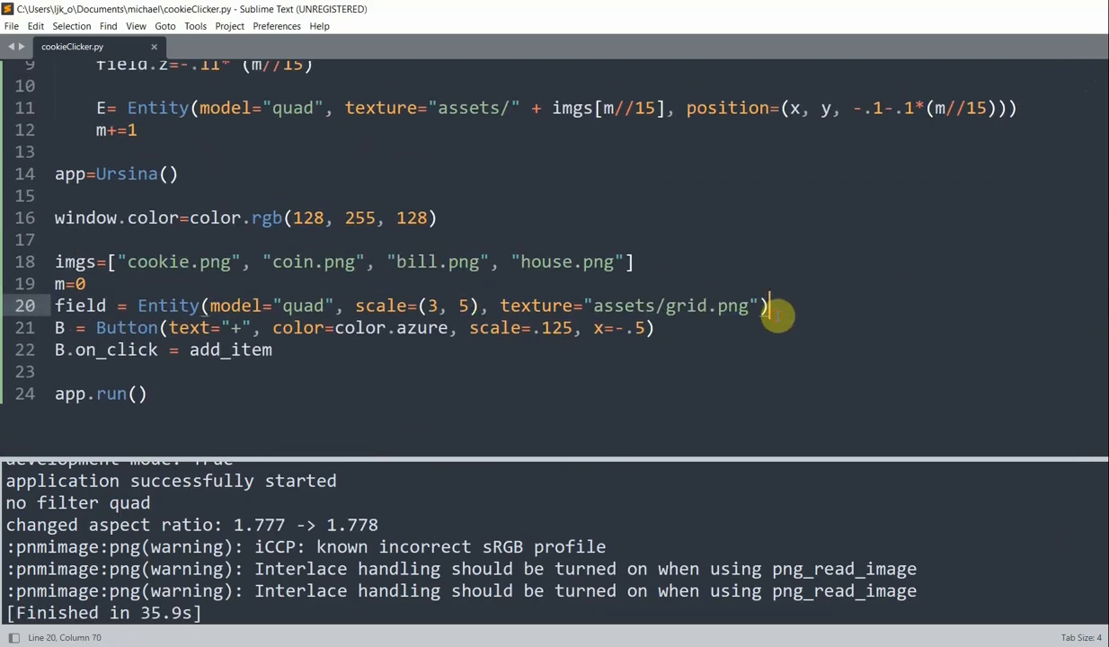
{"action": "key", "text": "Enter"}
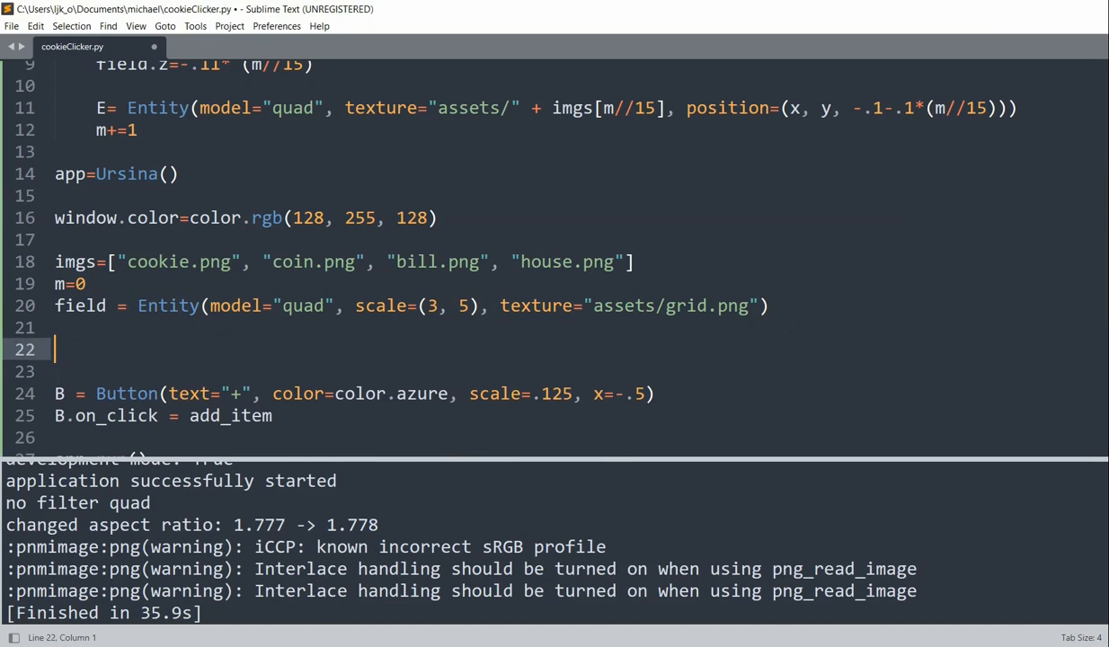
{"action": "type", "text": "text=s"}
{"action": "type", "text": "texts.a"}
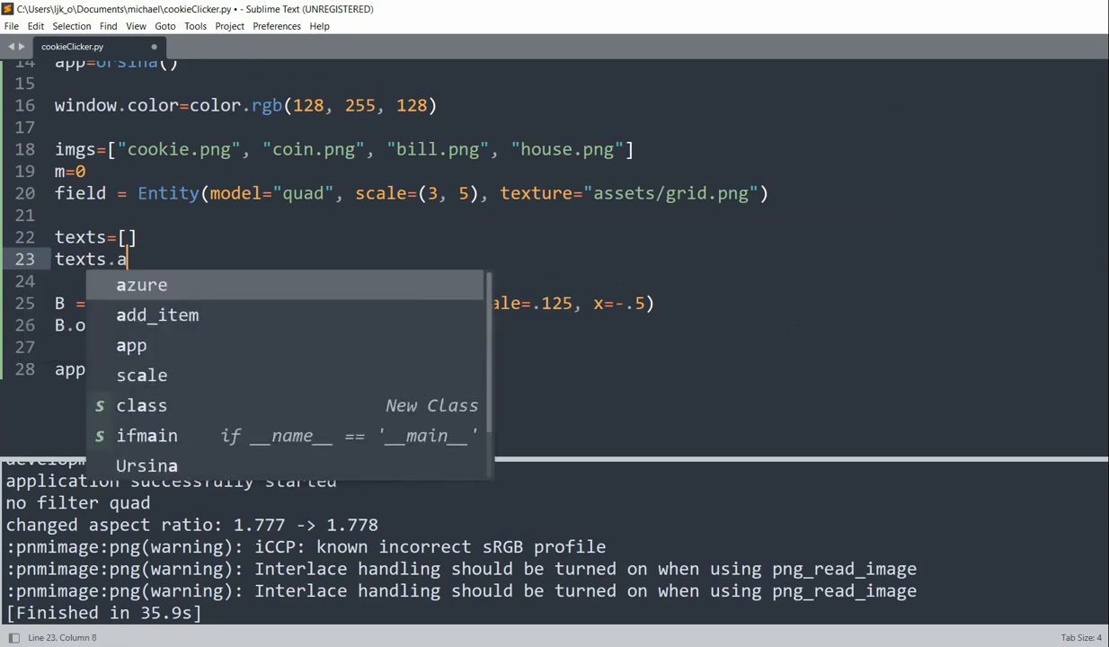
{"action": "type", "text": "ppend(Text(text=\"Student"}
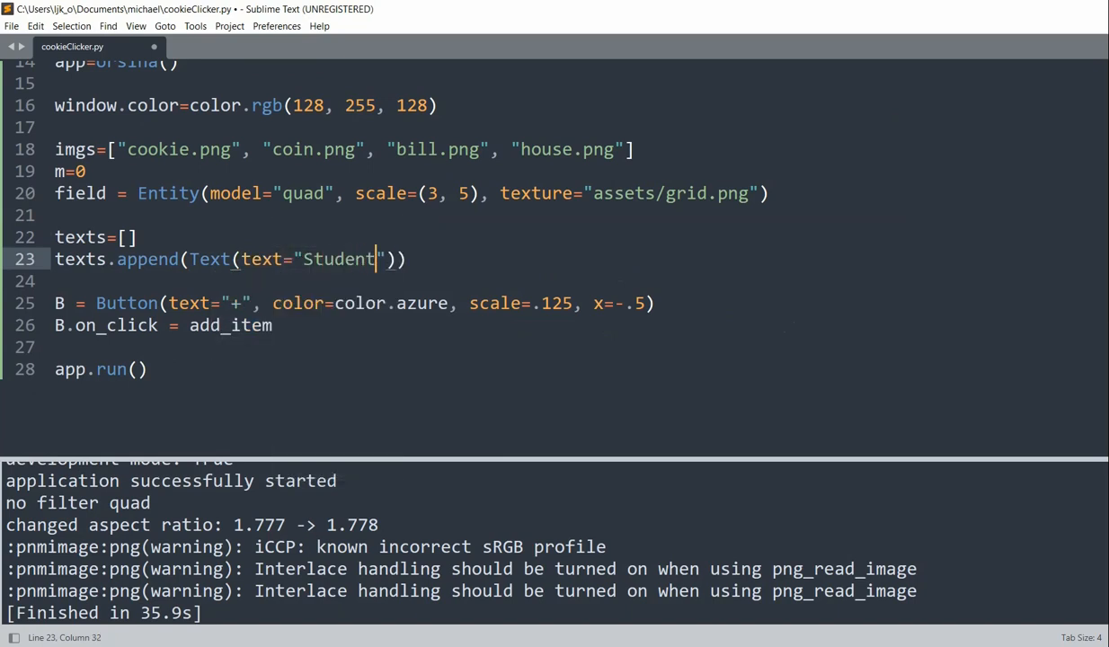
{"action": "type", "text": ","}
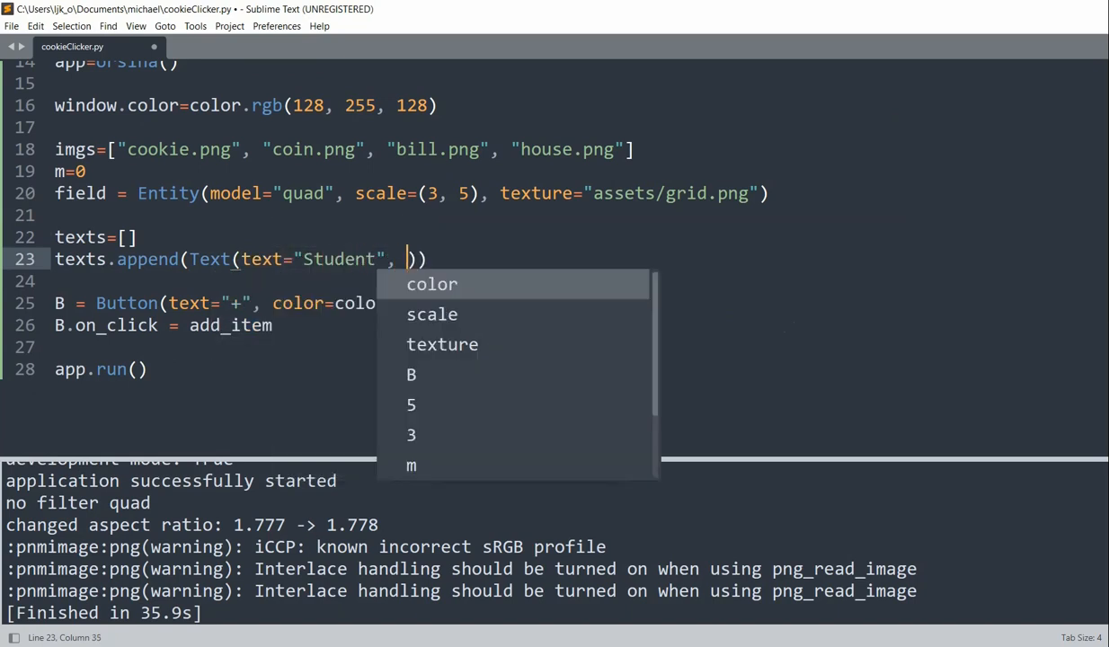
{"action": "type", "text": "x=.4,"}
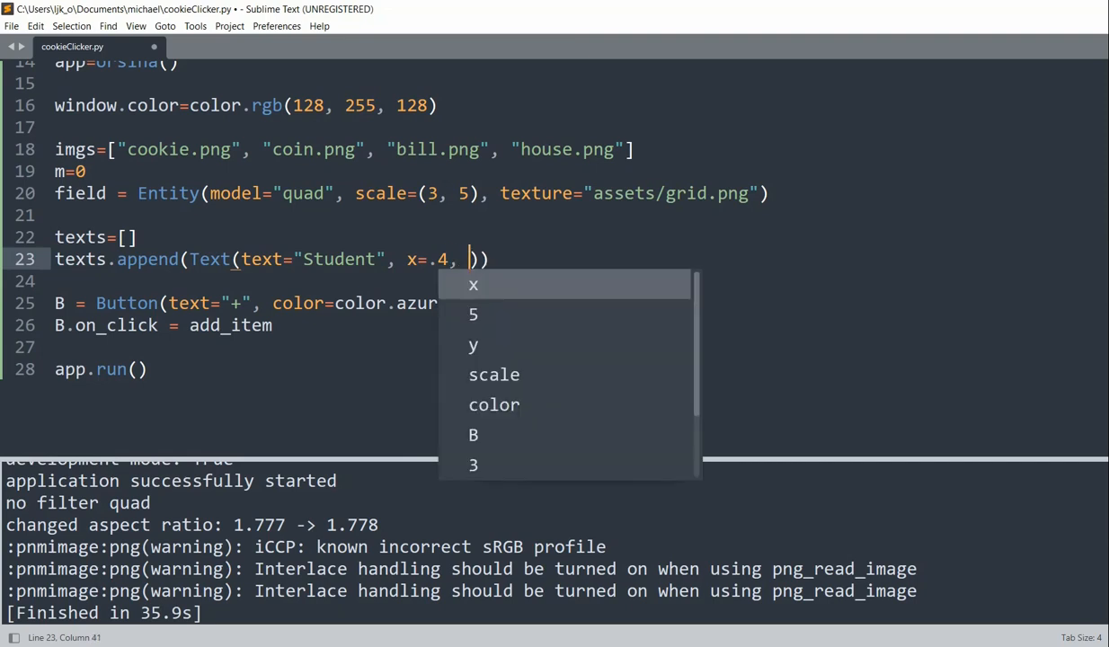
{"action": "type", "text": "y=-.12, background"}
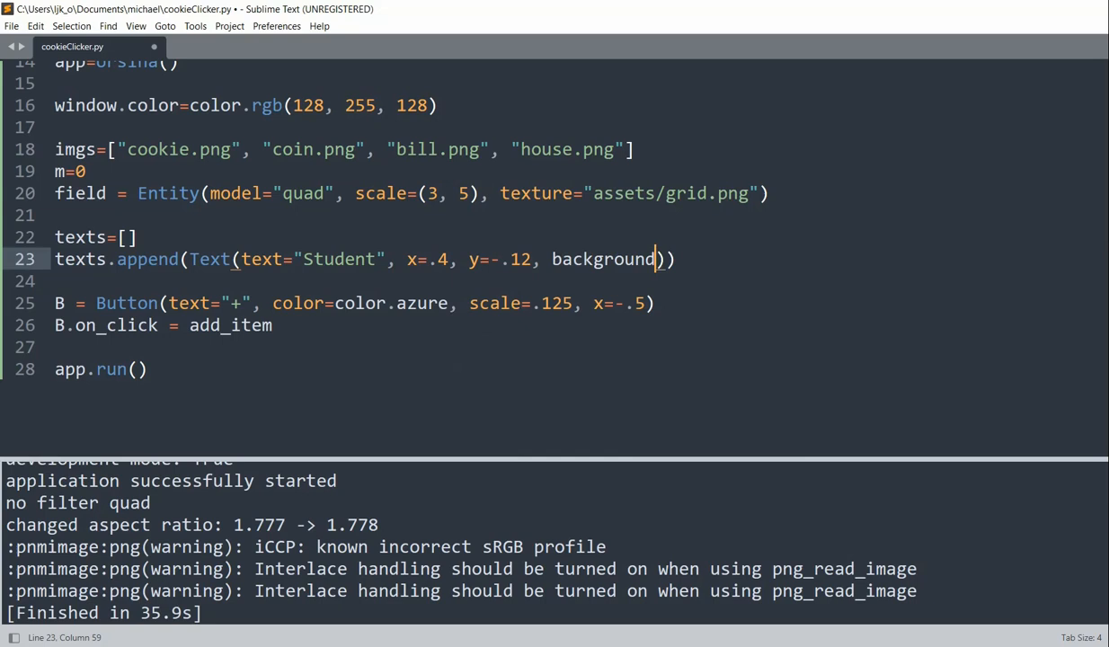
{"action": "type", "text": "=True"}
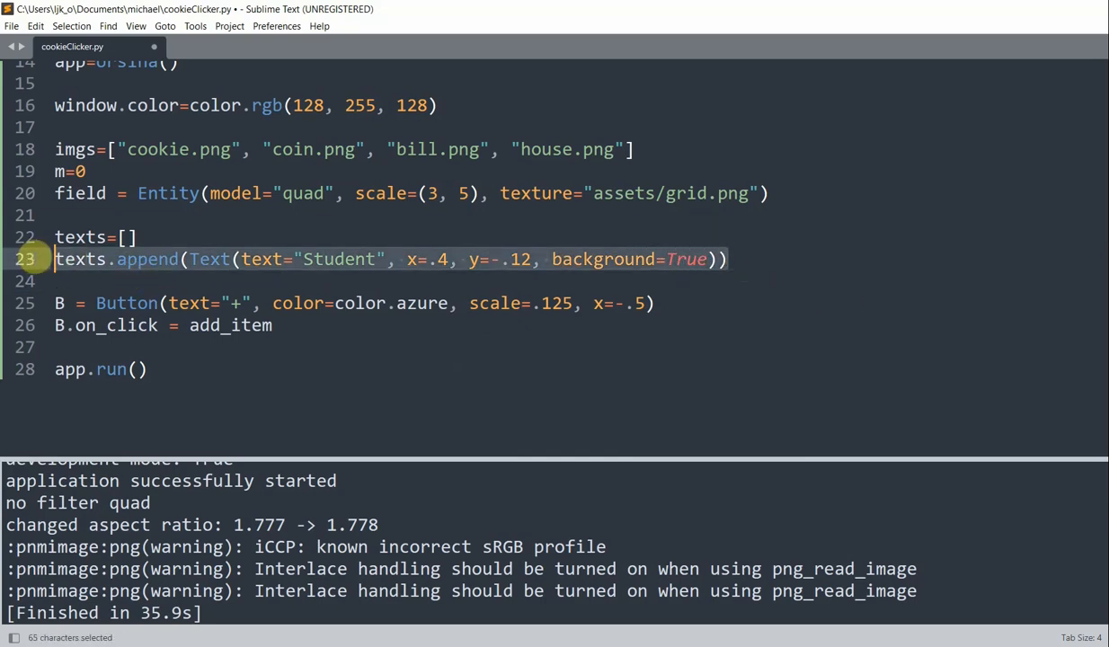
{"action": "key", "text": "ctrl+c"}
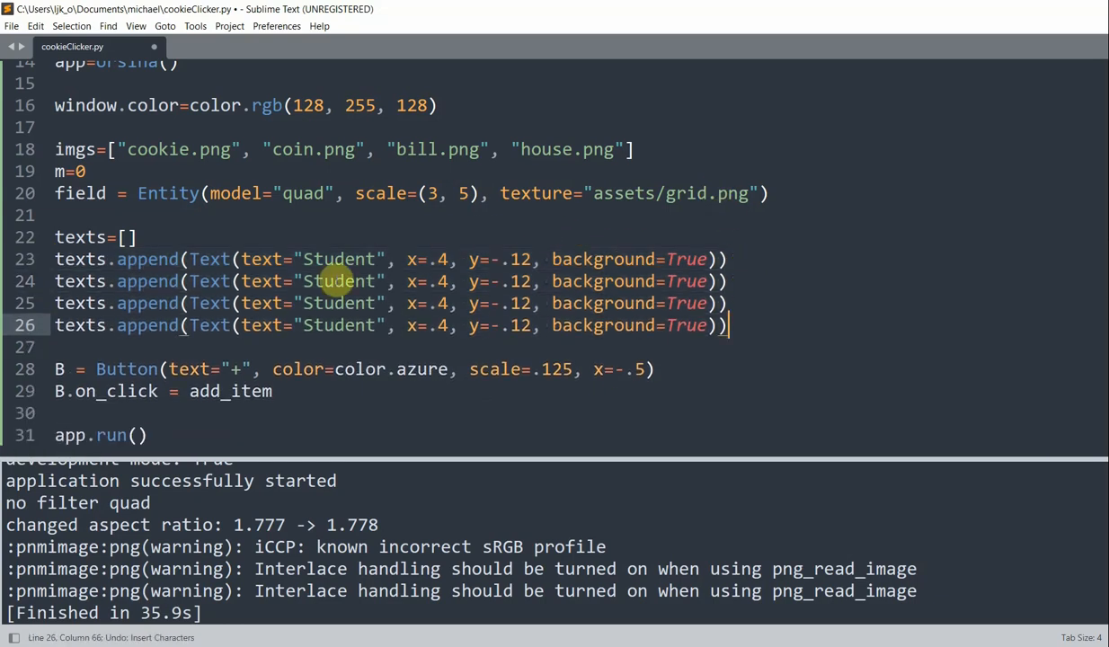
- Rename duplicated labels to Employed, Middle Class and Rich and set Employed's y to -.04
{"action": "type", "text": "Employed"}
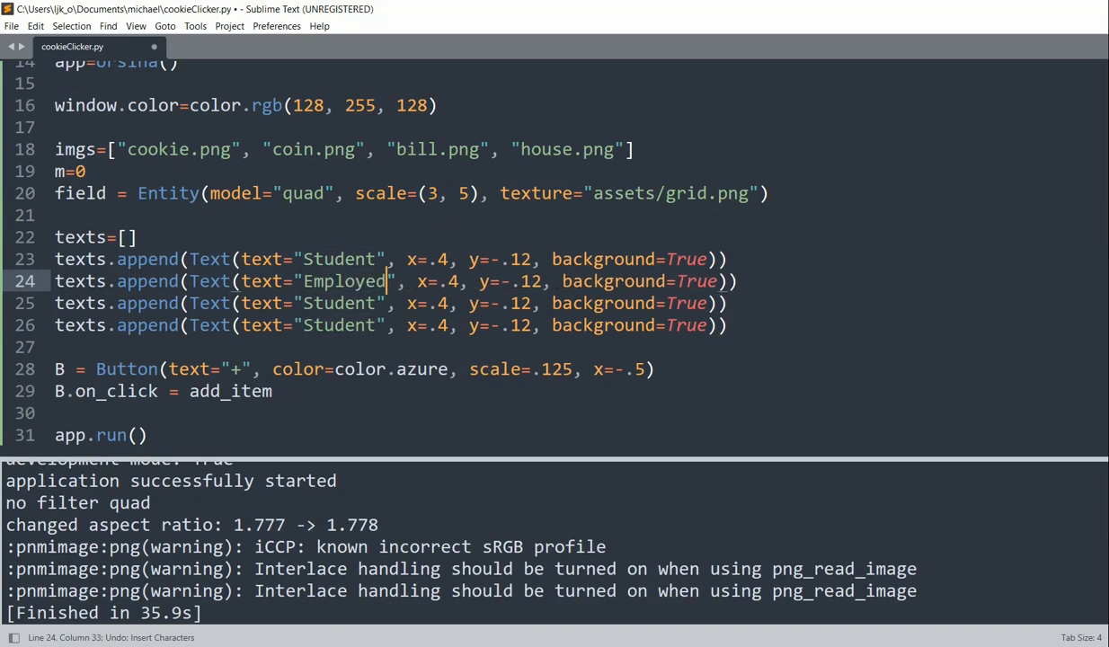
{"action": "type", "text": "Middle Class"}
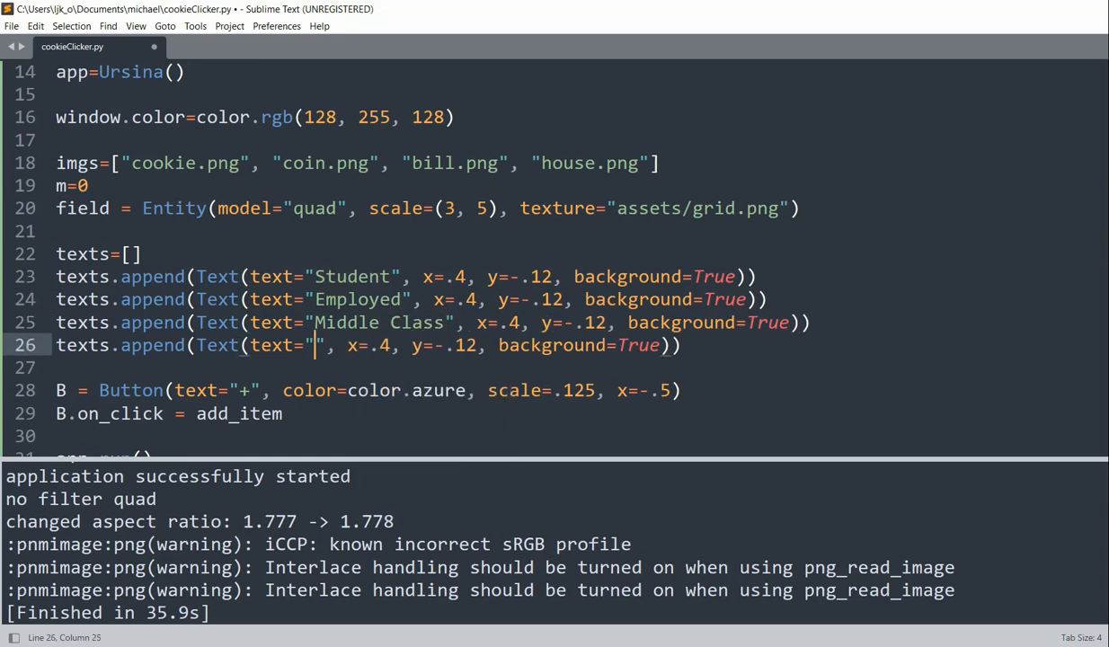
{"action": "type", "text": "Rich"}
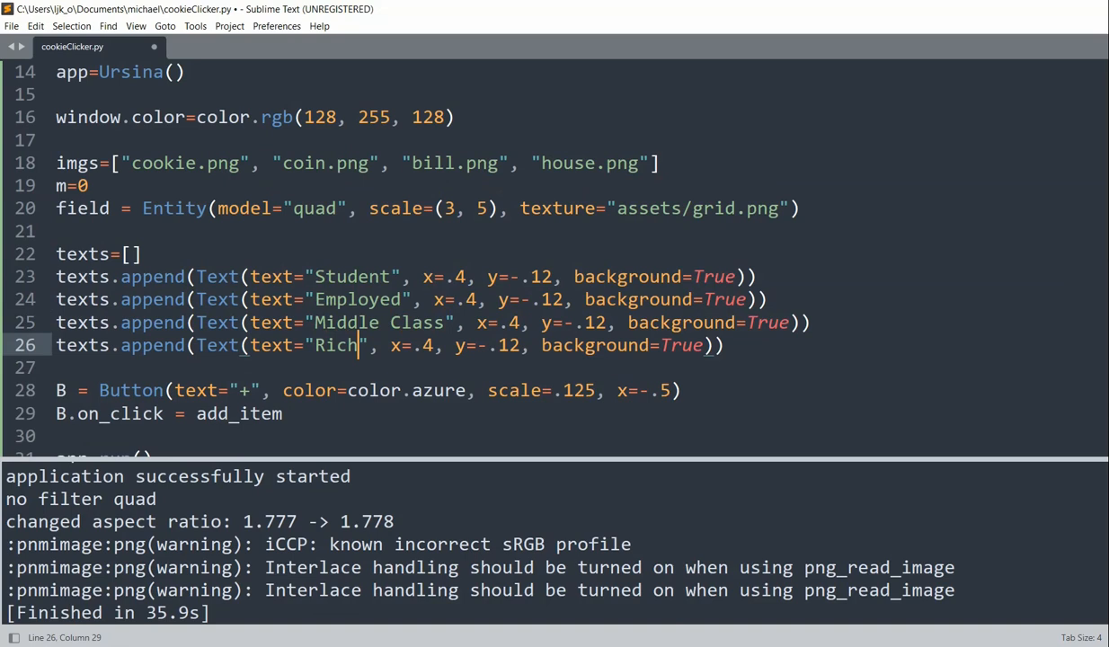
{"action": "mouse_move", "coordinate": [759, 194]}
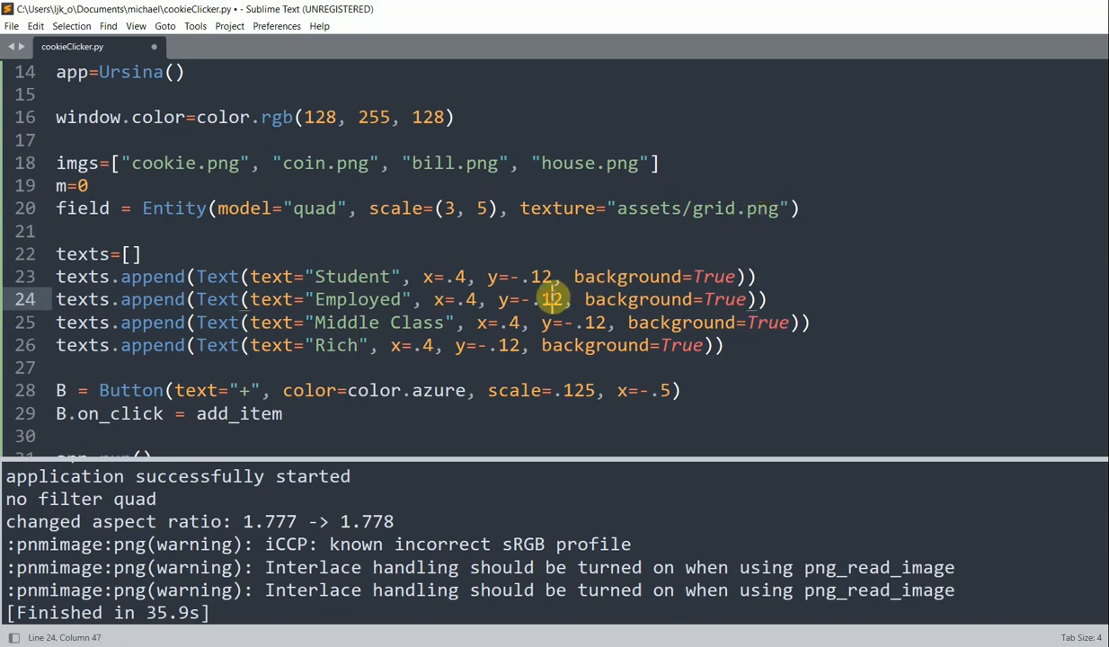
{"action": "key", "text": "BackSpace"}
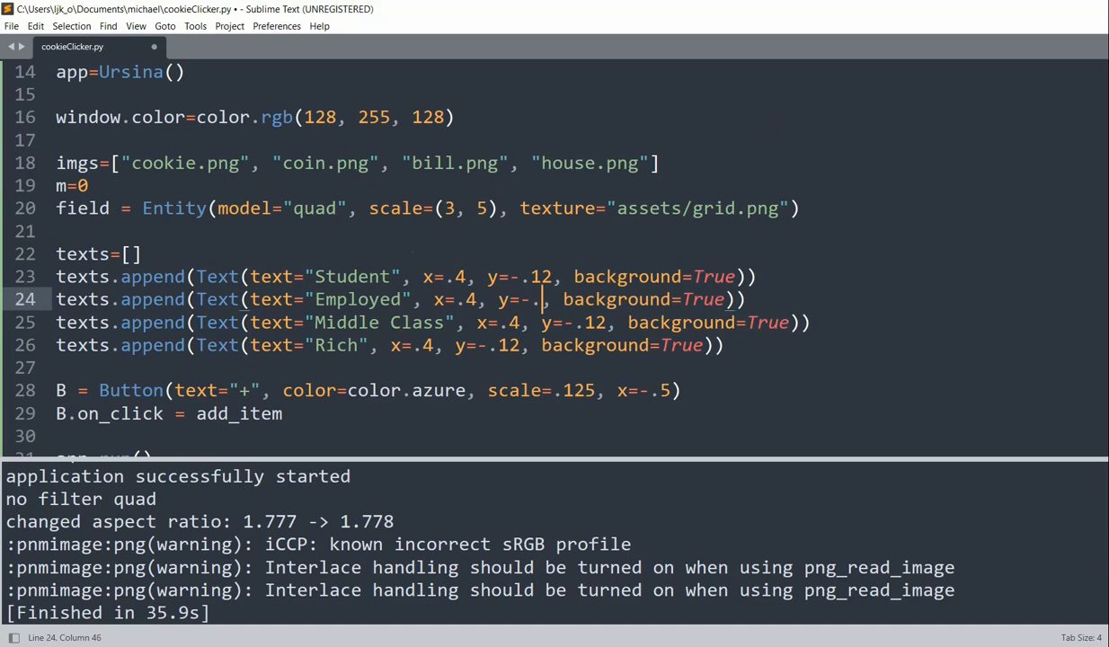
{"action": "type", "text": "04"}
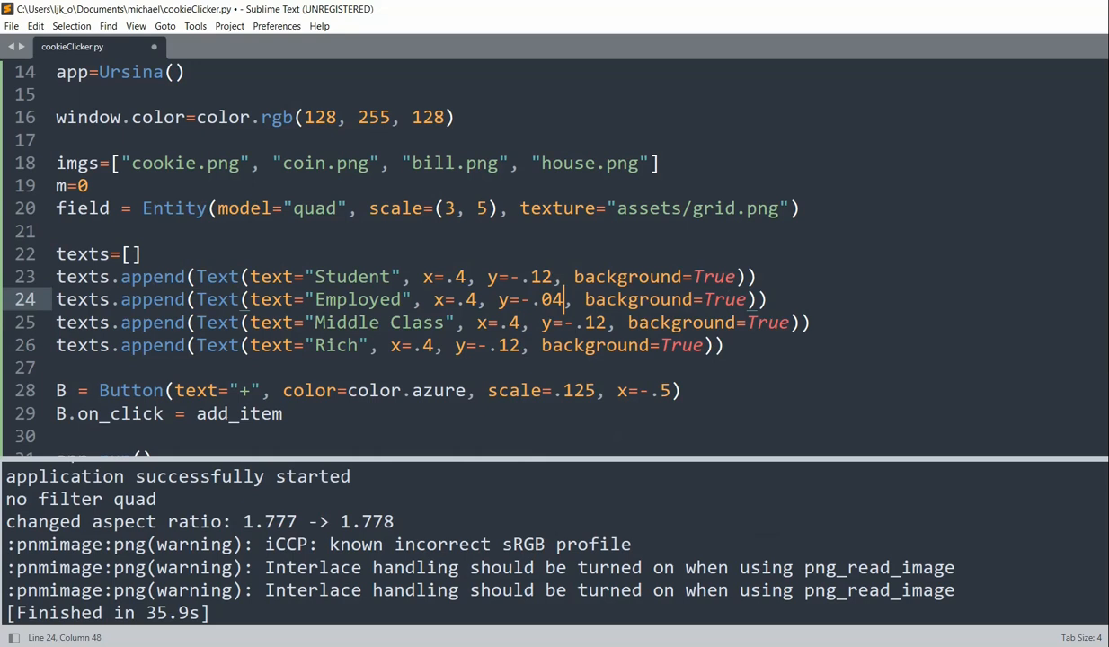
{"action": "left_click", "coordinate": [596, 324]}
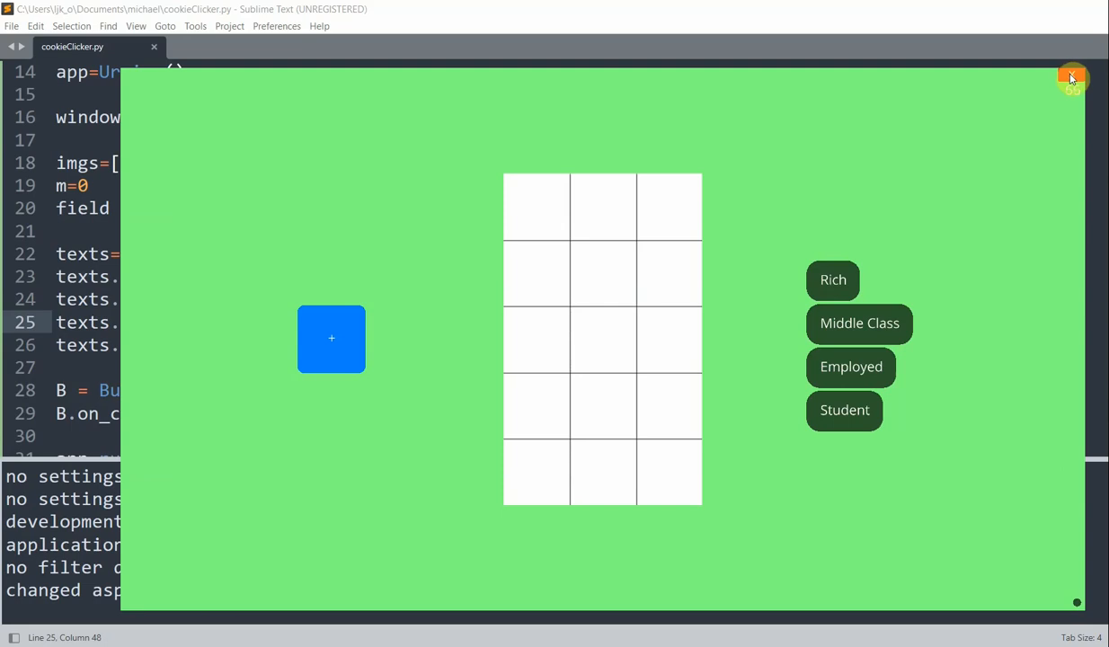
- Close the game window after checking the Rich-to-Student label stack
{"action": "left_click", "coordinate": [1071, 77]}
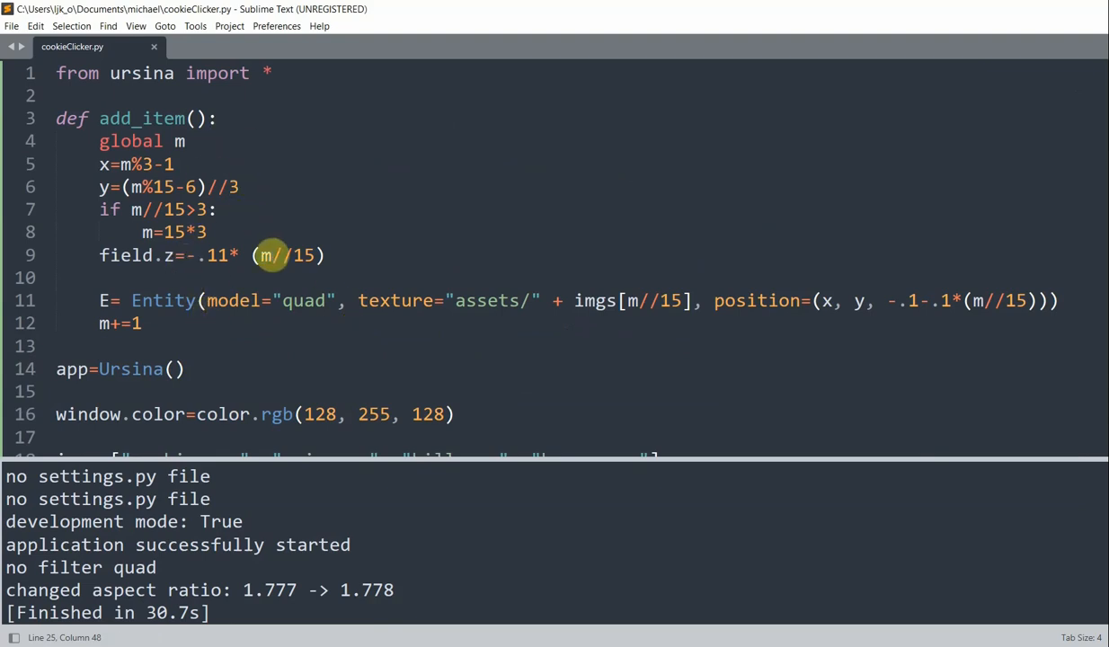
- Start a loop over the label indices with an if i==m//15 test for the current tier
{"action": "left_click", "coordinate": [140, 324]}
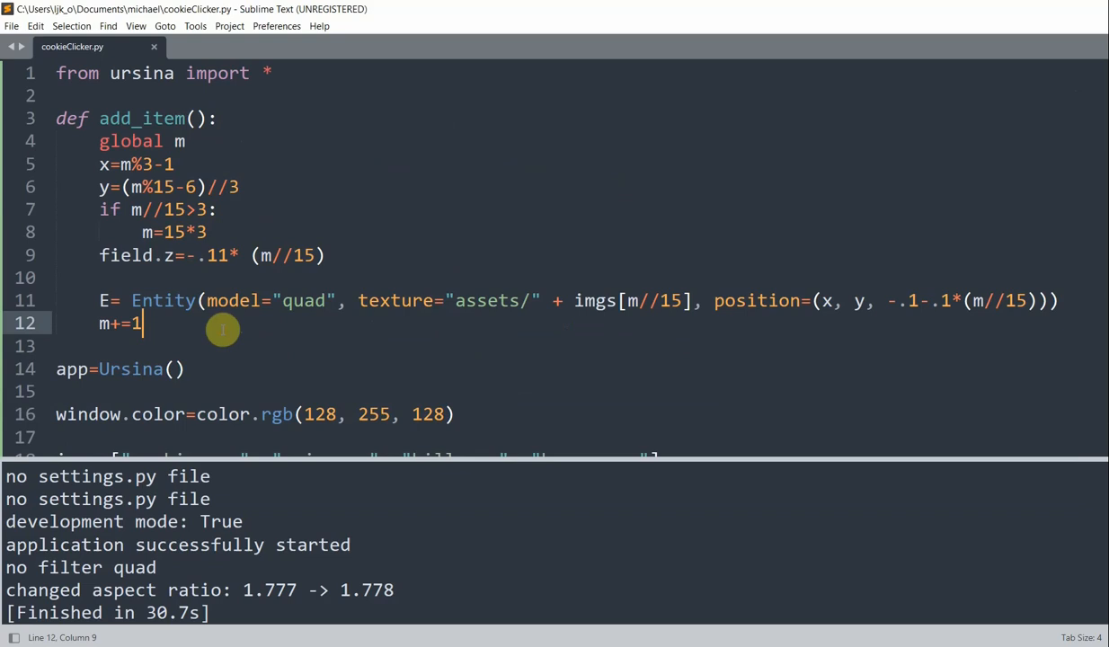
{"action": "mouse_move", "coordinate": [350, 266]}
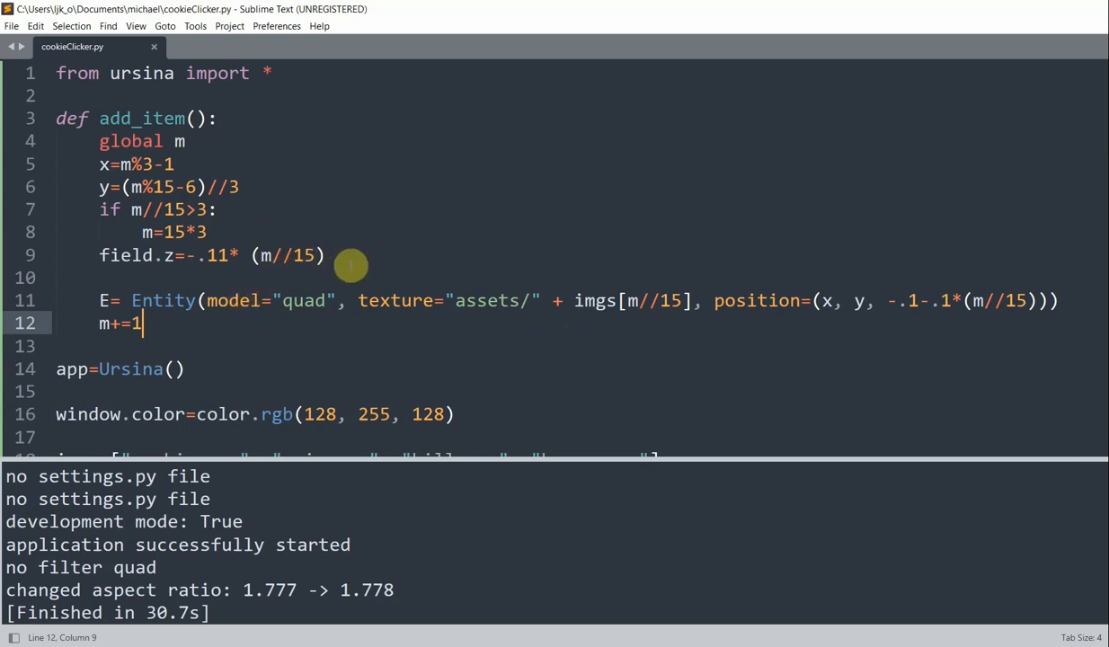
{"action": "key", "text": "enter"}
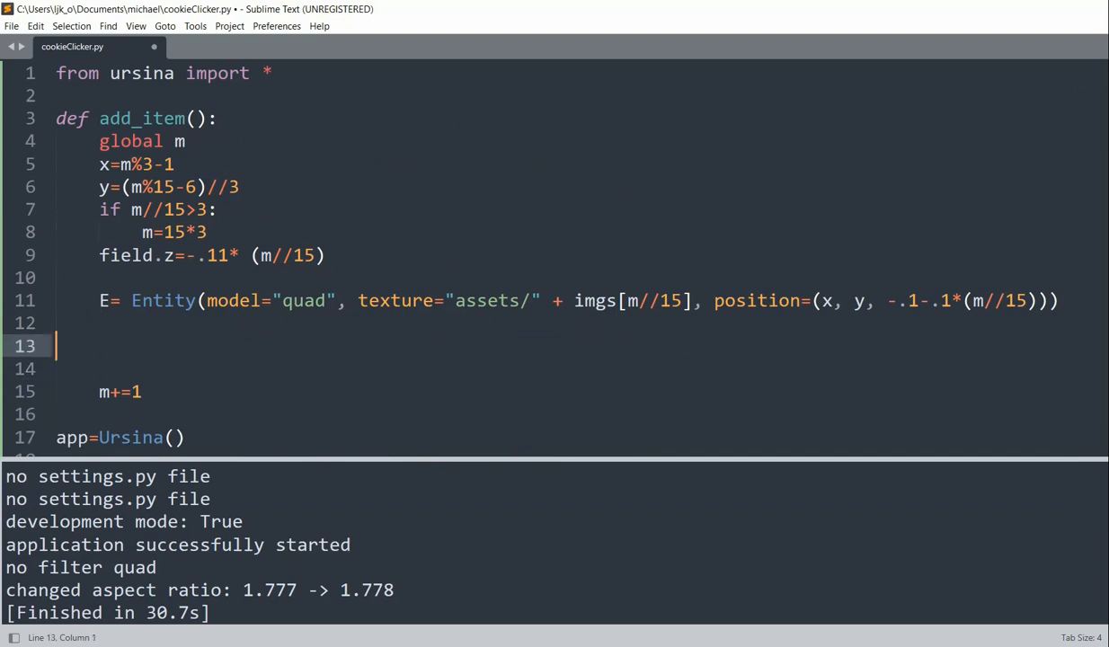
{"action": "type", "text": "for i"}
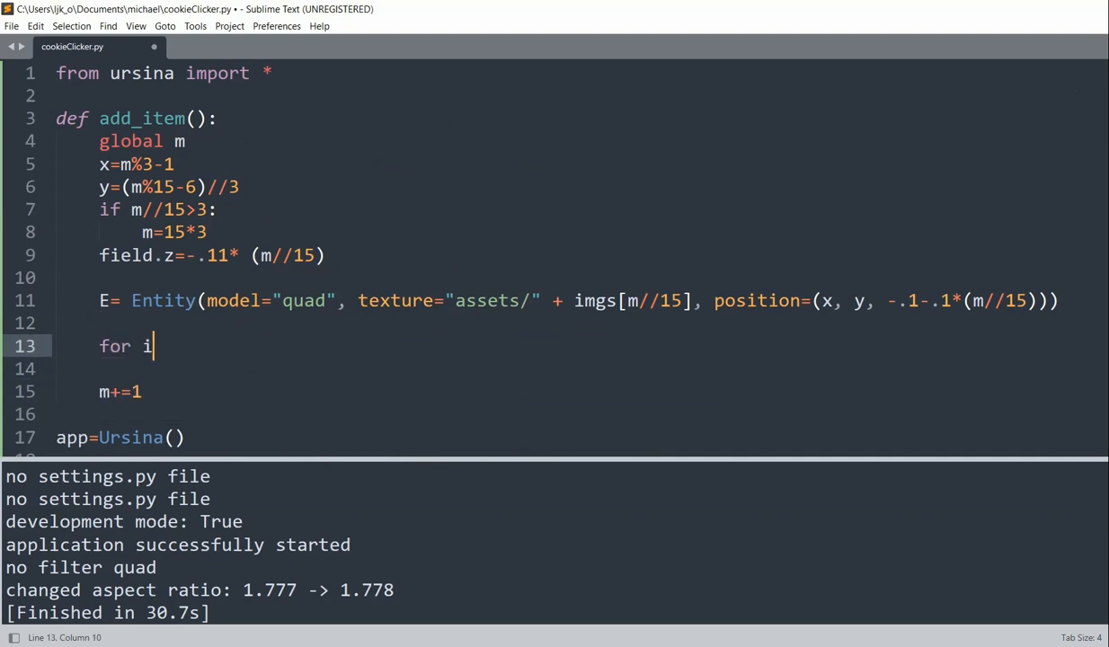
{"action": "type", "text": "in range(len(texts)):"}
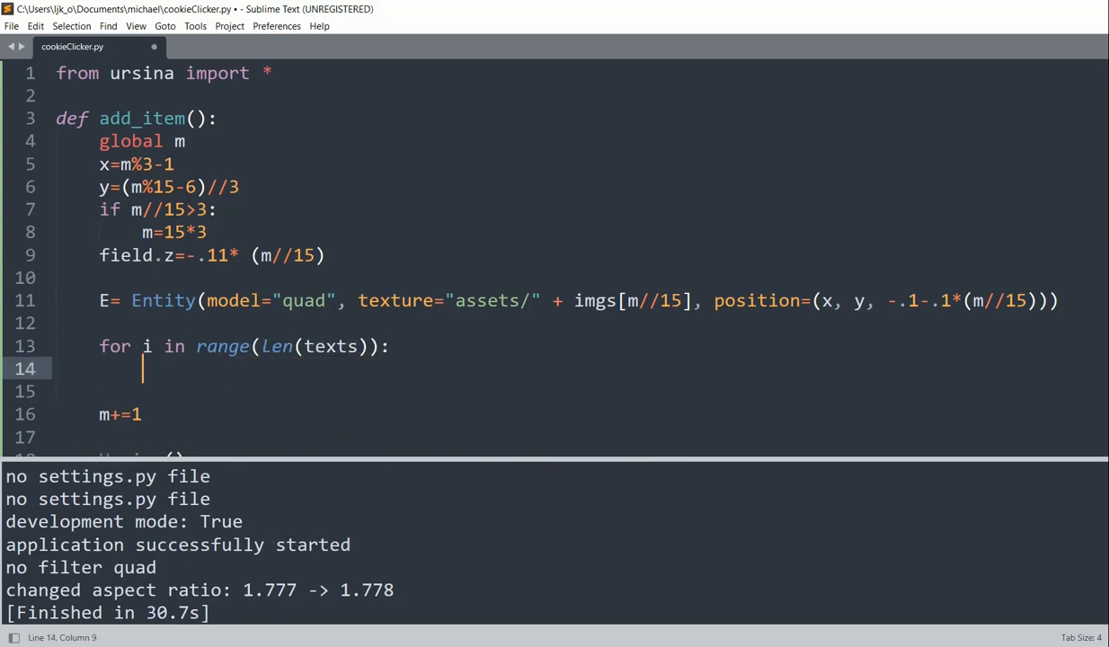
{"action": "type", "text": "if i==m//15"}
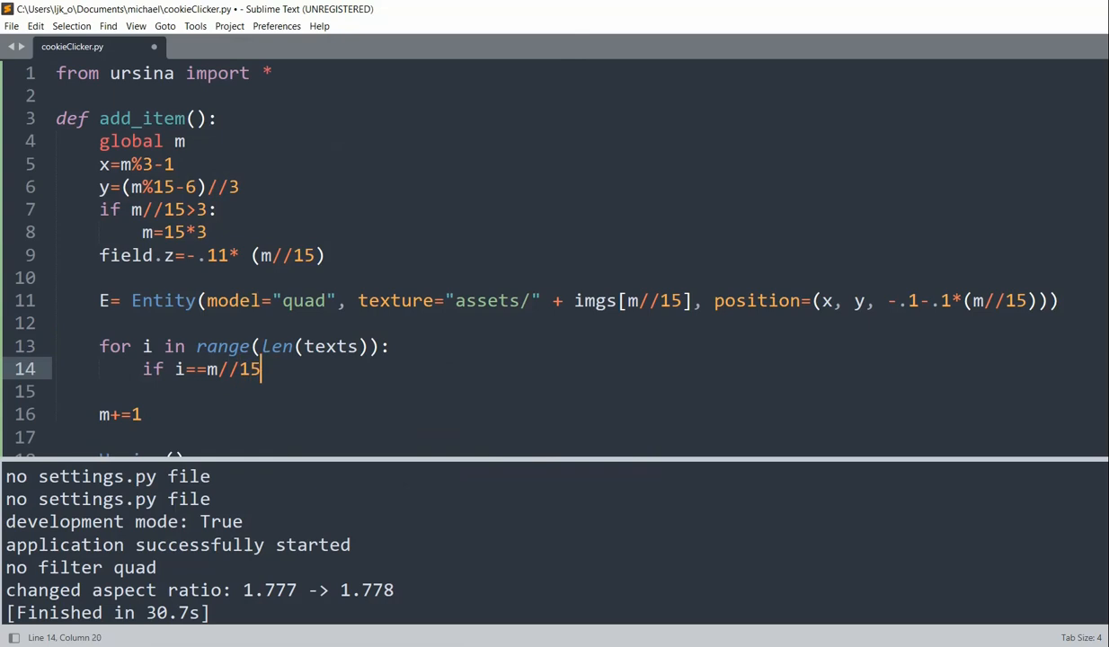
{"action": "key", "text": "enter"}
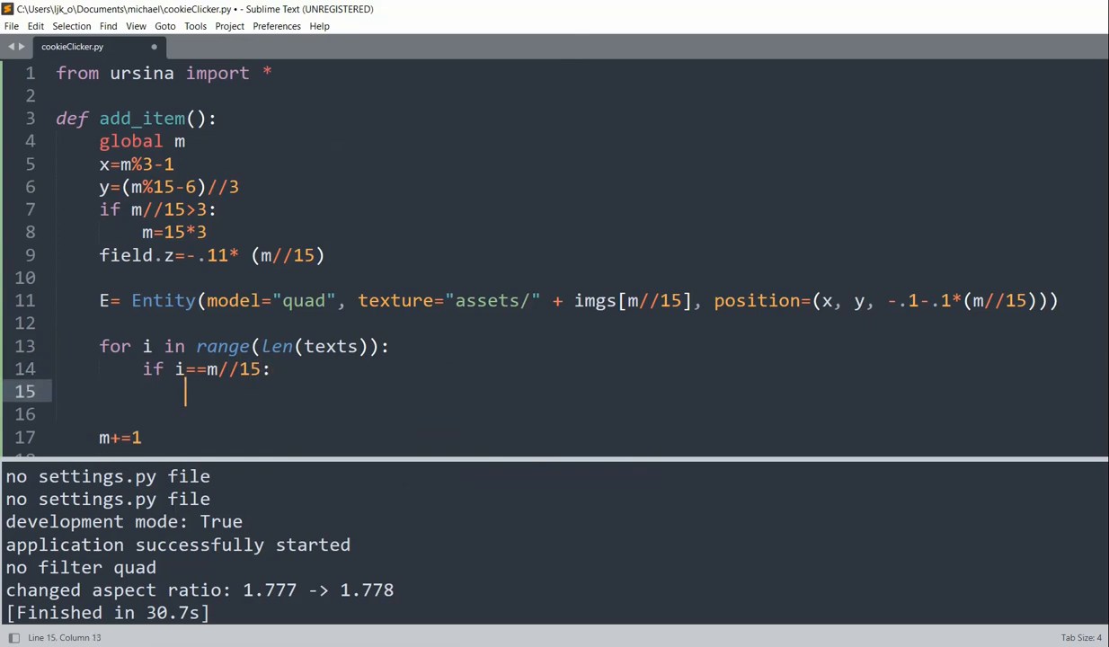
- Set the matching label's scale to 2 and its color to gold
{"action": "type", "text": "texts"}
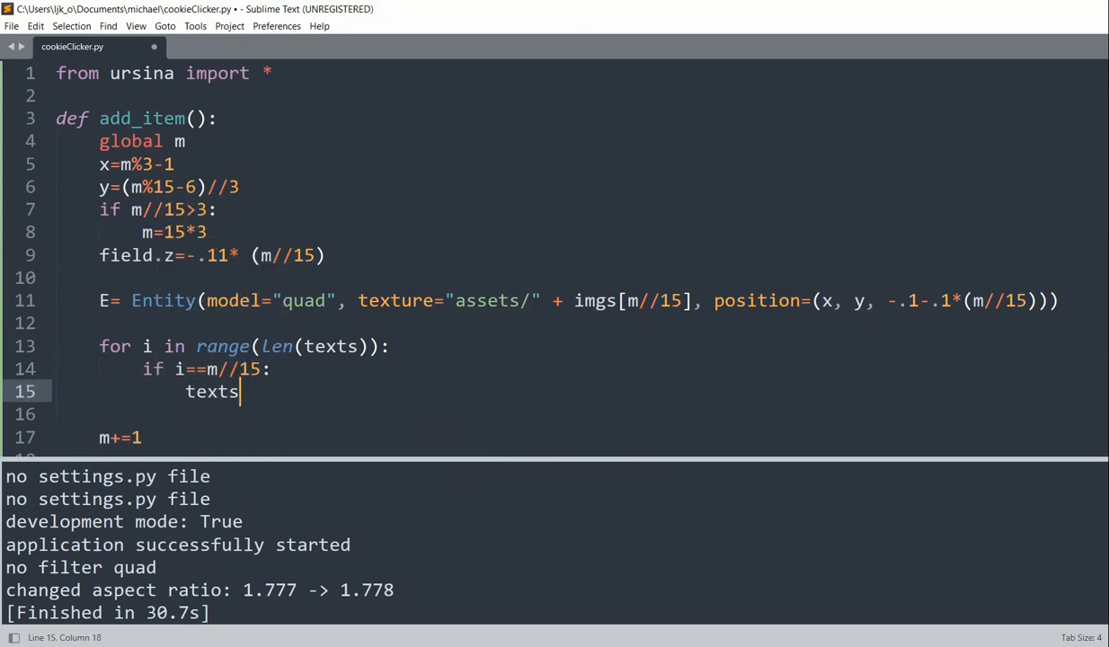
{"action": "type", "text": "[i].scale=2"}
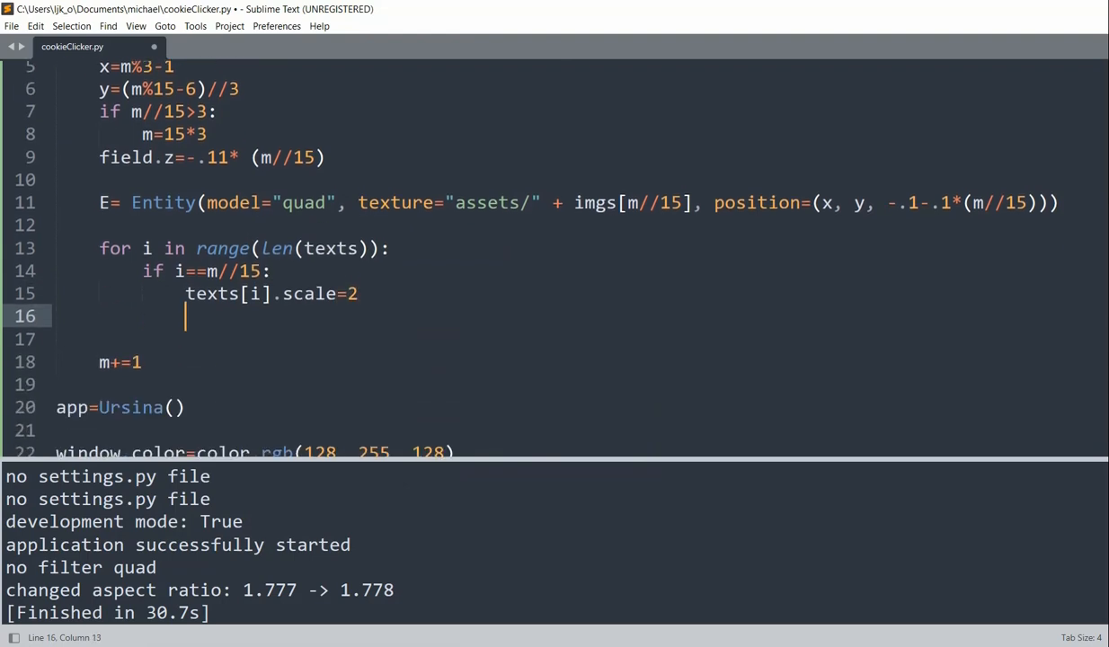
{"action": "type", "text": "texts[i]"}
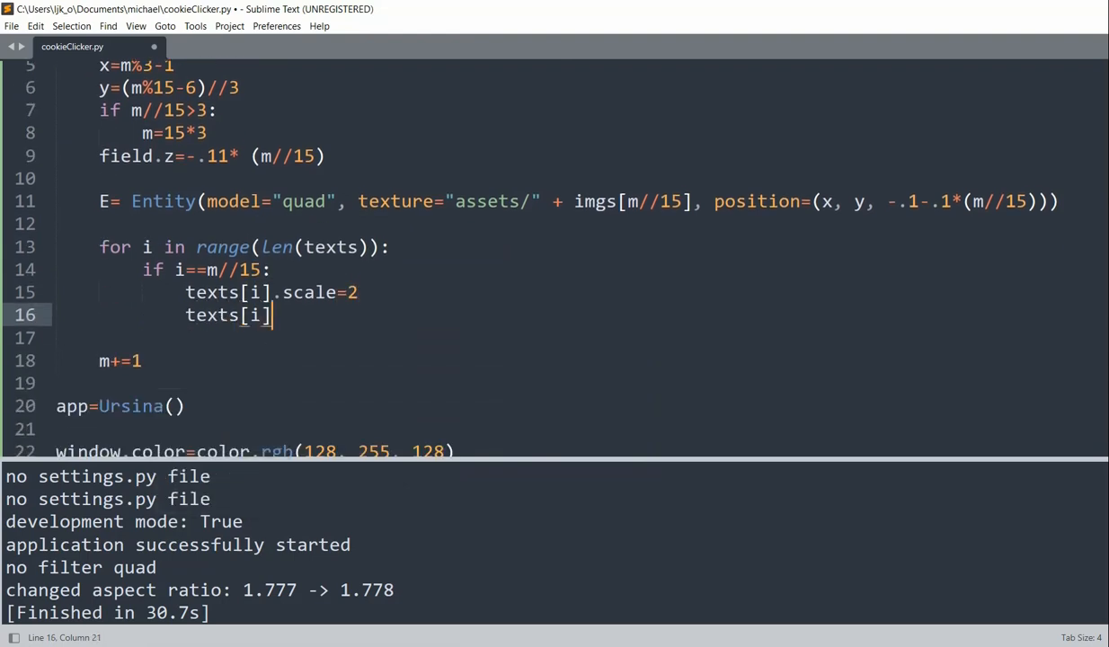
{"action": "type", "text": ".color=color.gold"}
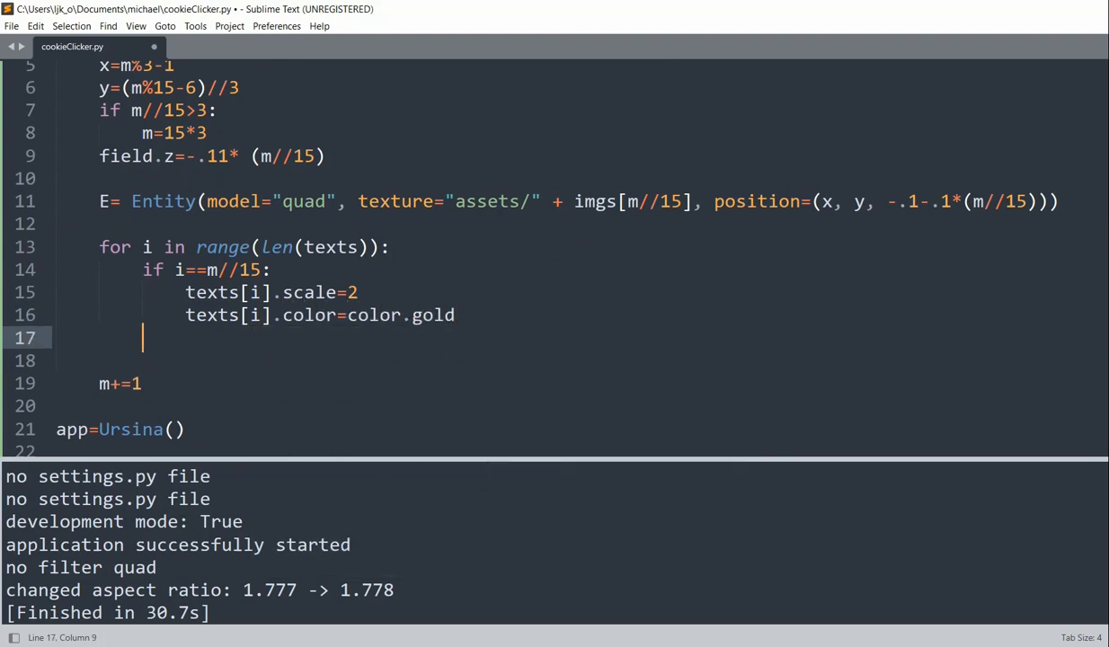
- In the else branch, reset the other labels to scale 1 and white
{"action": "type", "text": "else:"}
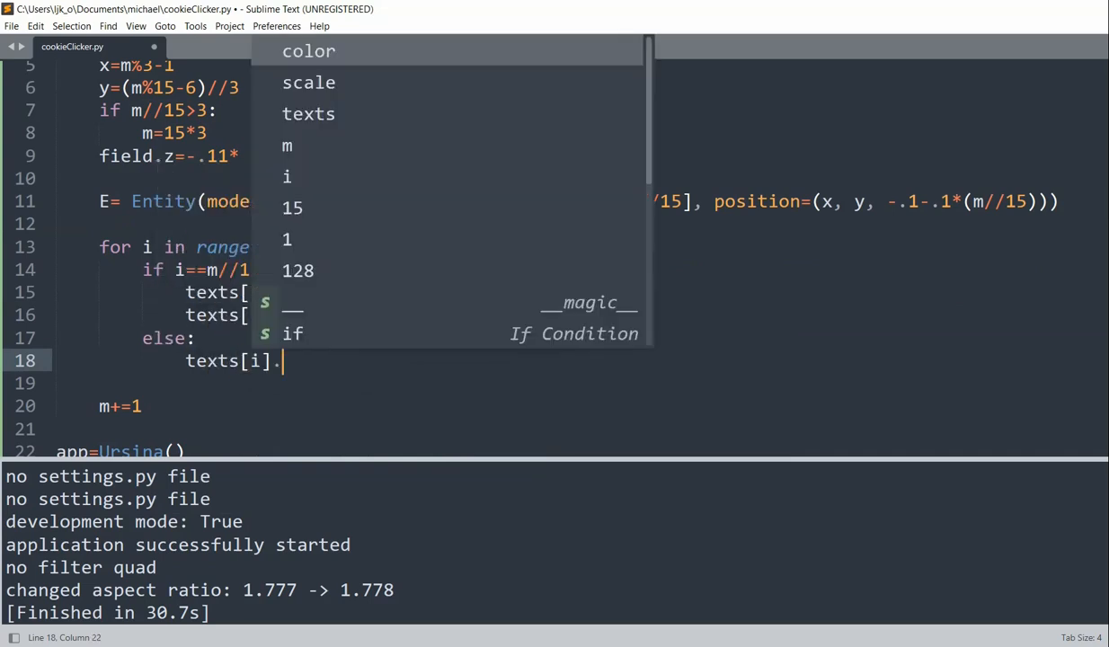
{"action": "type", "text": "texts[i]c"}
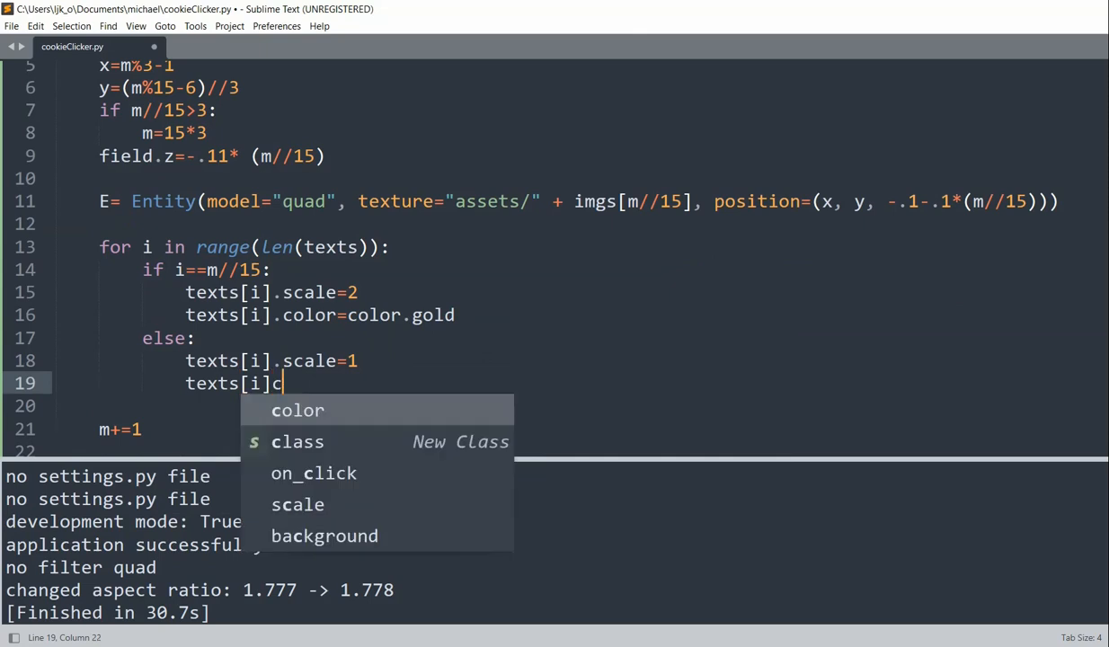
{"action": "type", "text": "olor=color.whi"}
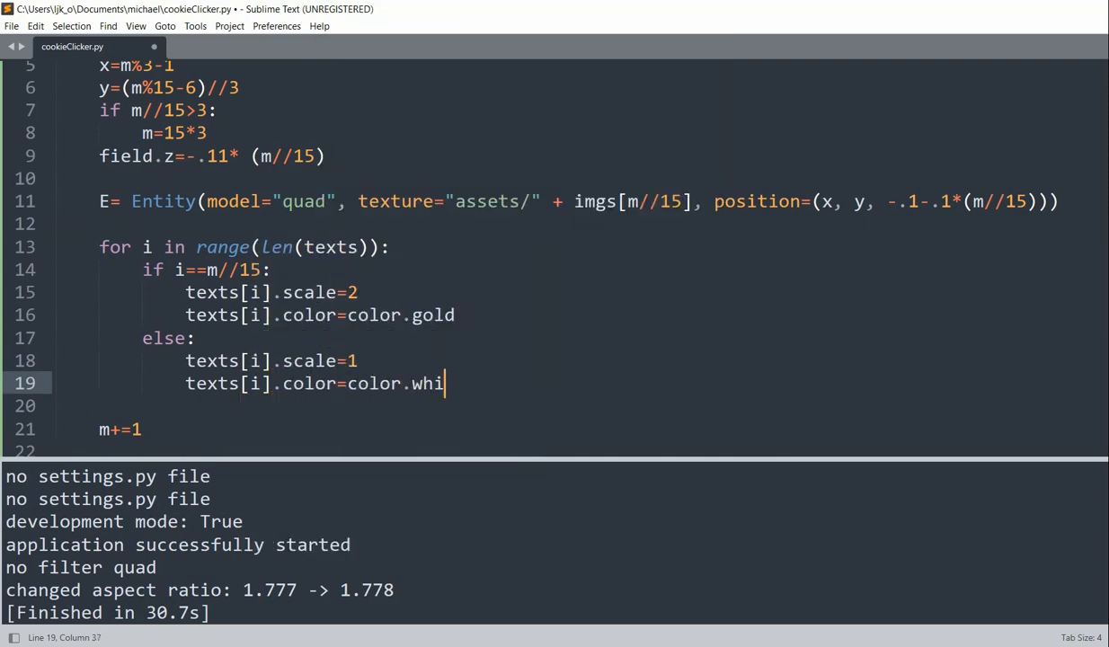
{"action": "type", "text": "te"}
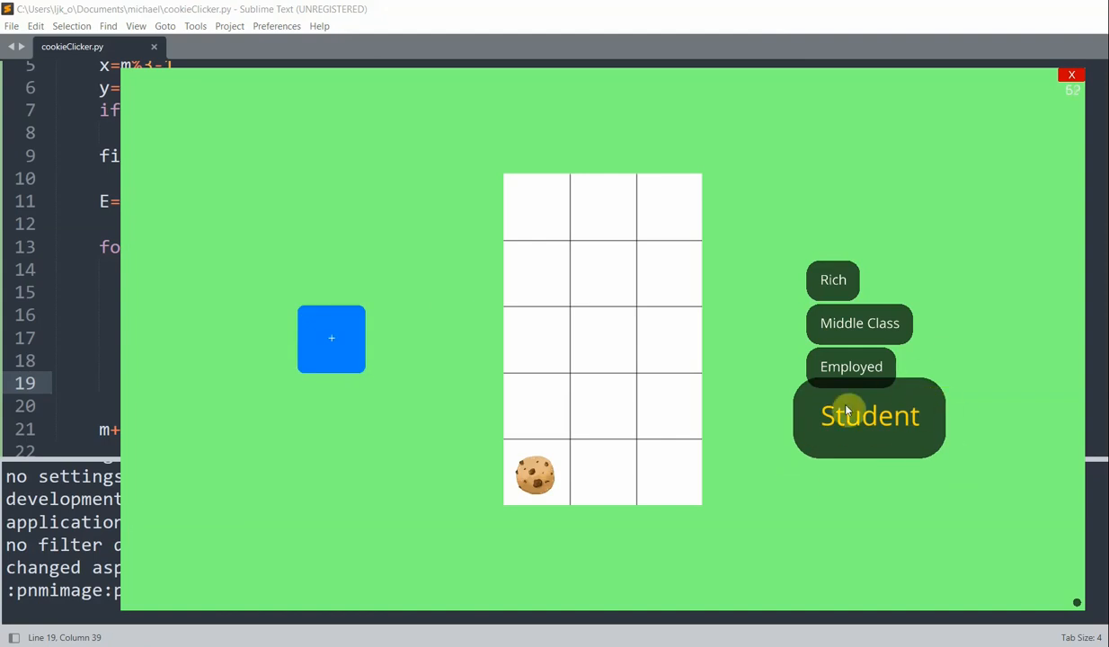
{"action": "mouse_move", "coordinate": [665, 395]}
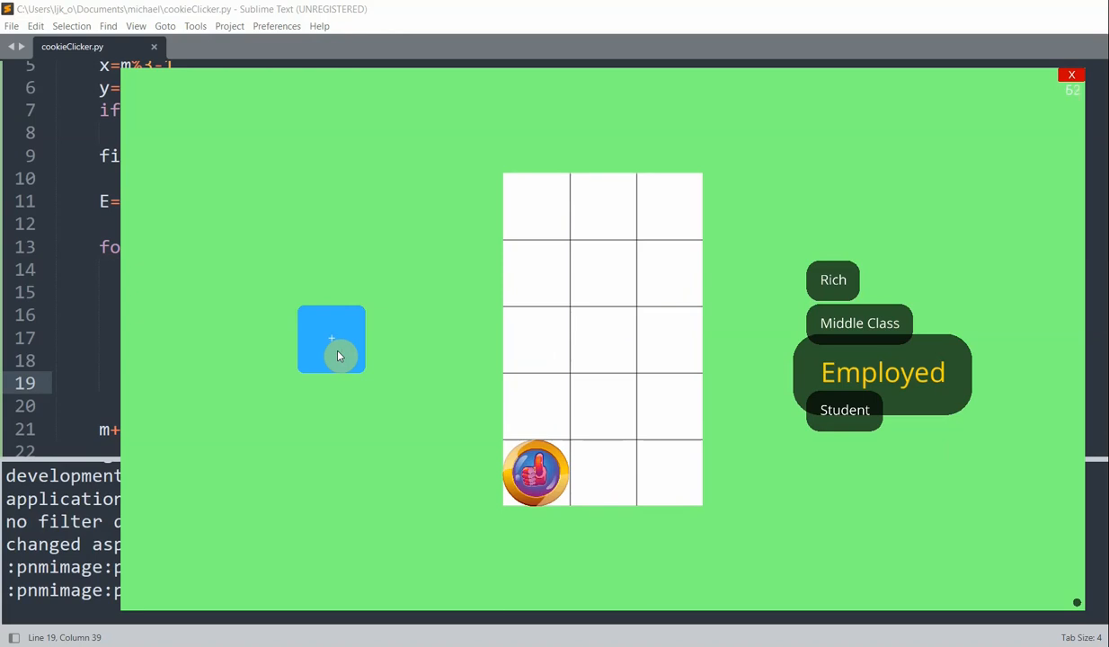
- Add a coin and a bill to the grid in the running game
{"action": "left_click", "coordinate": [331, 338]}
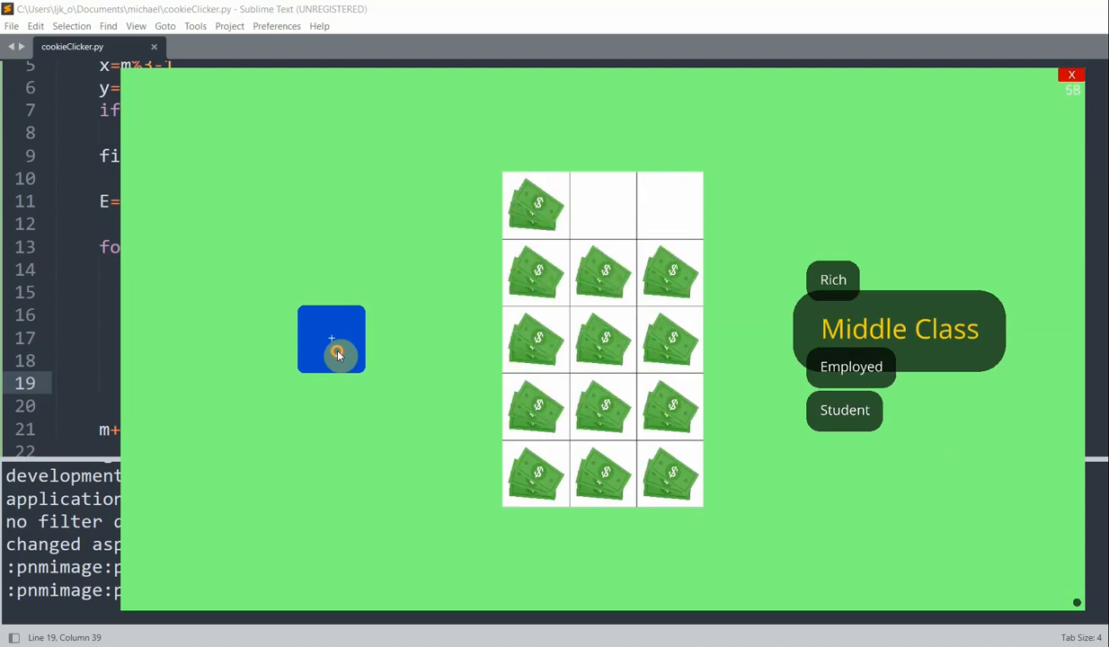
{"action": "left_click", "coordinate": [832, 281]}
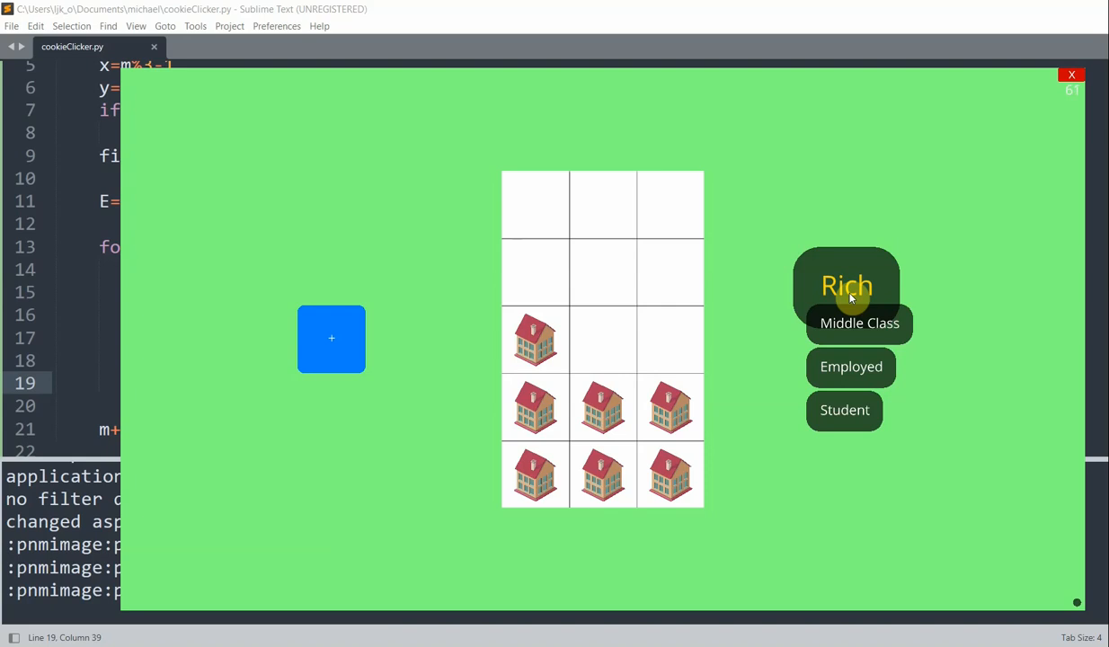
{"action": "mouse_move", "coordinate": [902, 259]}
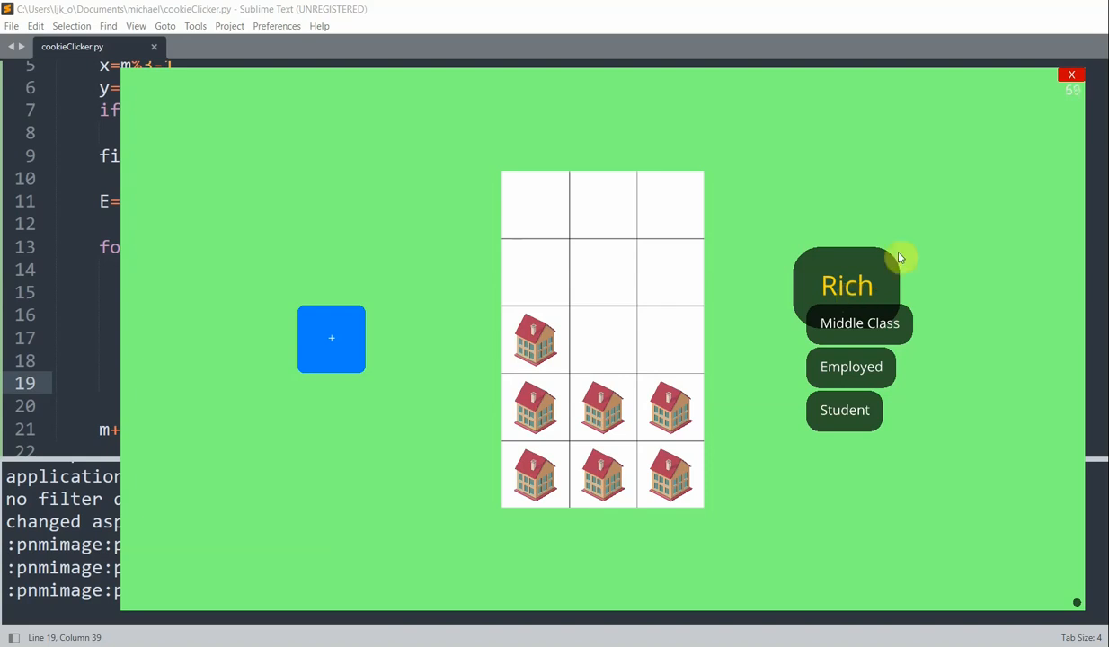